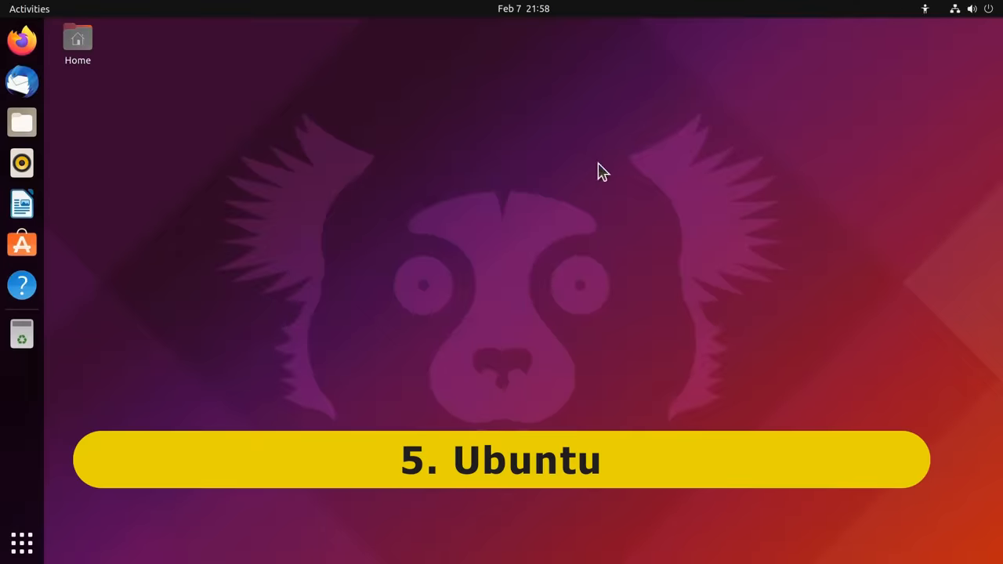
mouse_move(448, 364)
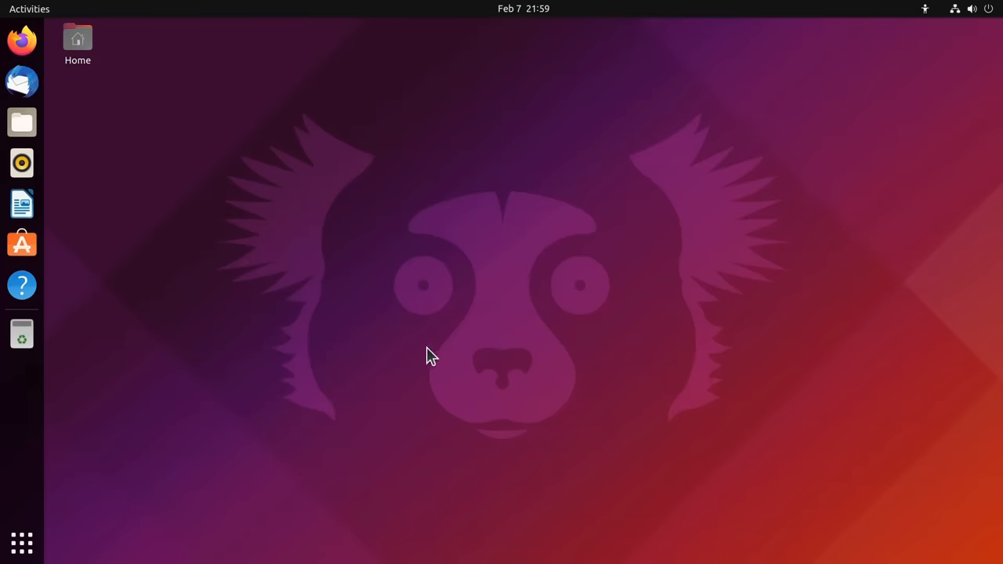
mouse_move(395, 297)
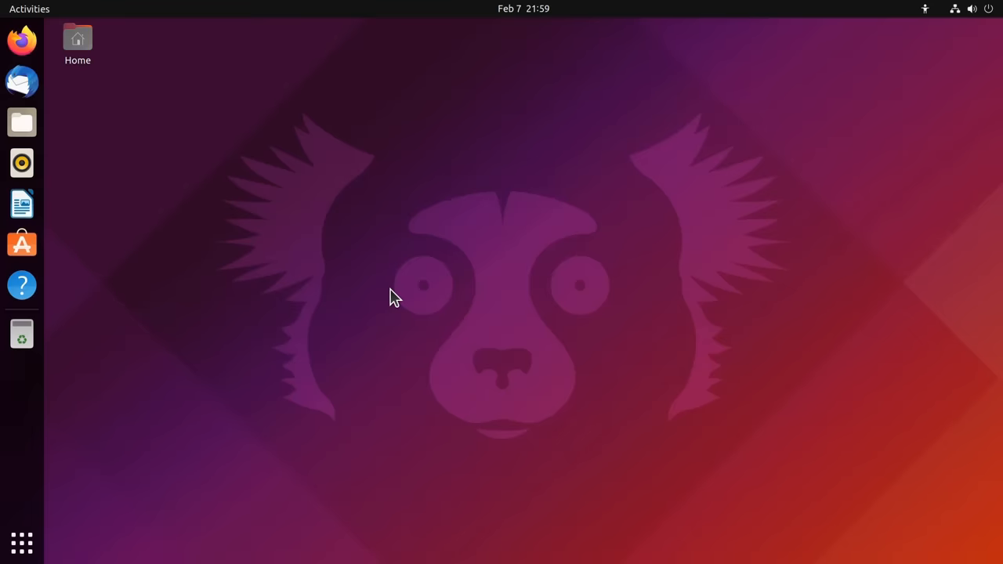
mouse_move(383, 348)
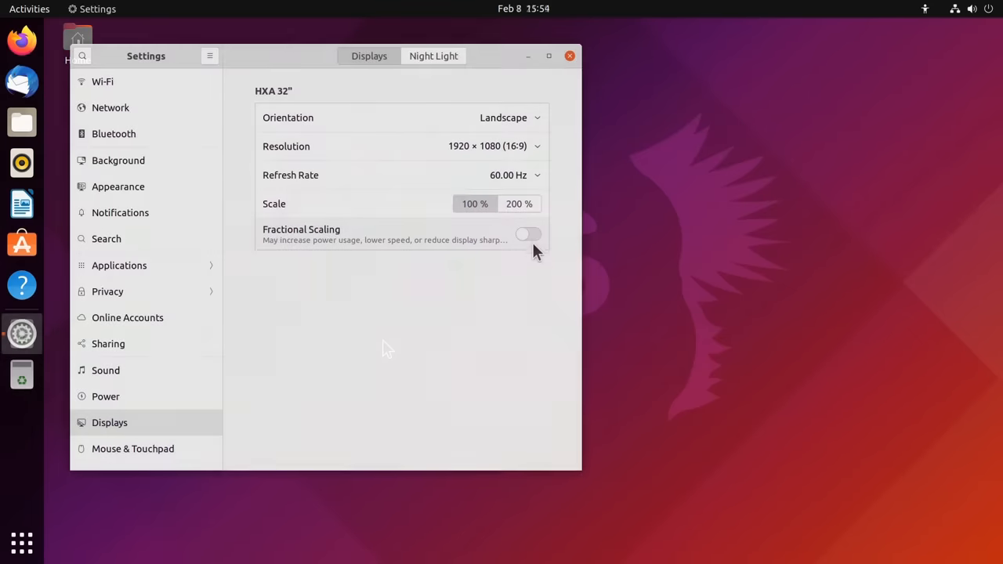
- Enable Fractional Scaling on the 32-inch display and choose an intermediate scale such as 125%
click(530, 235)
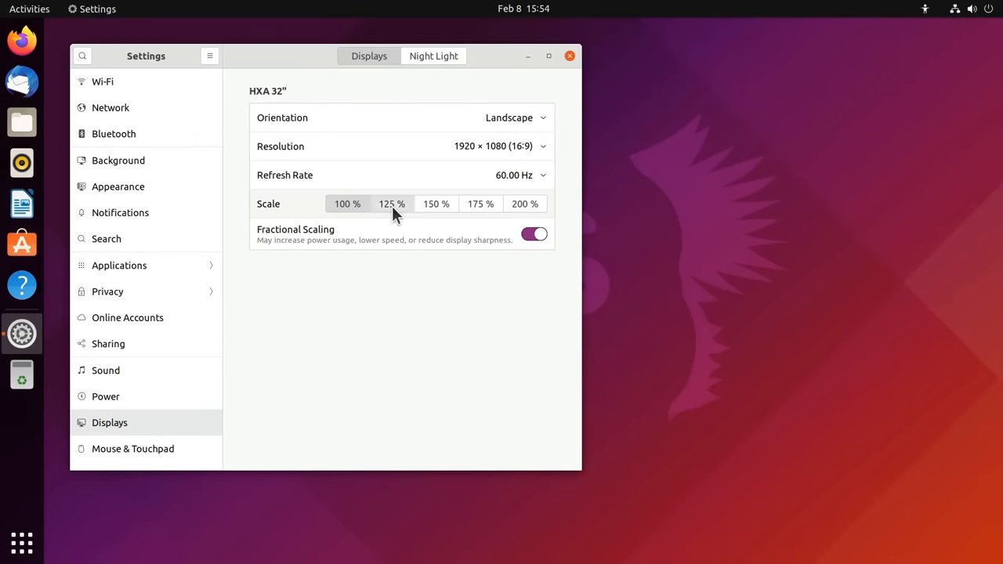
click(391, 204)
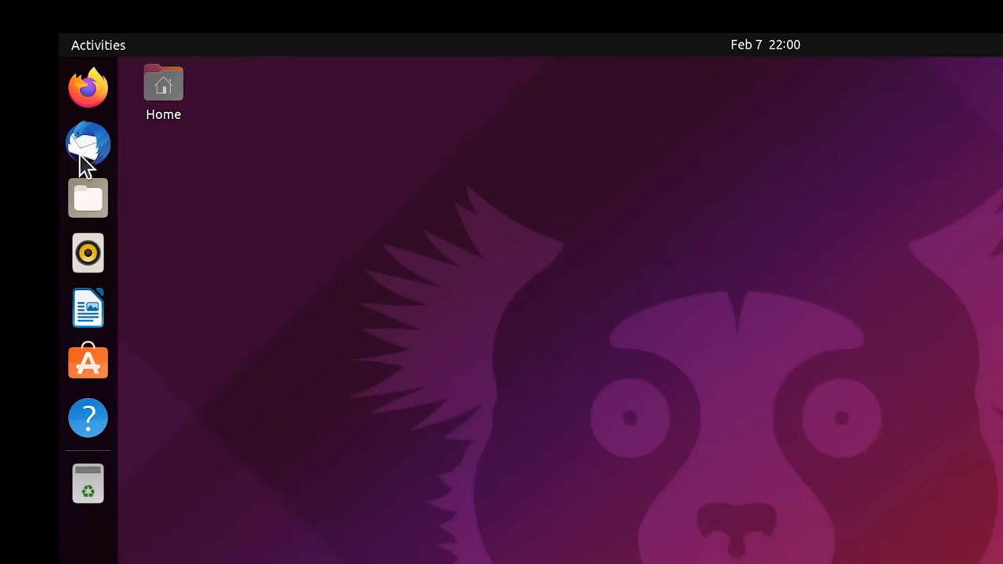
mouse_move(88, 88)
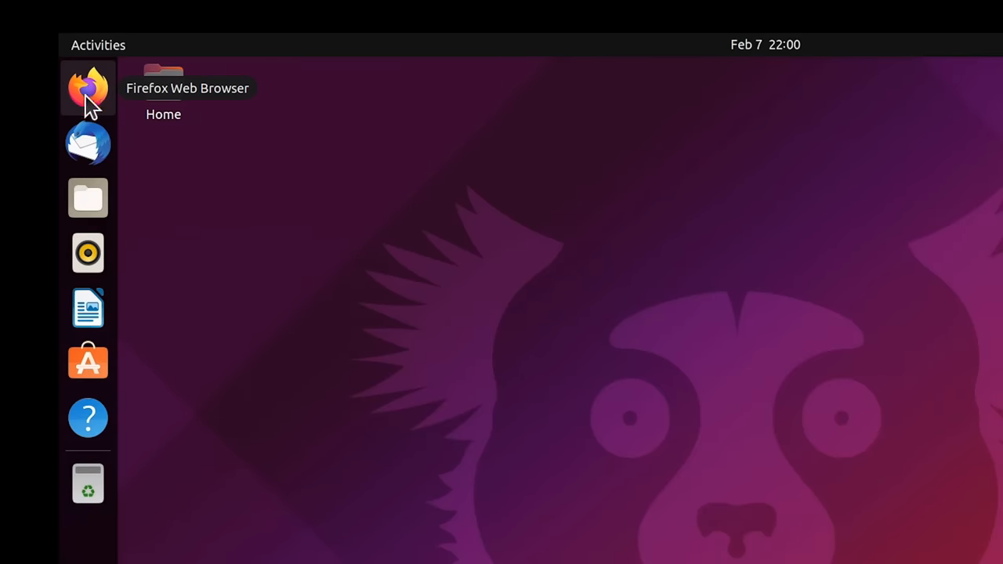
mouse_move(87, 144)
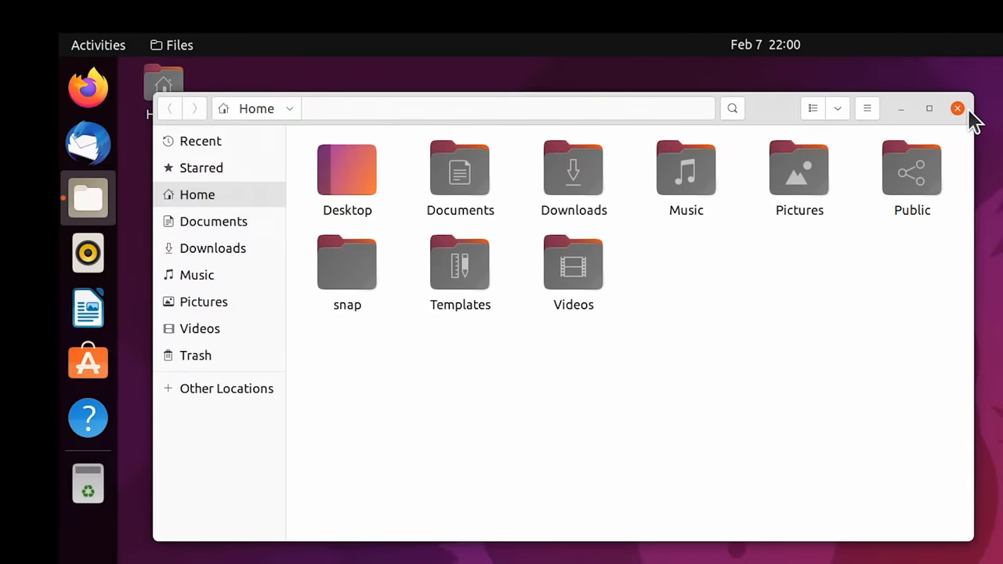
click(957, 108)
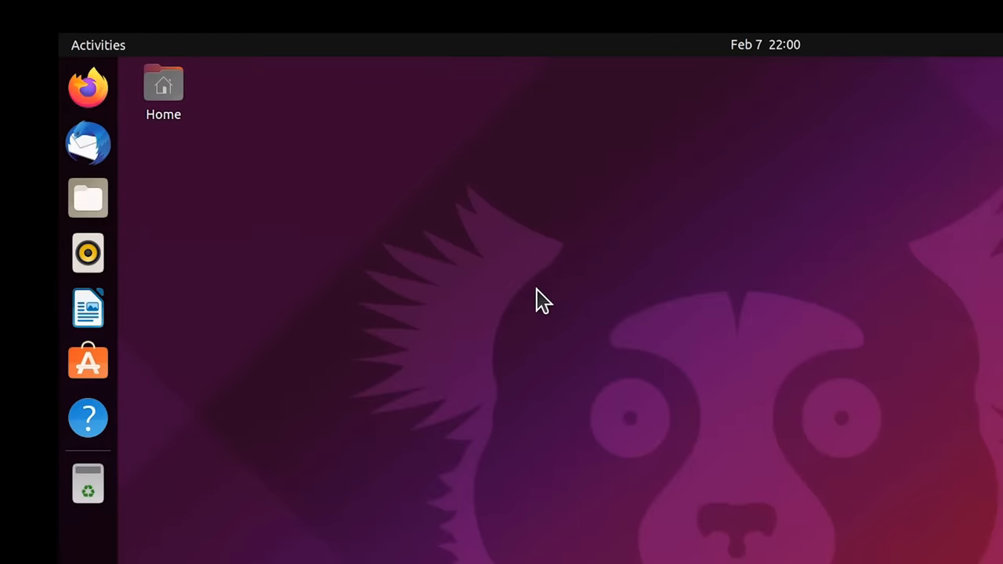
mouse_move(88, 252)
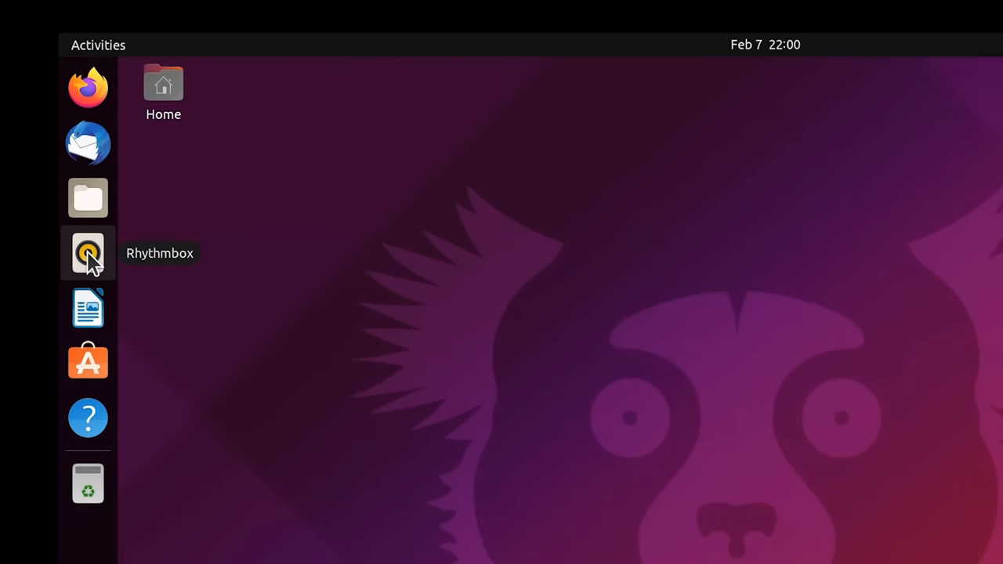
mouse_move(88, 307)
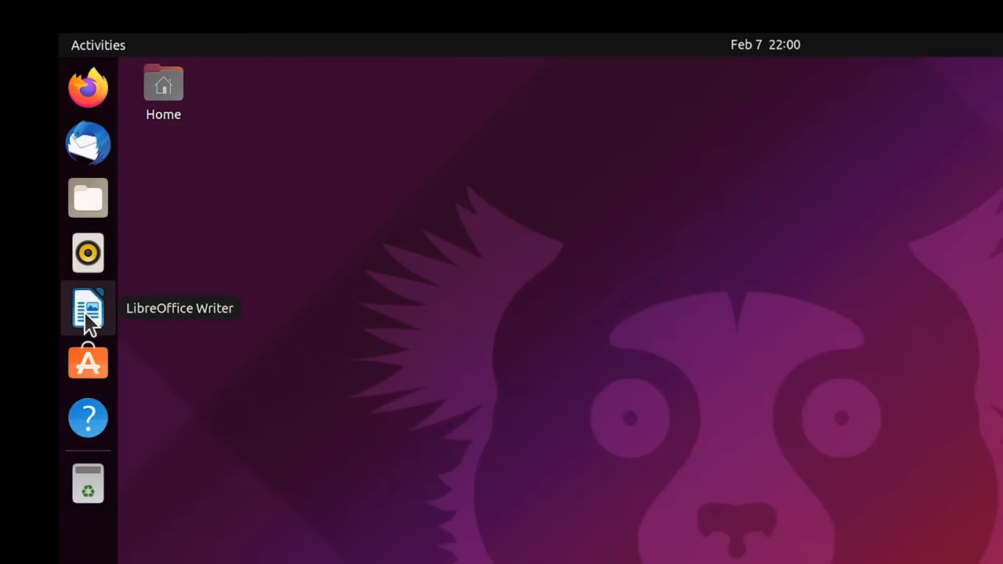
click(88, 308)
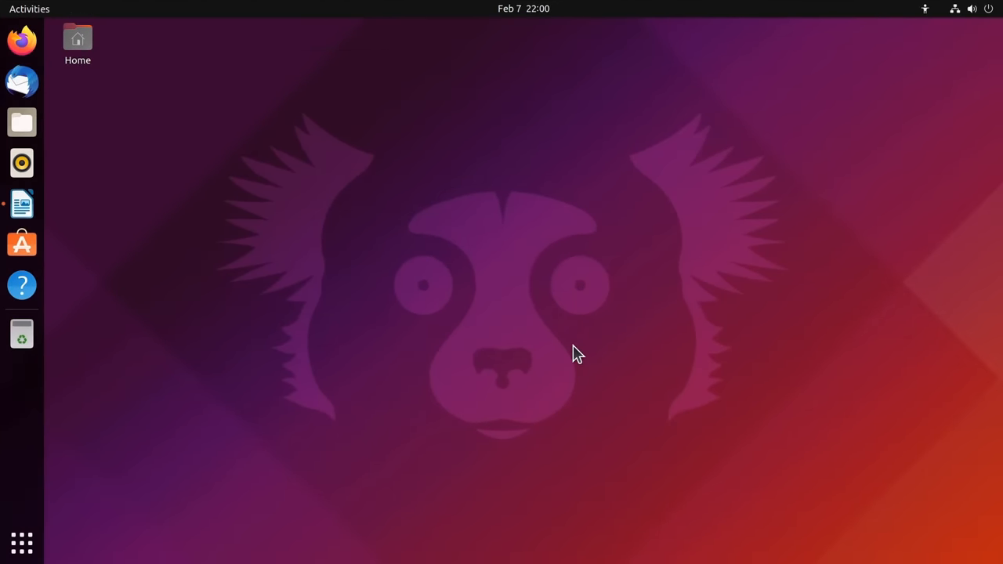
- Close the empty Writer document, then view and dismiss the Show Applications grid
click(22, 204)
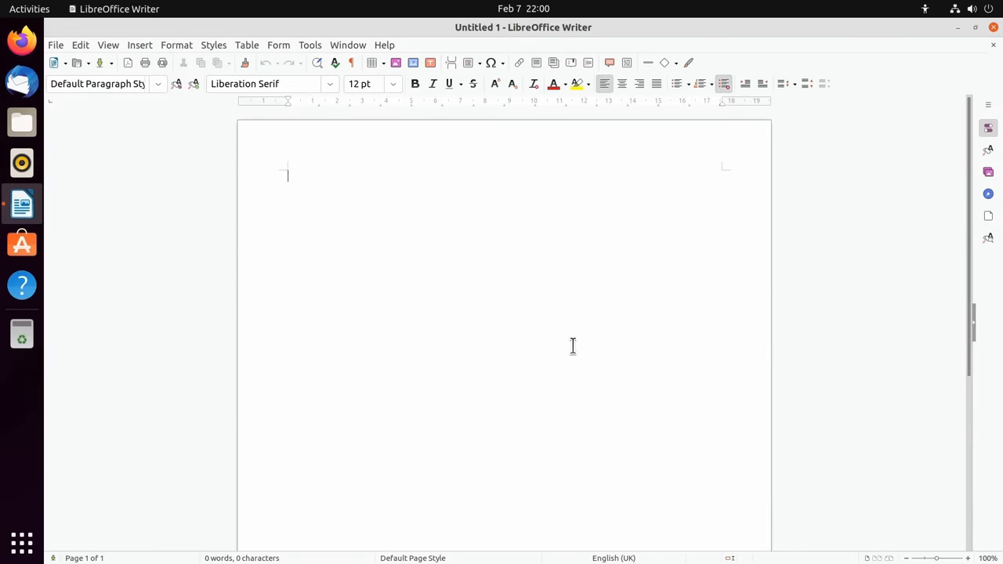
mouse_move(911, 178)
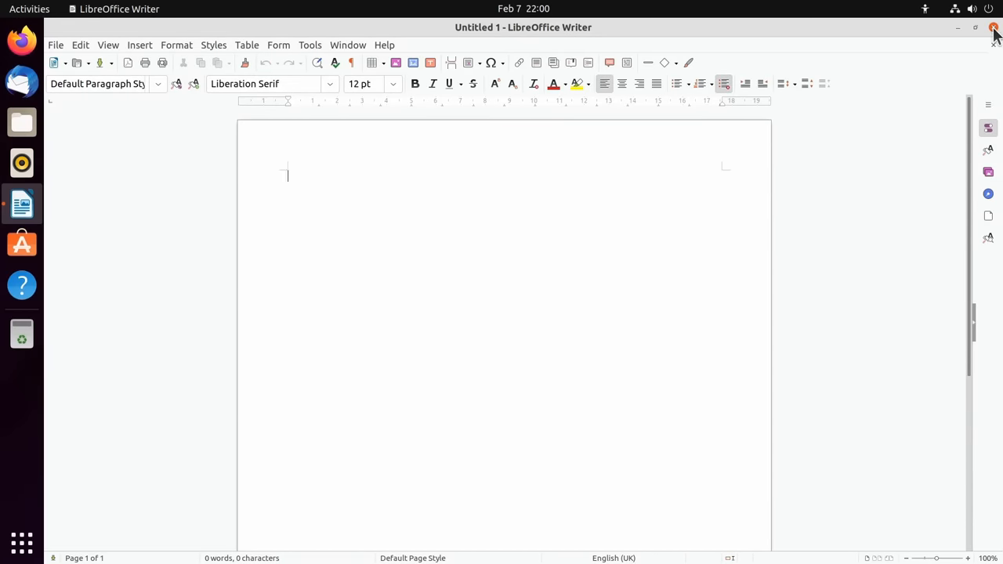
click(993, 26)
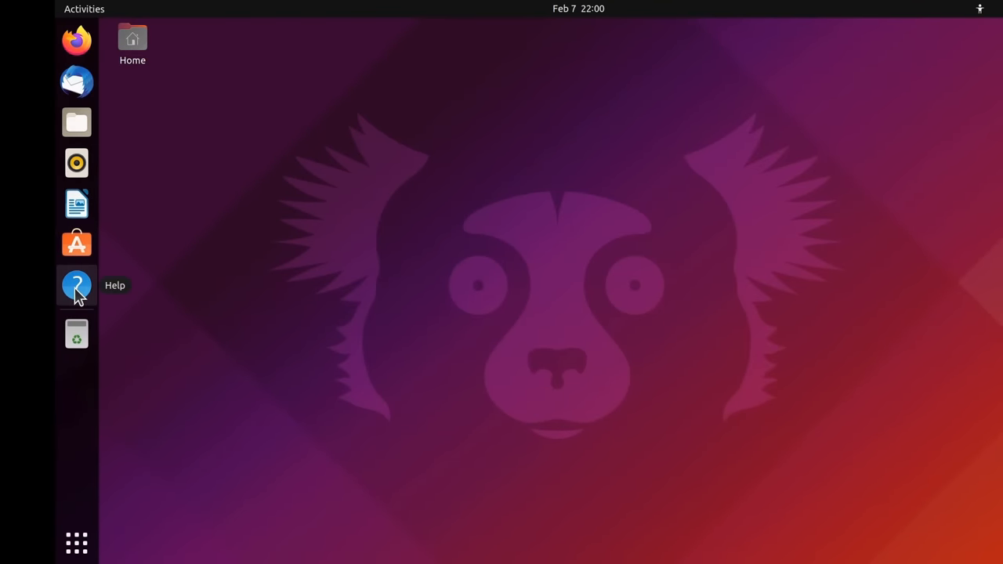
mouse_move(75, 332)
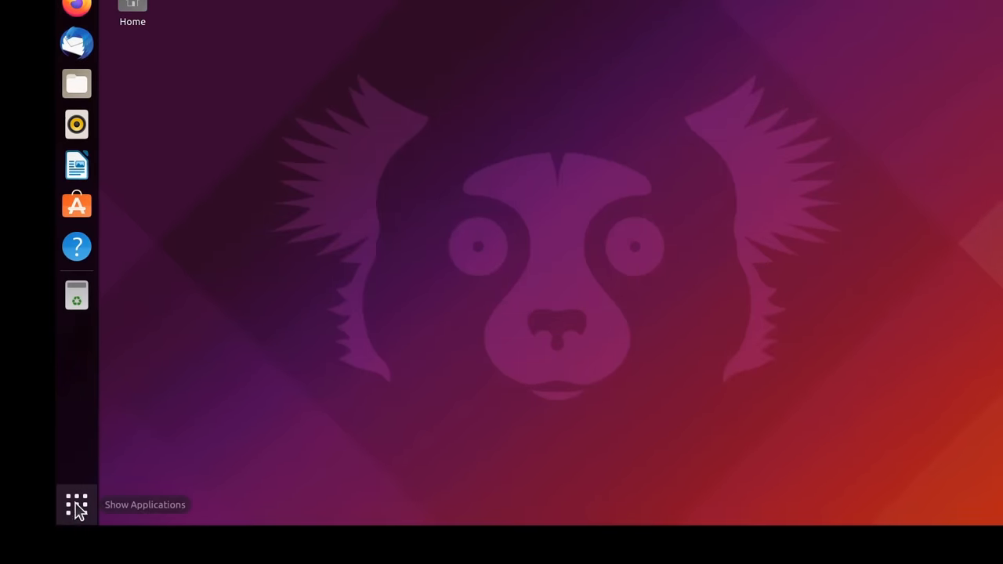
click(75, 505)
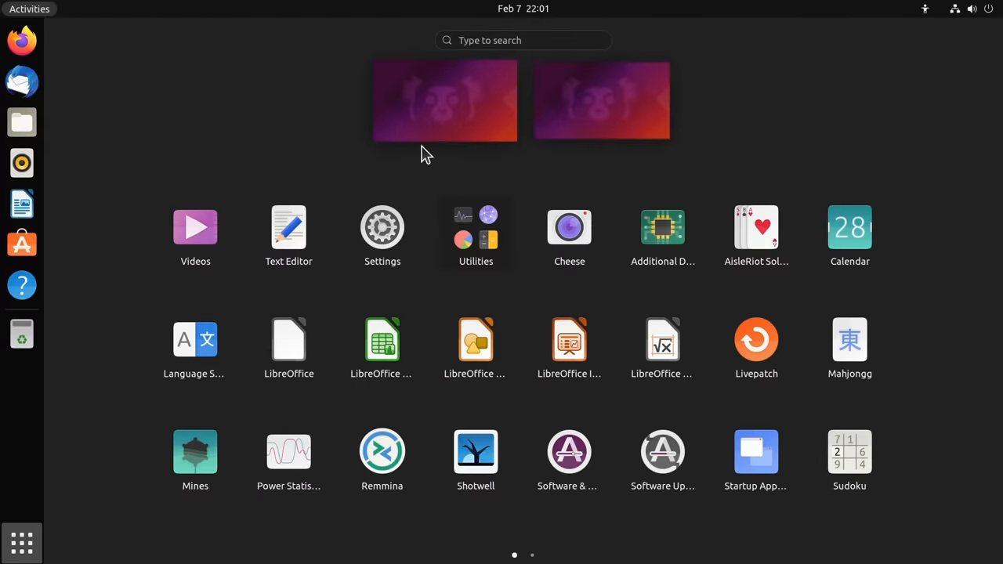
click(22, 542)
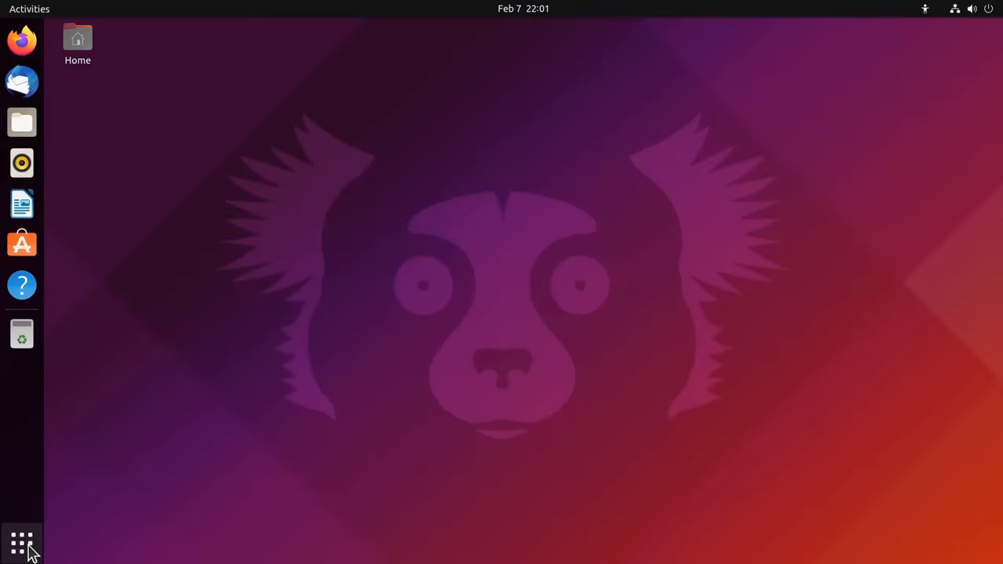
mouse_move(50, 74)
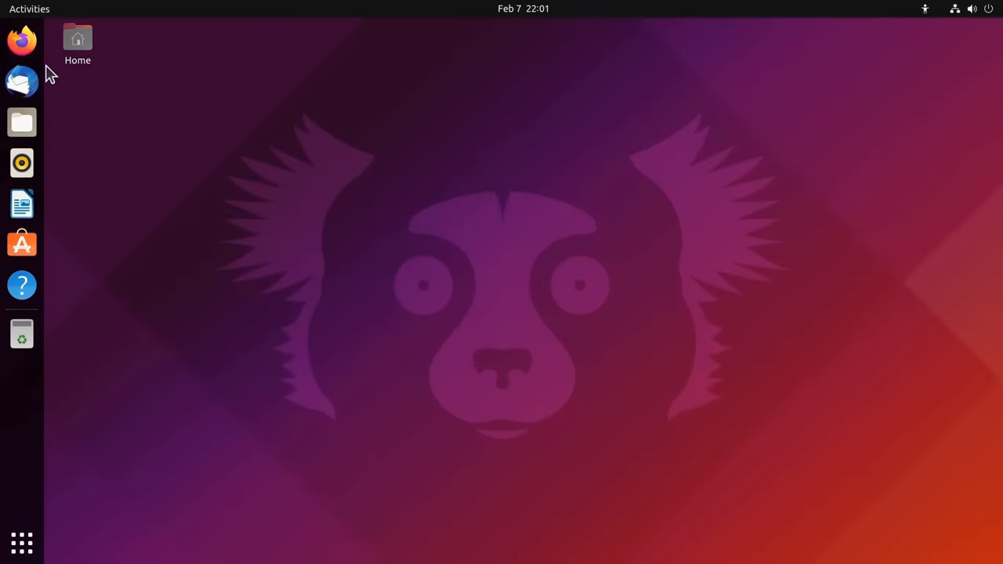
- Launch Firefox, play the Sample 1080p 30fps YouTube video with Stats for nerds, then close the browser
click(22, 40)
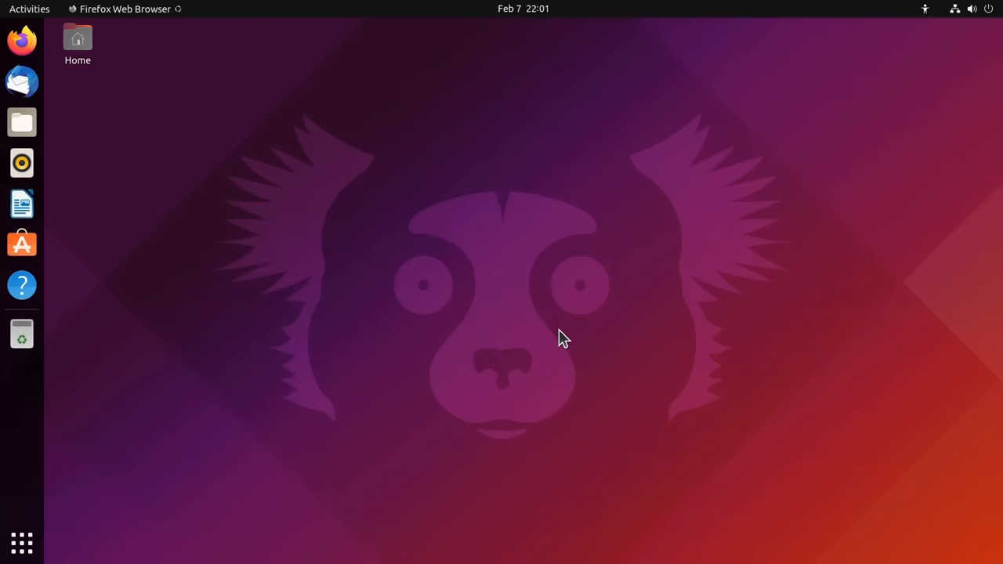
click(22, 41)
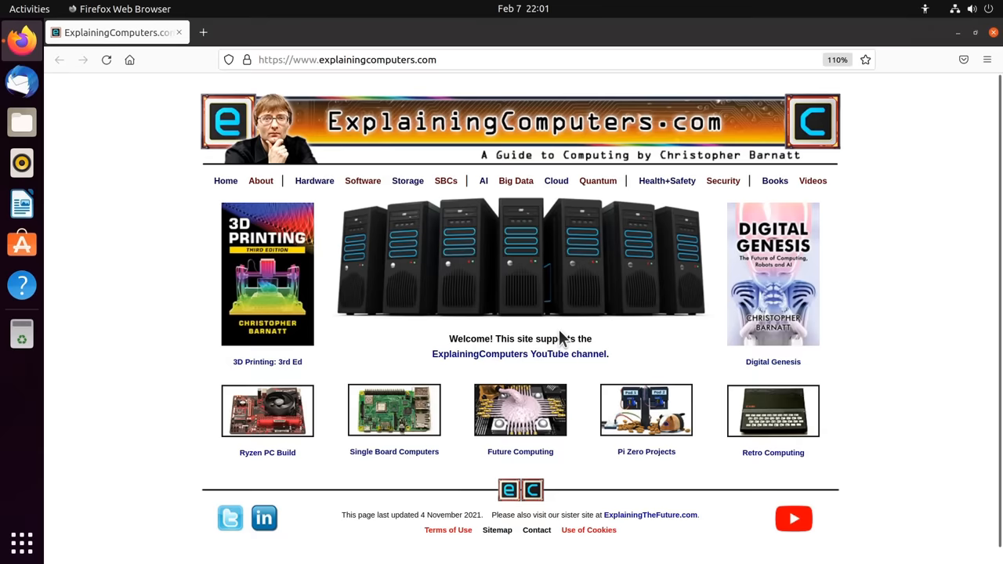
mouse_move(755, 313)
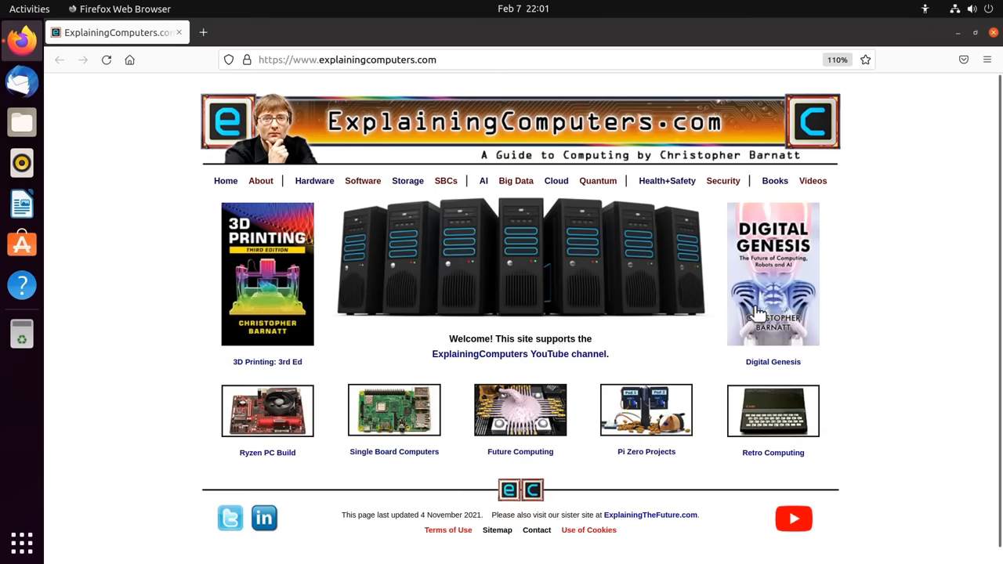
click(987, 60)
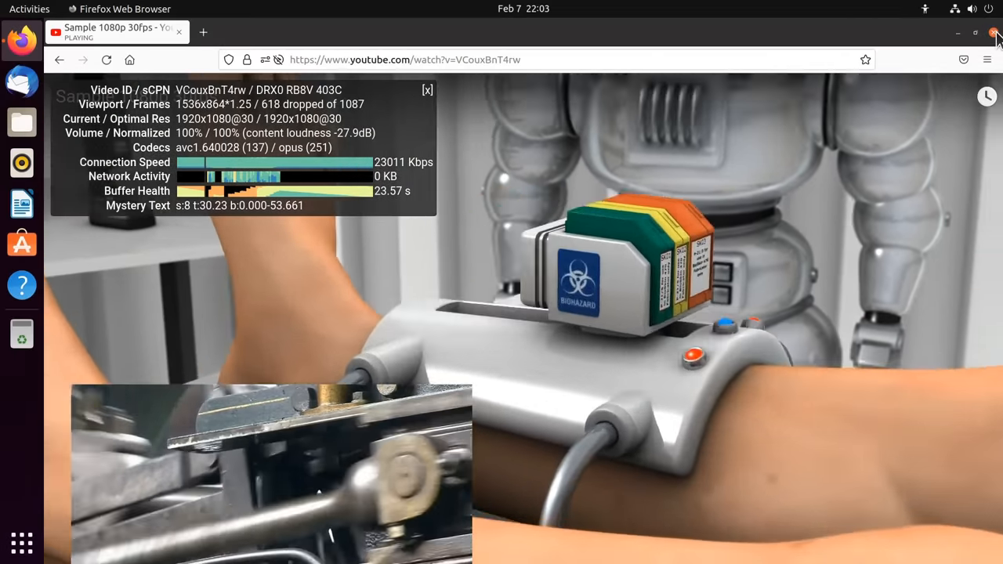
click(995, 33)
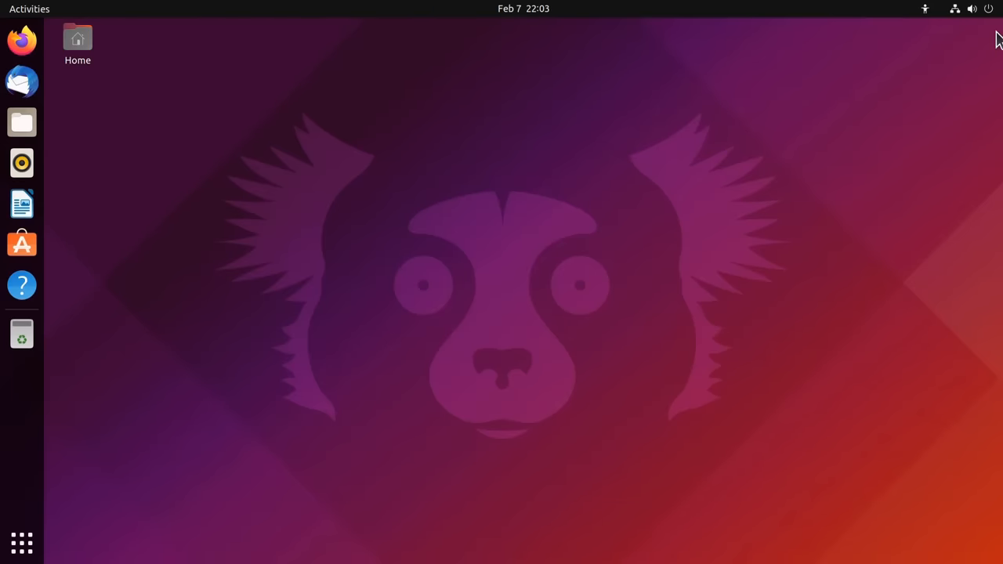
mouse_move(436, 456)
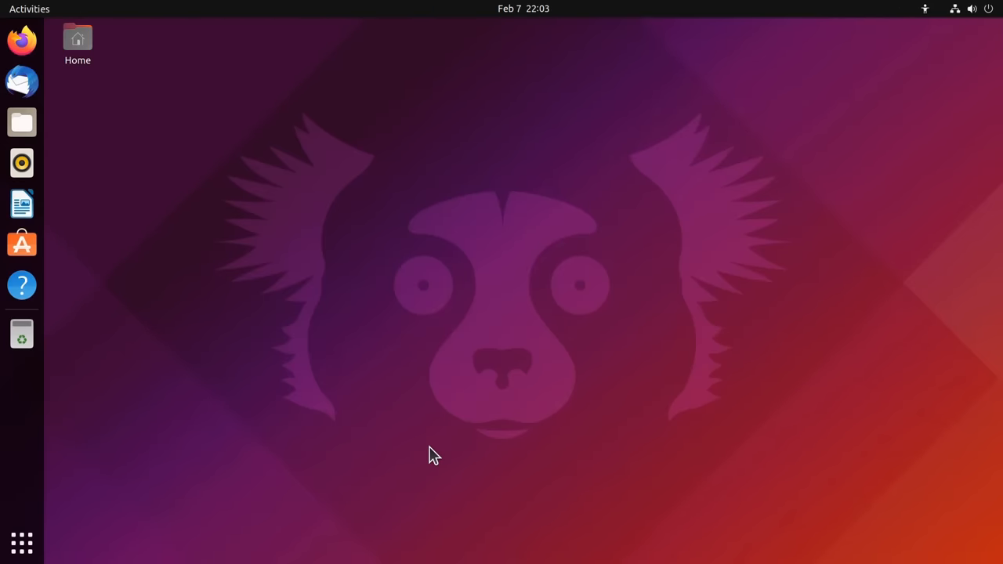
mouse_move(618, 260)
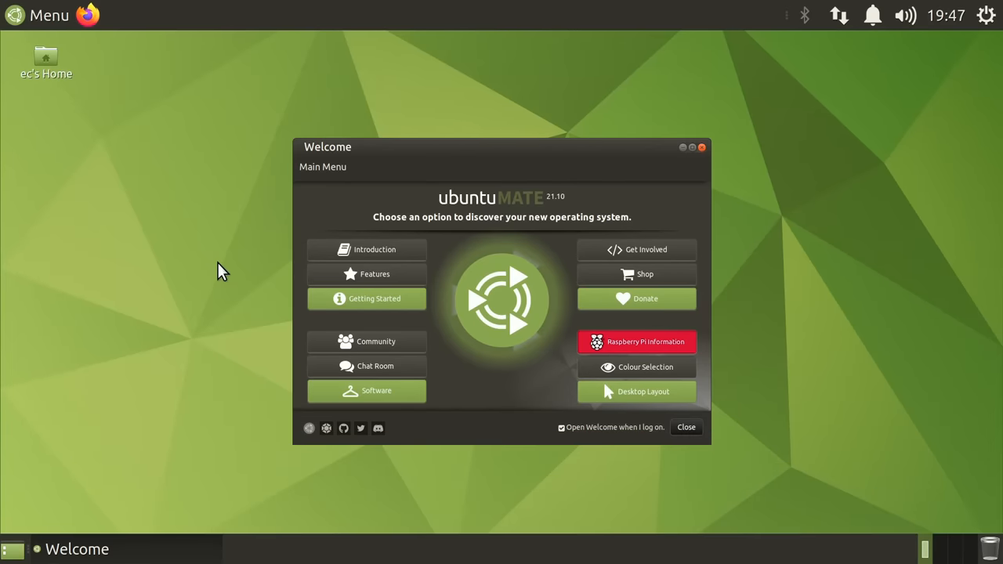
mouse_move(536, 339)
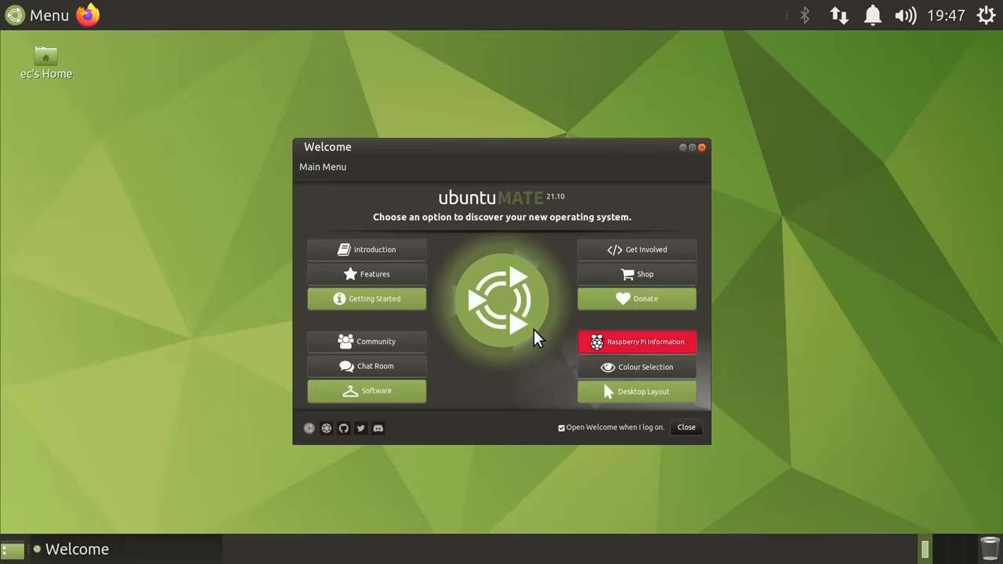
mouse_move(504, 321)
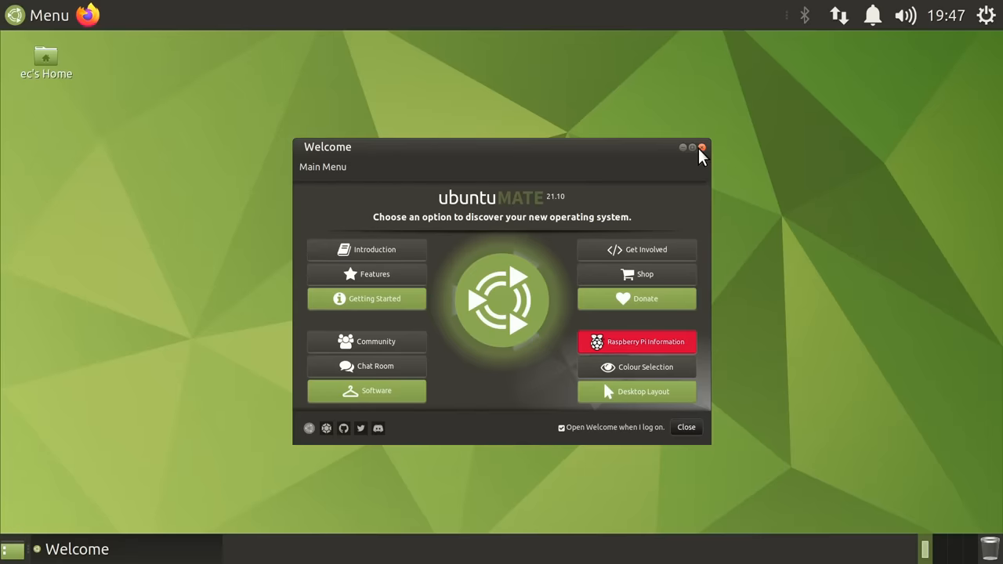
click(702, 147)
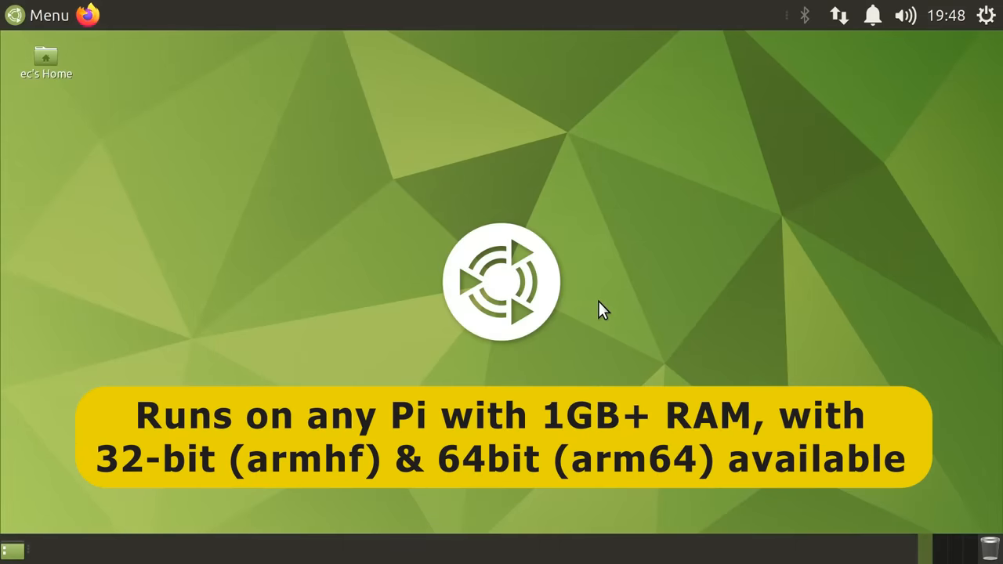
mouse_move(643, 269)
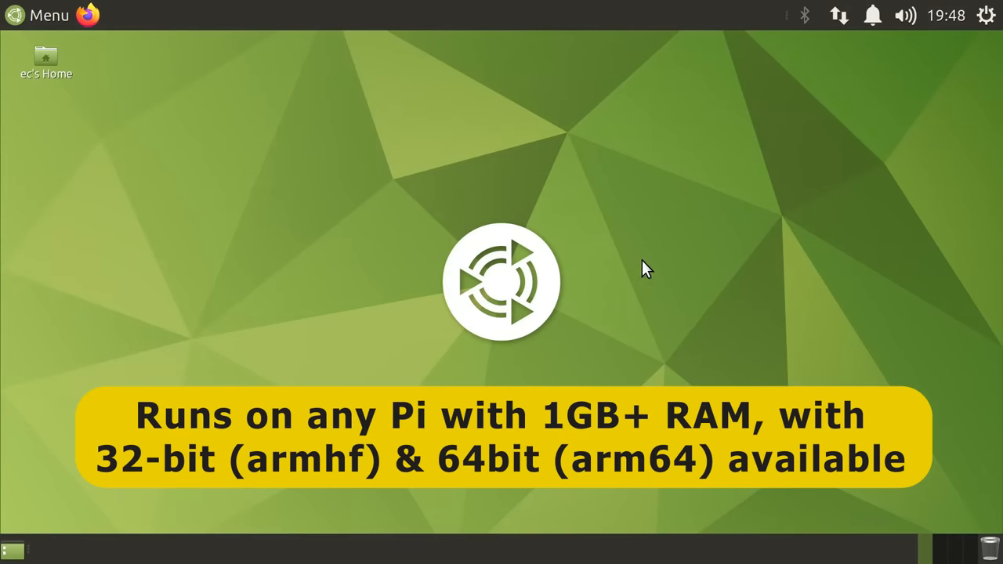
mouse_move(736, 227)
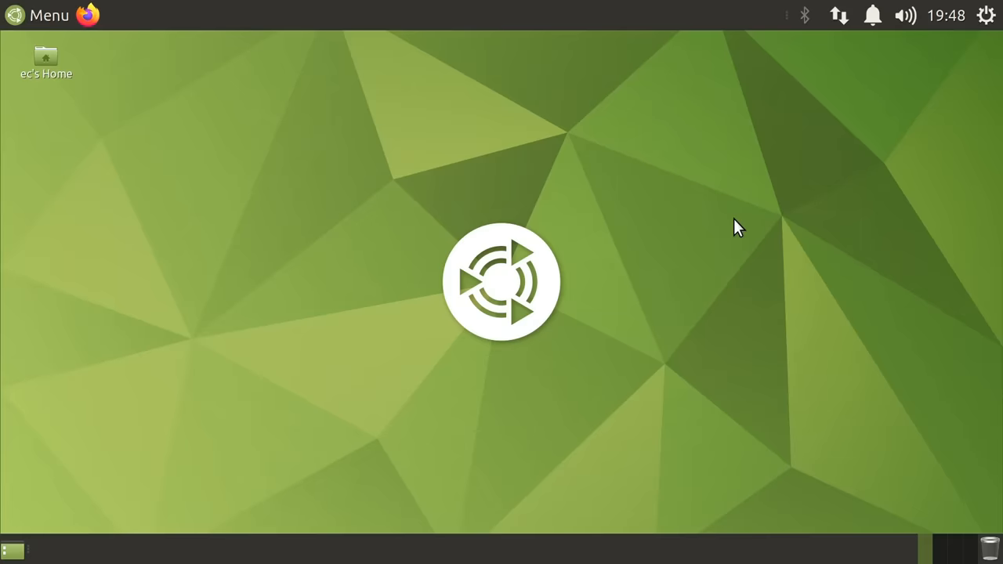
mouse_move(87, 14)
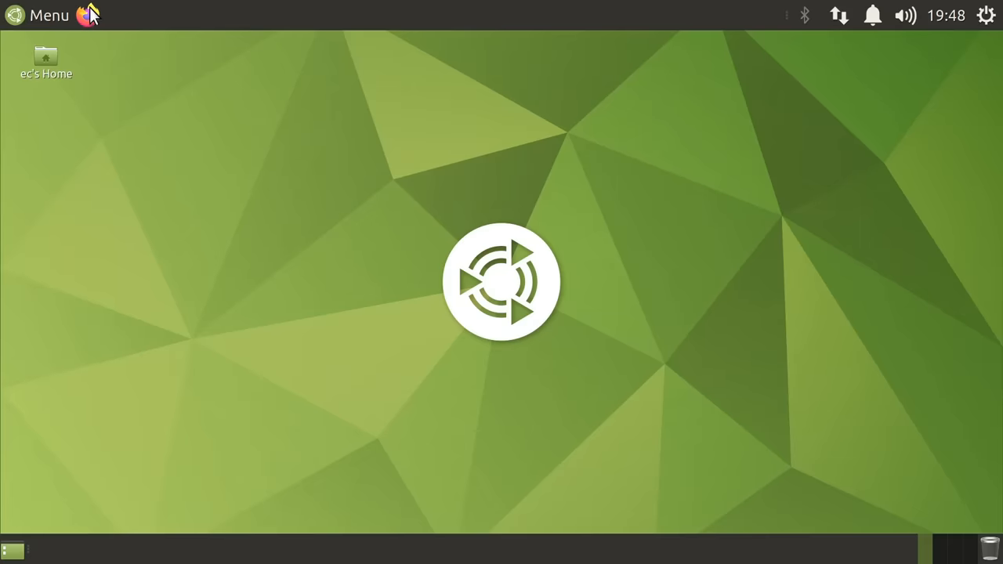
click(84, 16)
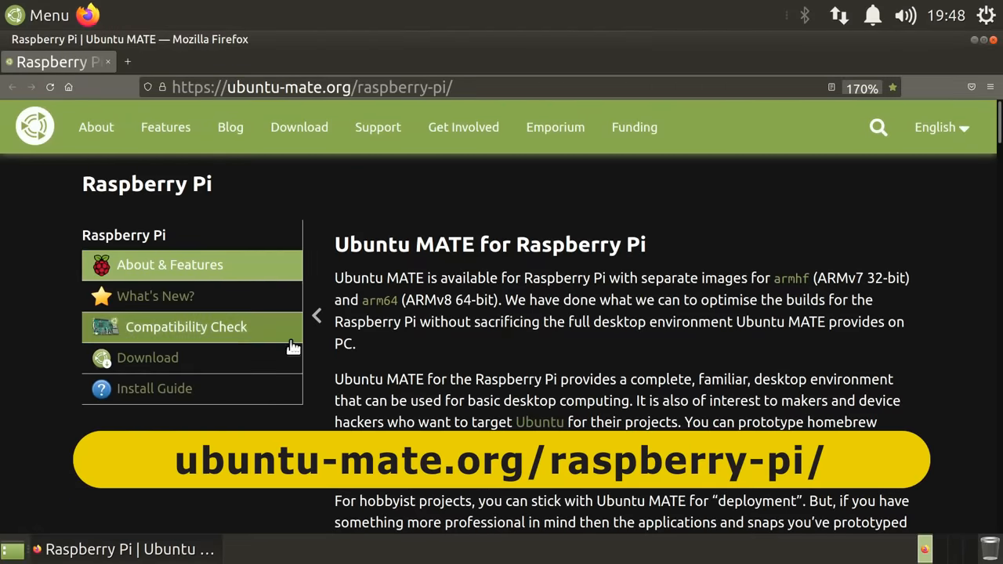
click(185, 328)
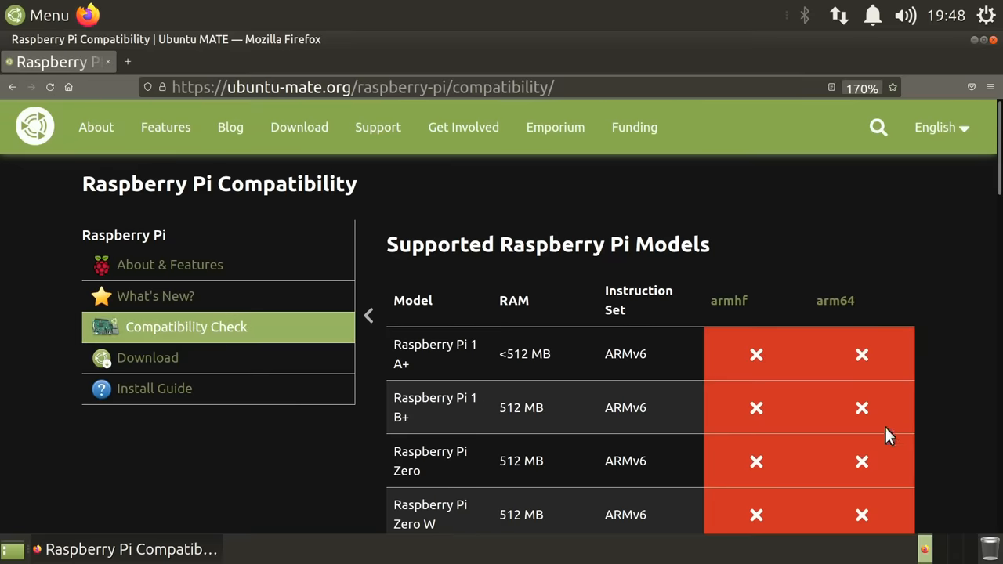
scroll(down, 3)
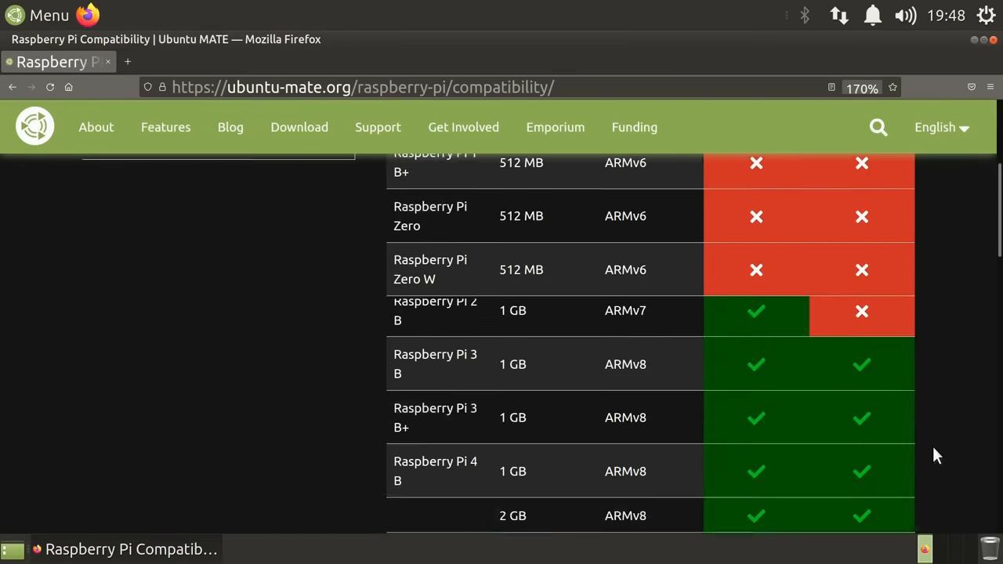
scroll(down, 3)
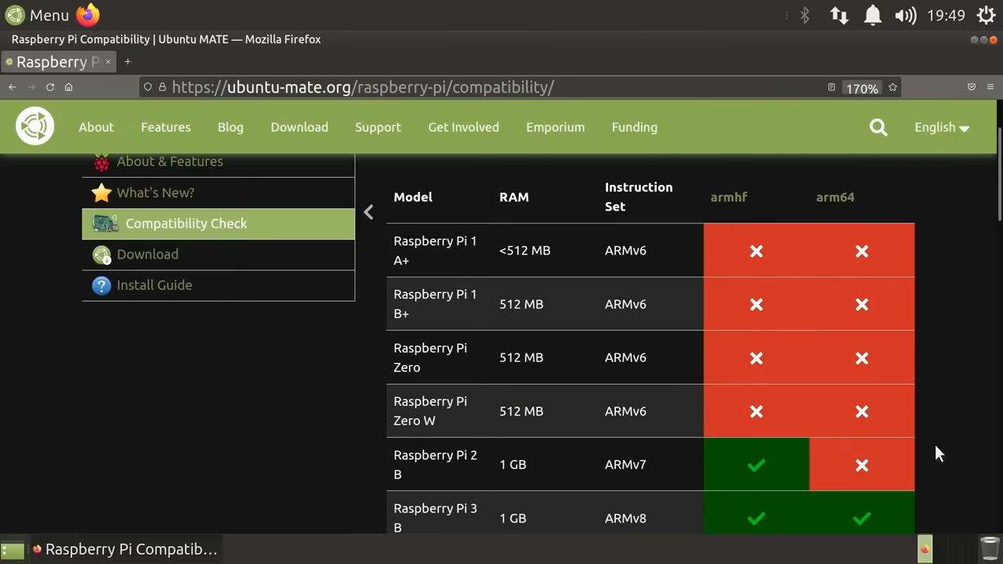
scroll(down, 3)
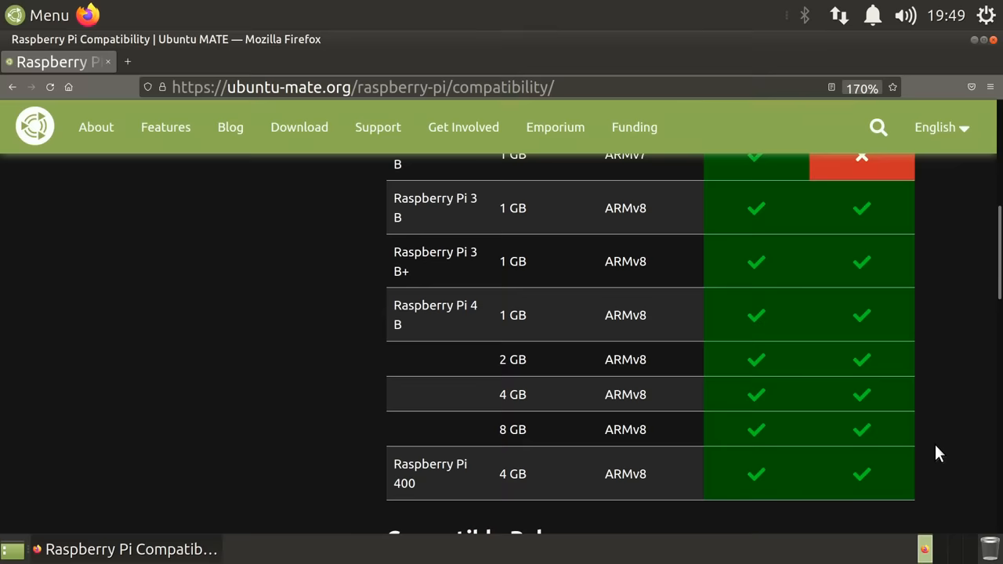
mouse_move(1000, 204)
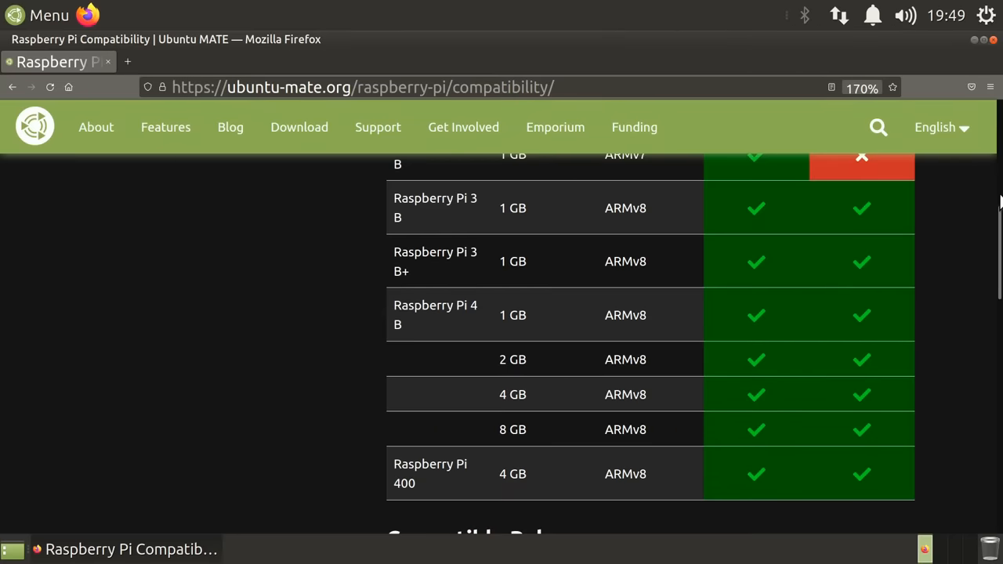
click(974, 39)
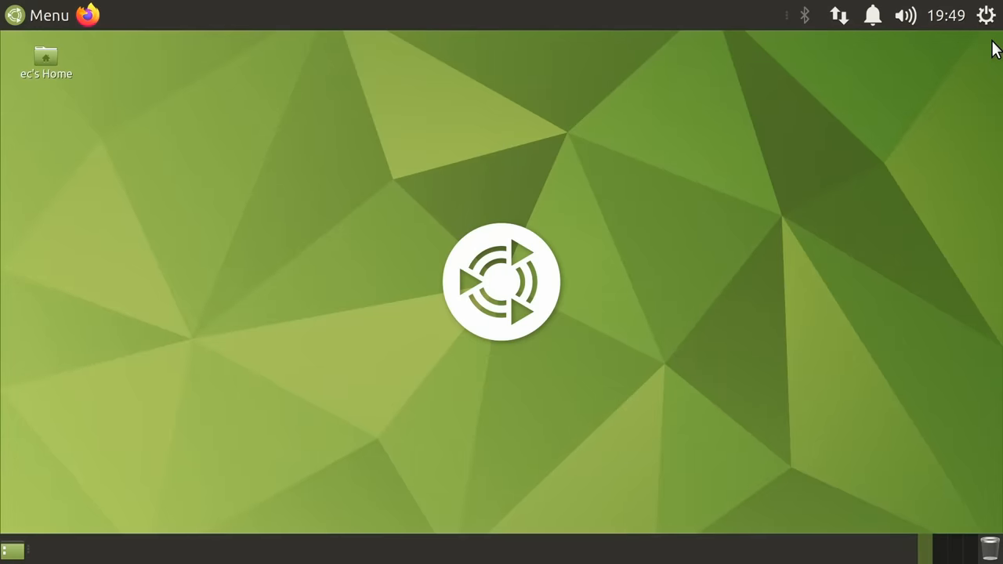
mouse_move(524, 164)
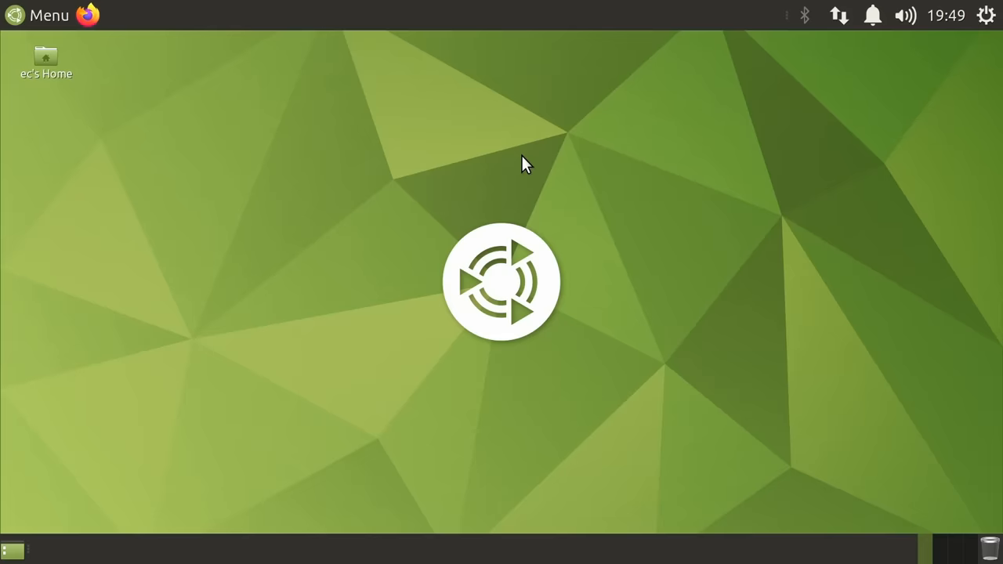
mouse_move(360, 556)
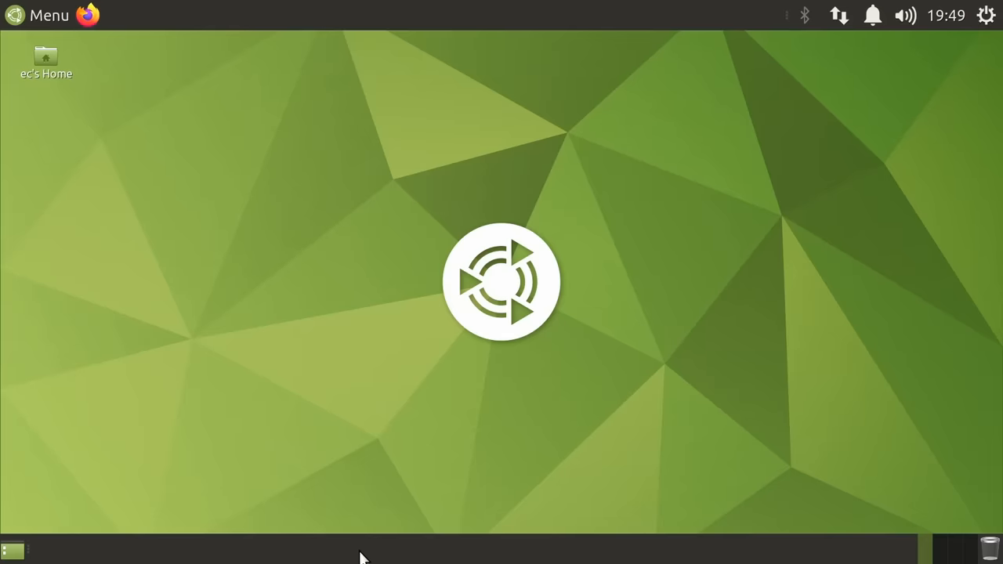
mouse_move(437, 22)
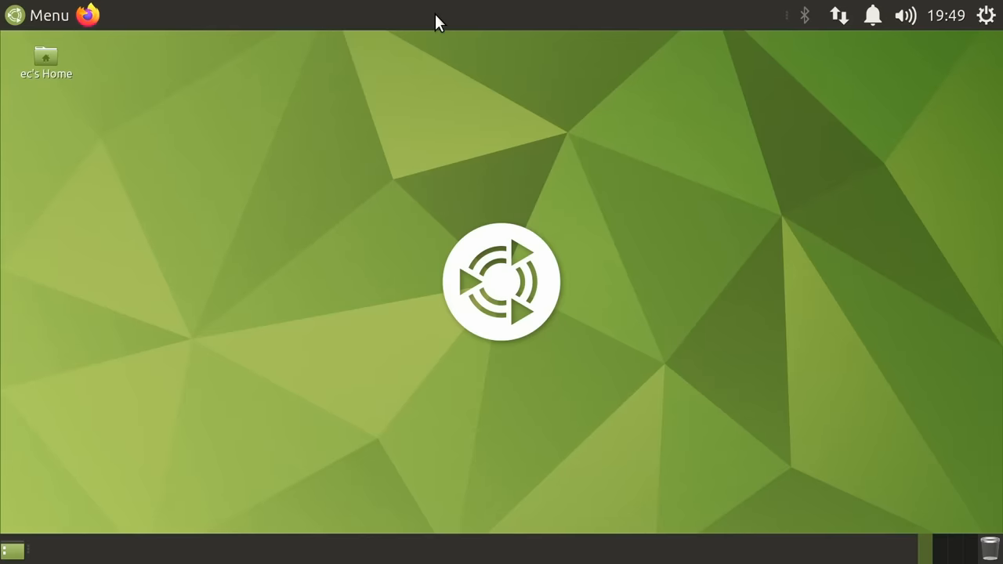
click(986, 16)
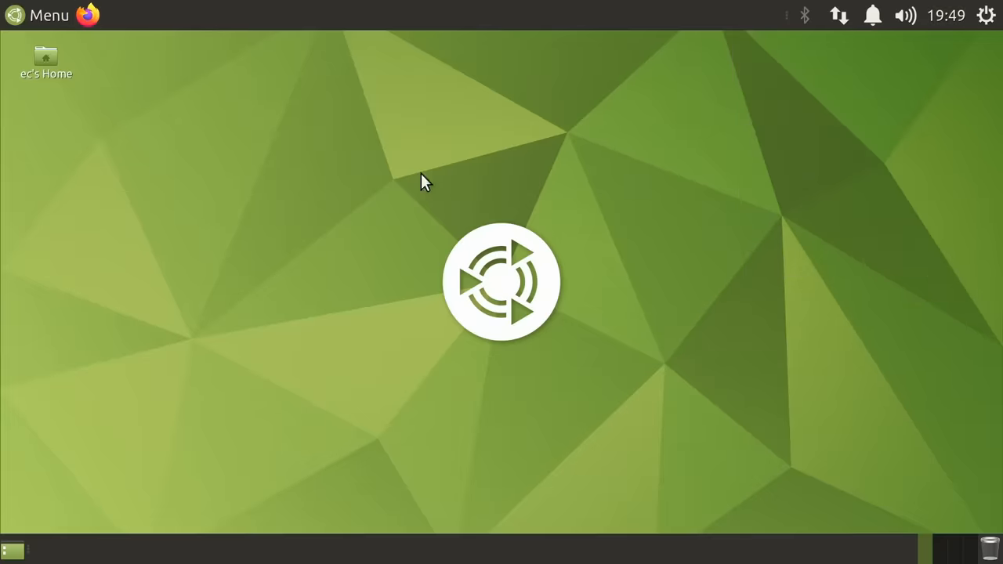
click(38, 15)
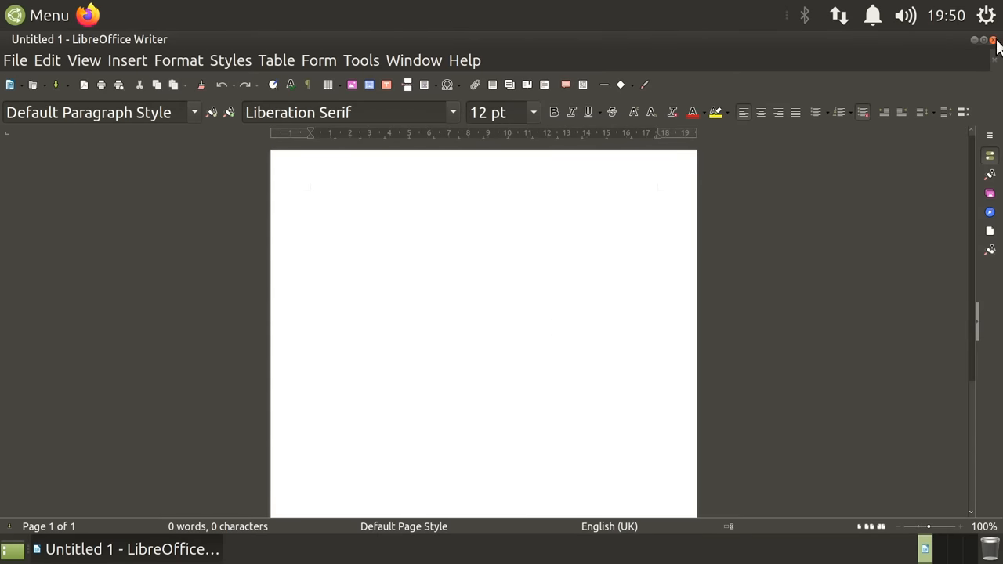
- Close the blank Untitled 1 Writer document, returning to the Ubuntu MATE desktop
click(983, 39)
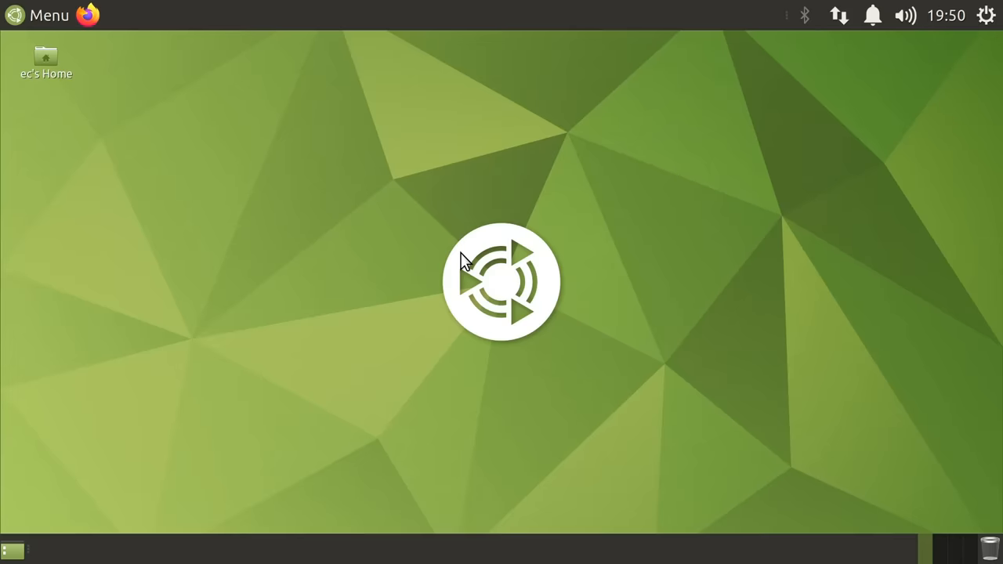
mouse_move(563, 296)
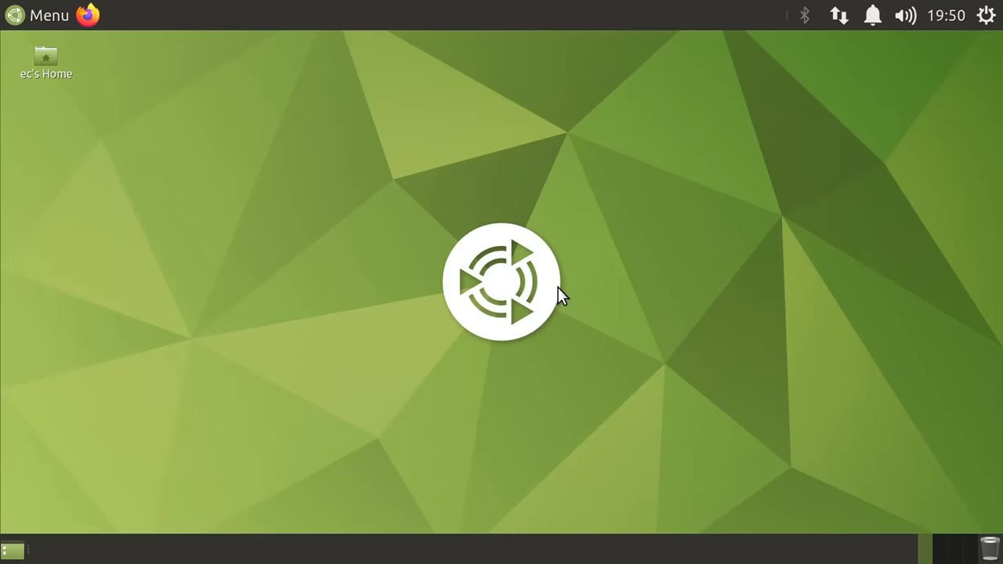
mouse_move(619, 251)
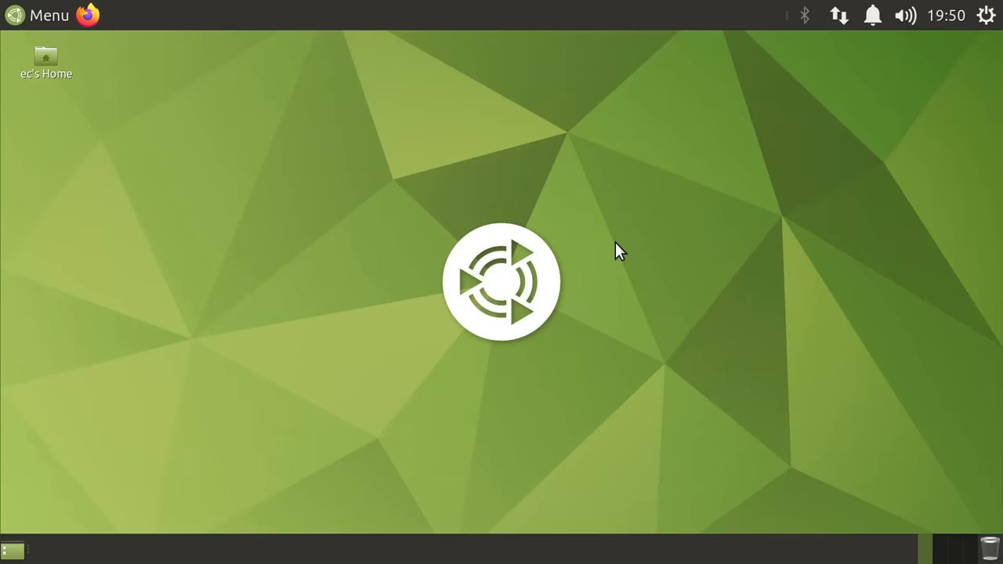
mouse_move(47, 28)
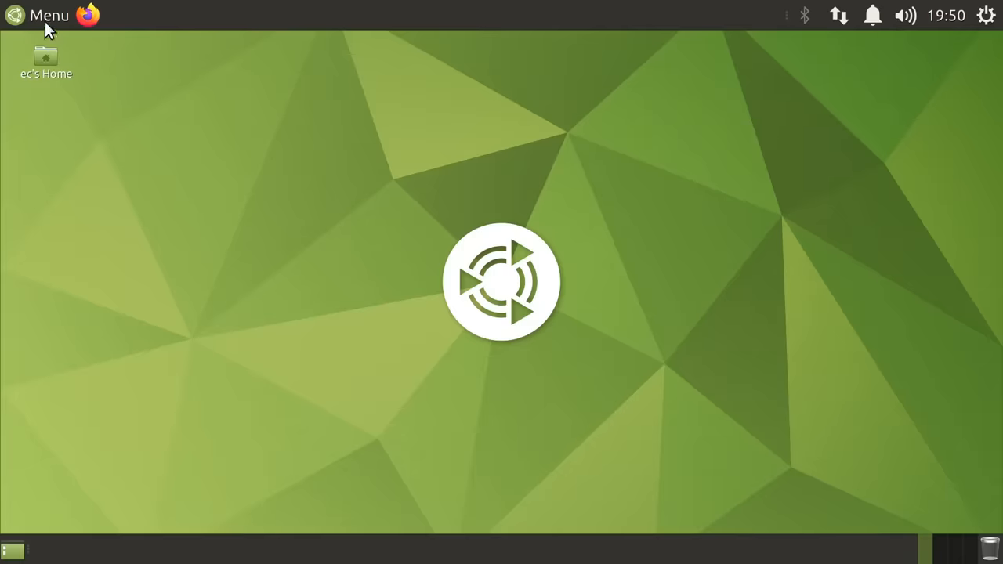
- Launch Firefox from the top panel on the ubuntu-mate.org/raspberry-pi page
click(39, 16)
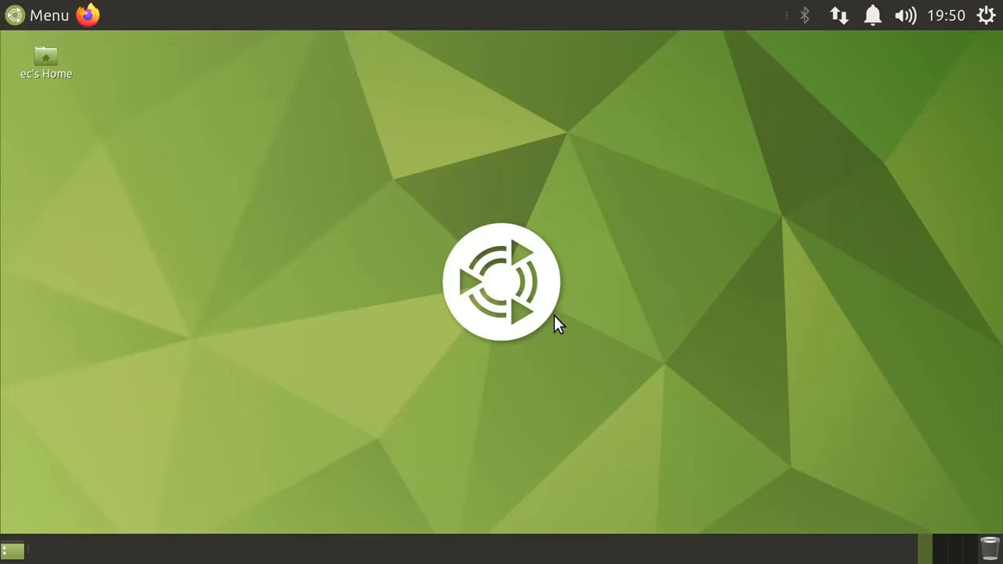
mouse_move(93, 24)
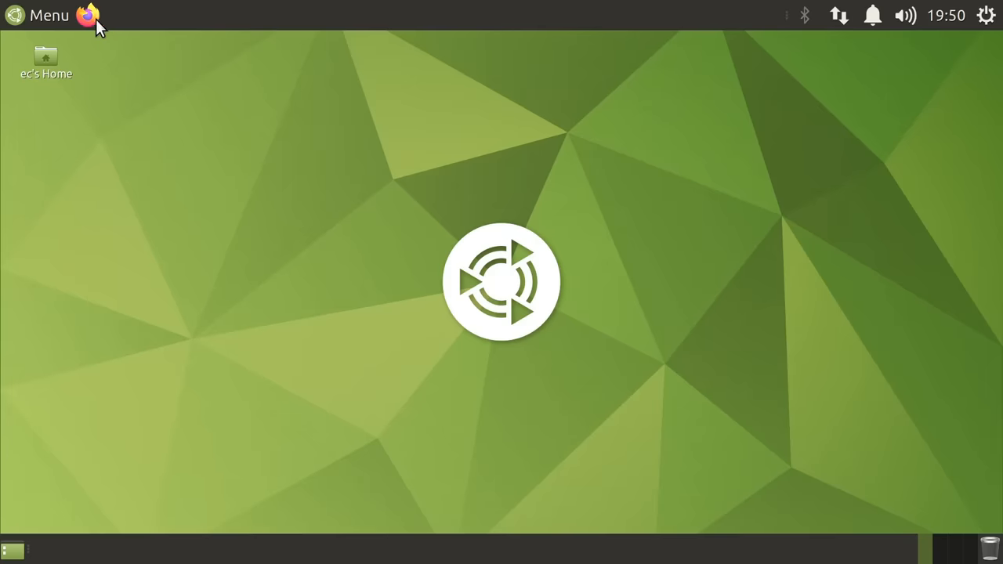
click(88, 15)
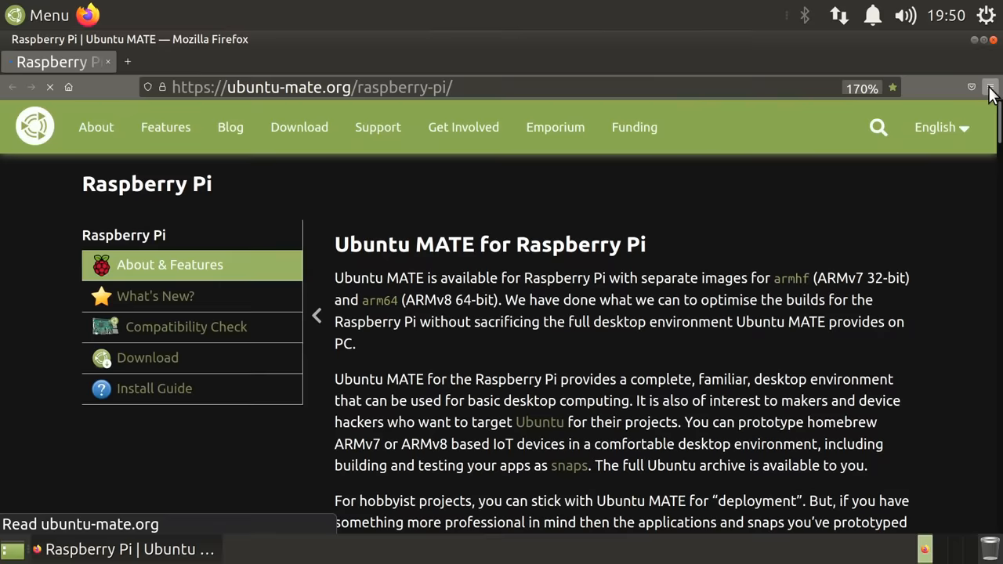
click(991, 88)
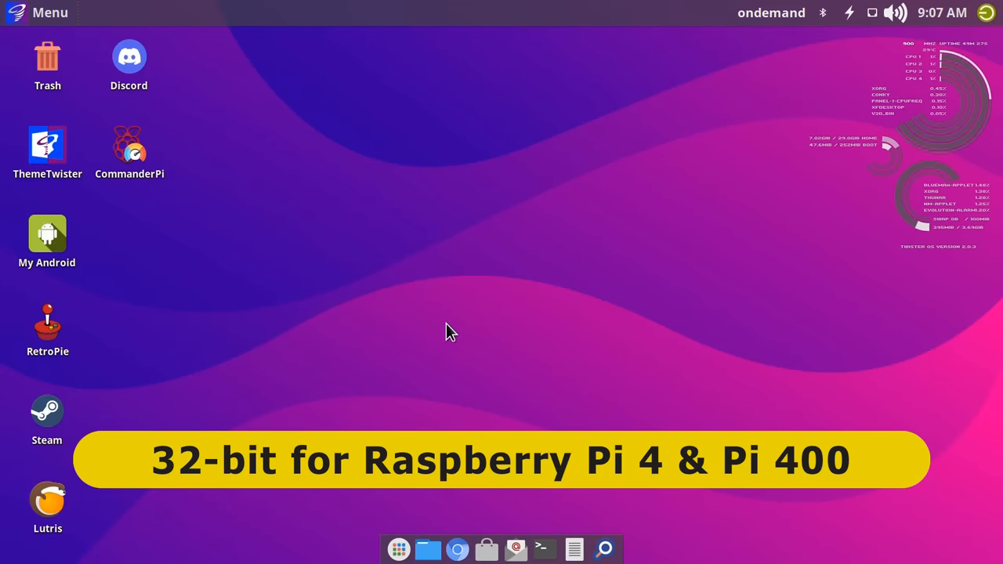
mouse_move(509, 295)
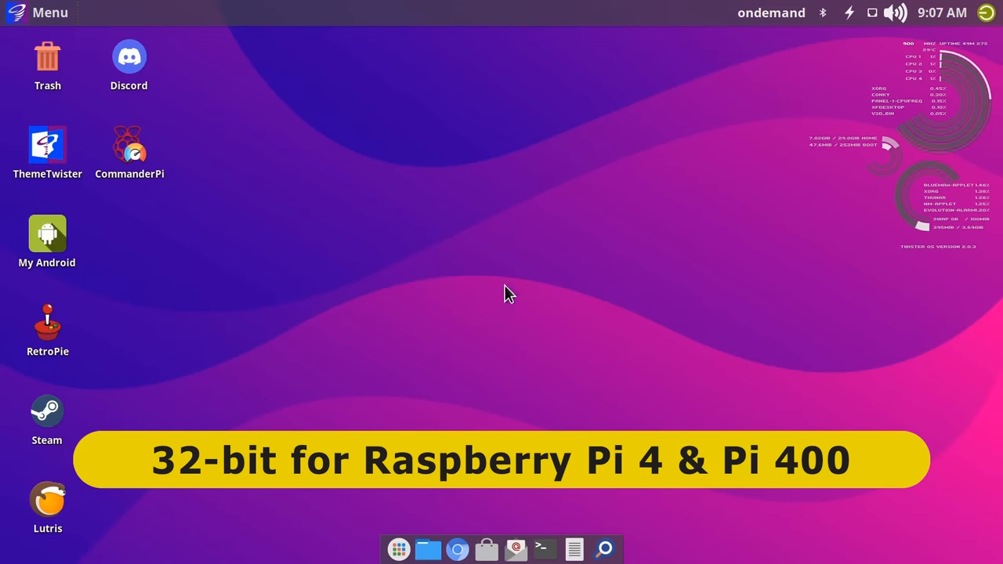
mouse_move(469, 311)
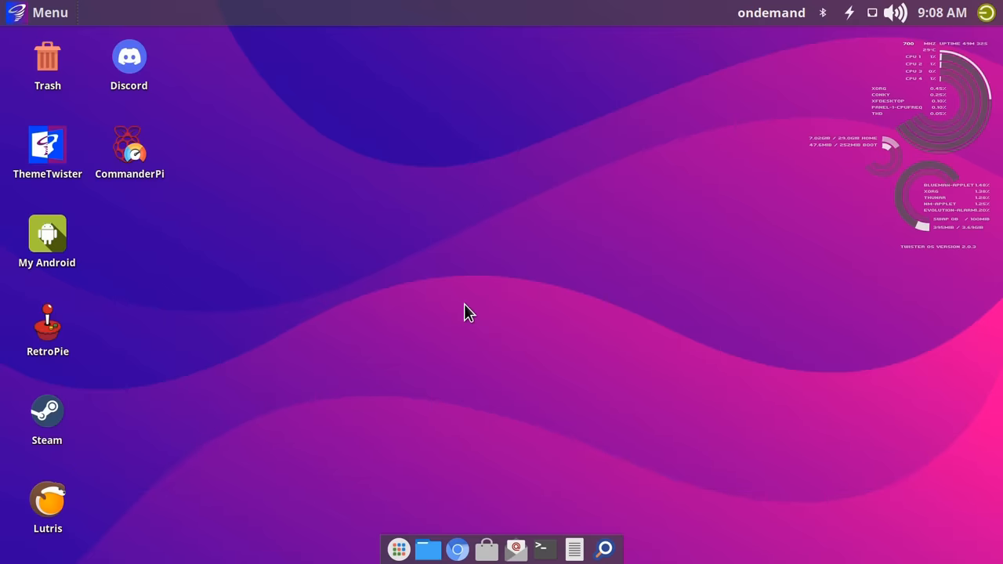
mouse_move(470, 273)
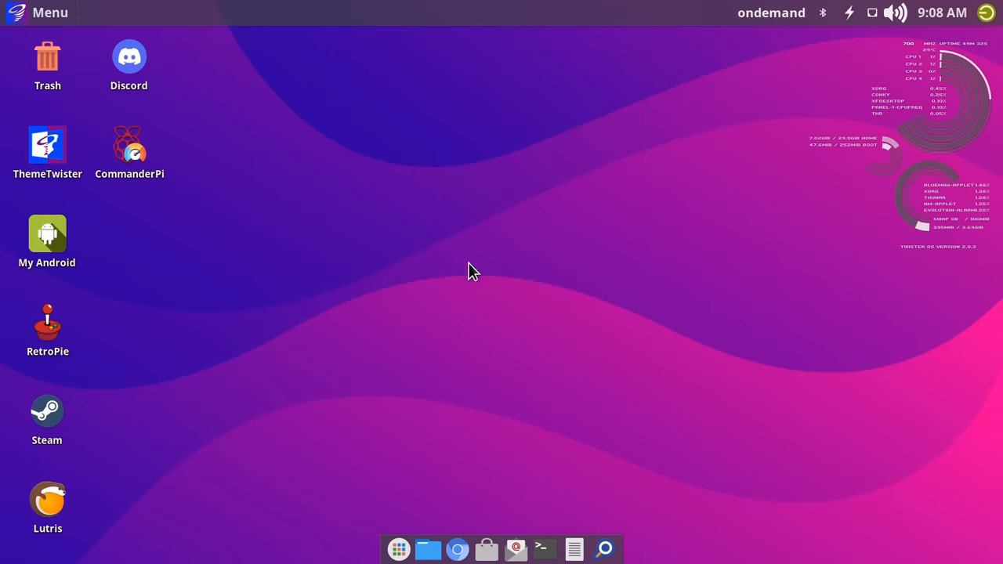
mouse_move(574, 222)
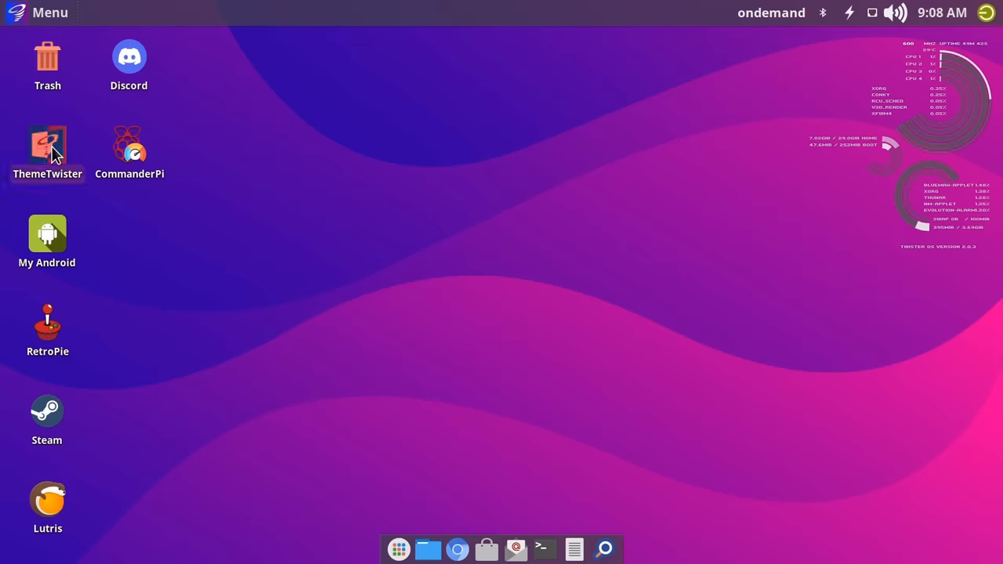
- Apply the Twister XP theme in ThemeTwister and defer the update notice with Later
double_click(47, 144)
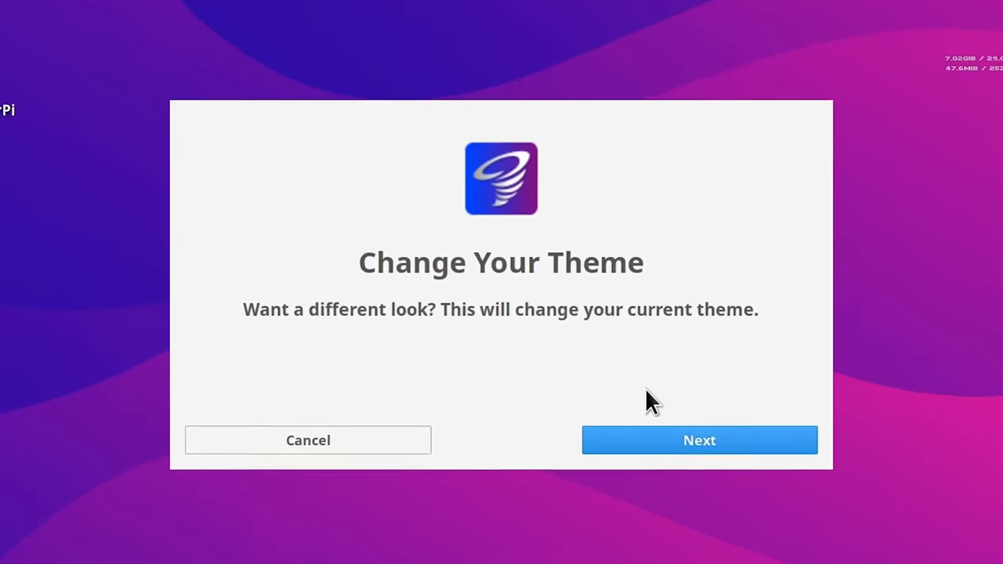
click(699, 438)
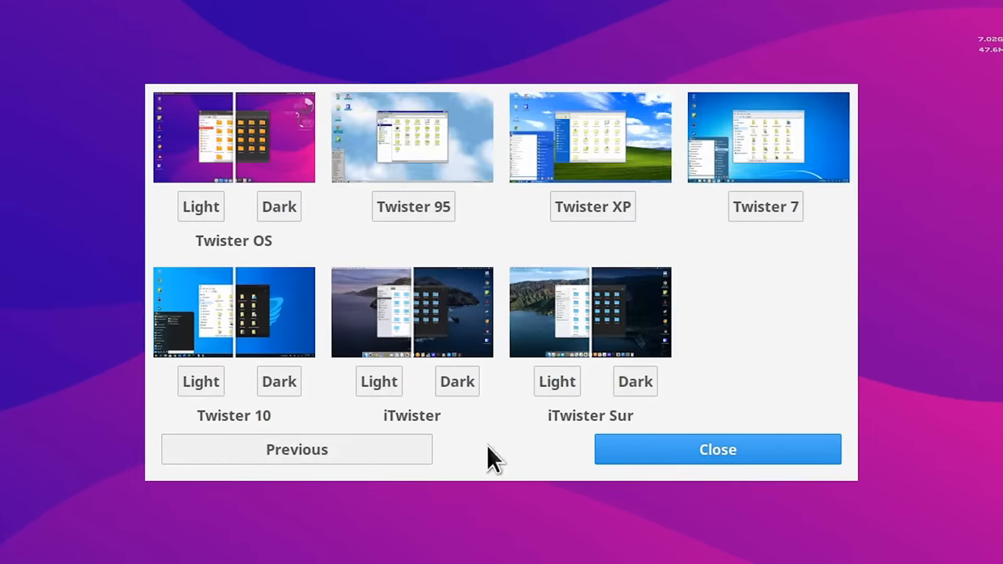
mouse_move(796, 329)
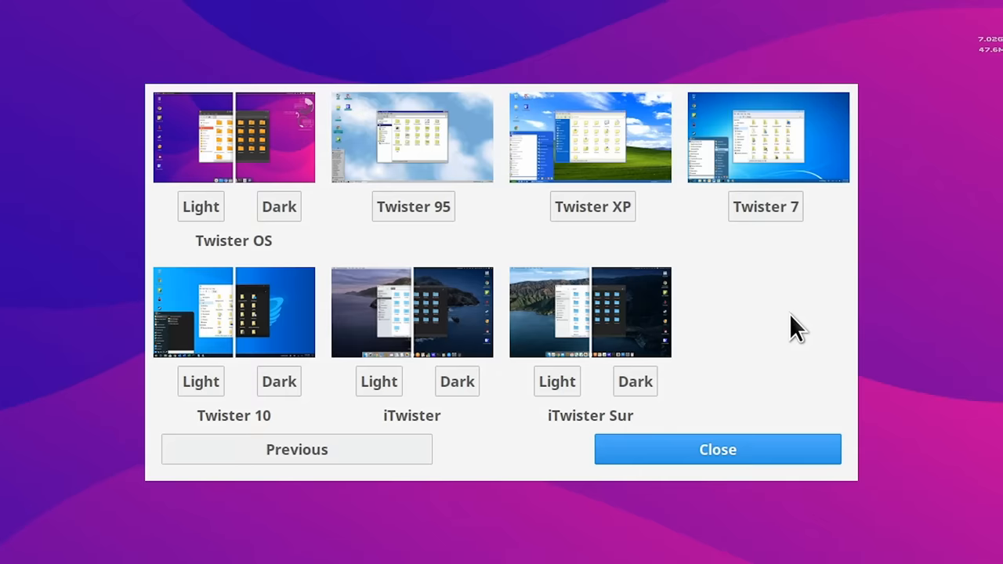
mouse_move(724, 301)
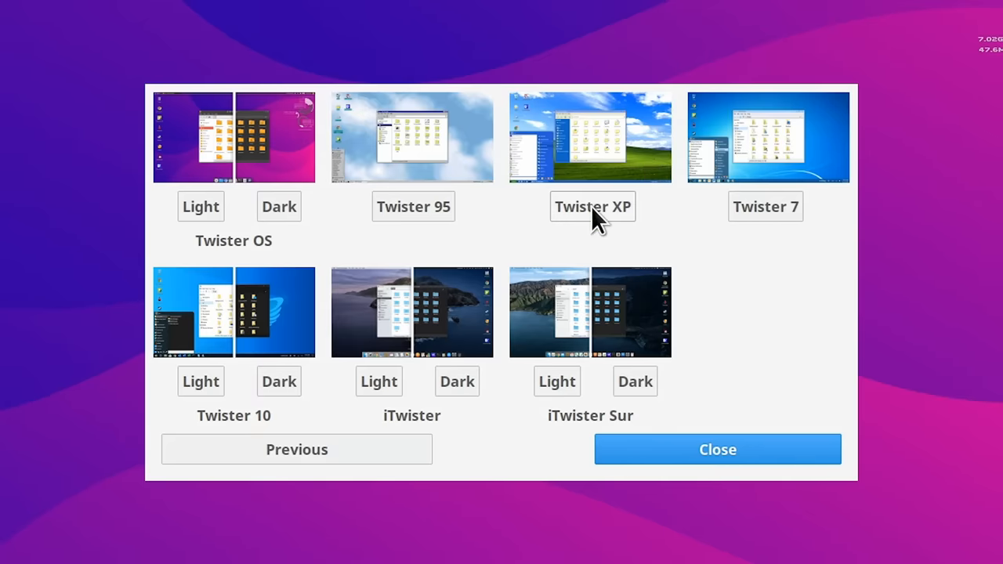
click(593, 206)
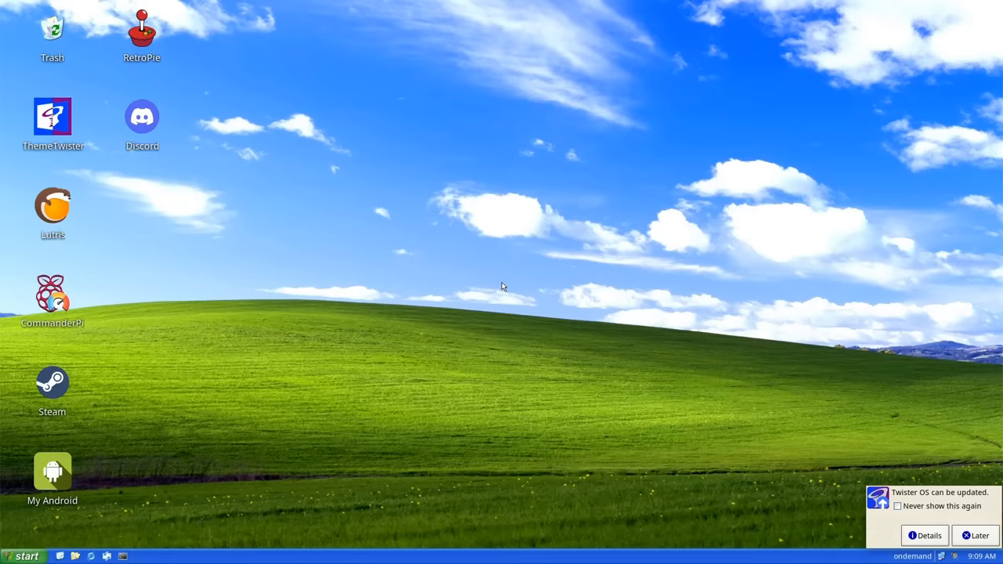
mouse_move(504, 316)
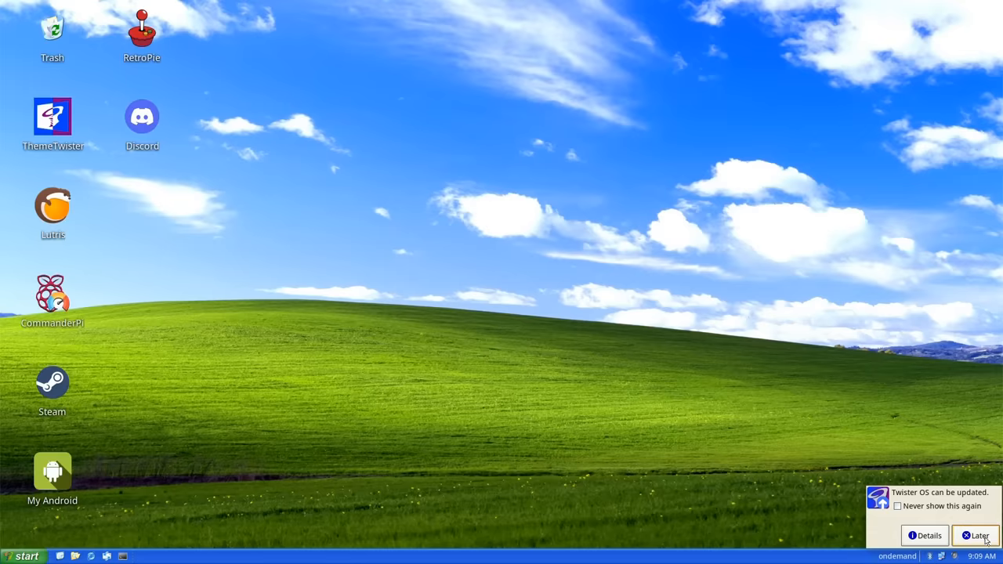
click(976, 535)
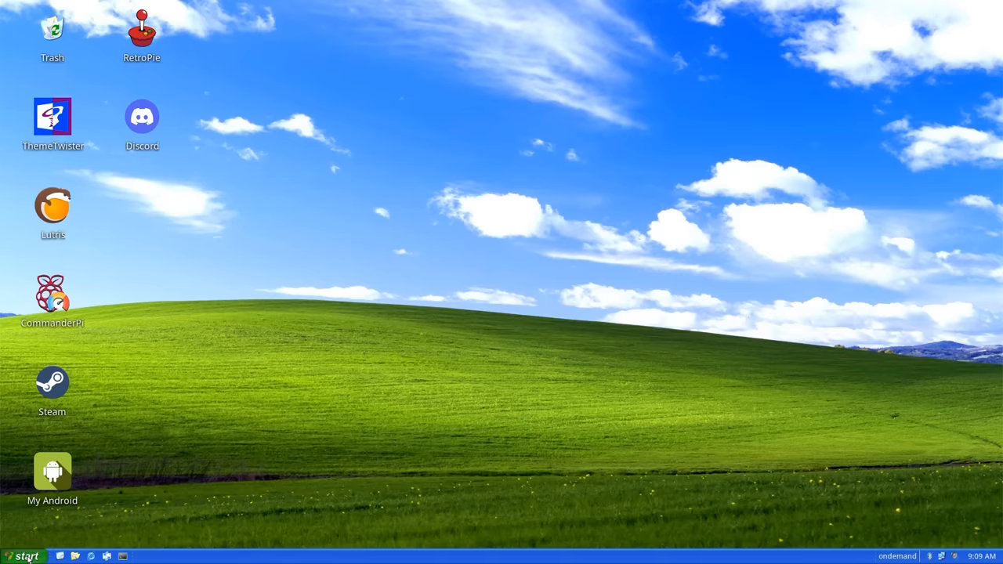
- Open the home folder in File Manager from the Start menu
click(24, 555)
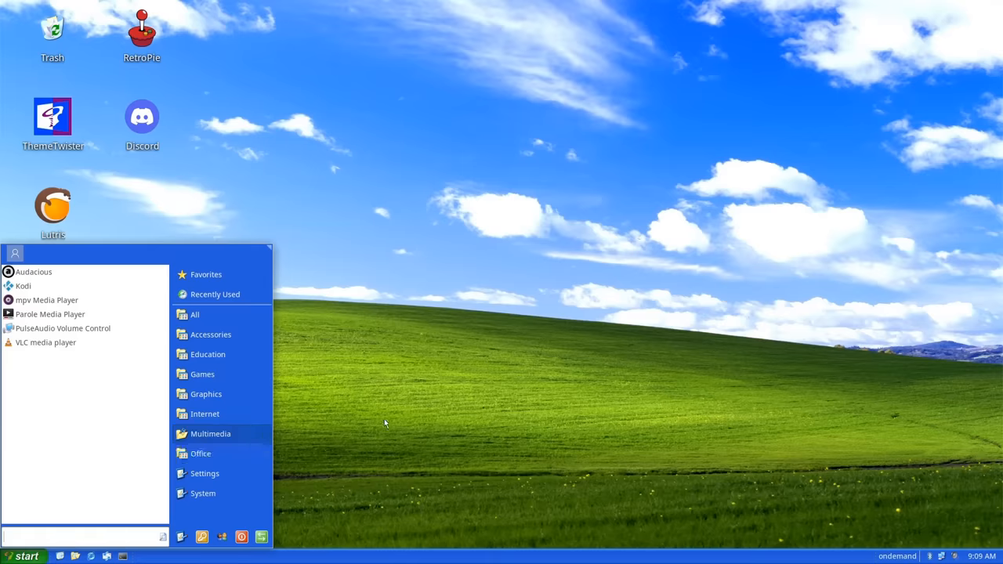
click(25, 554)
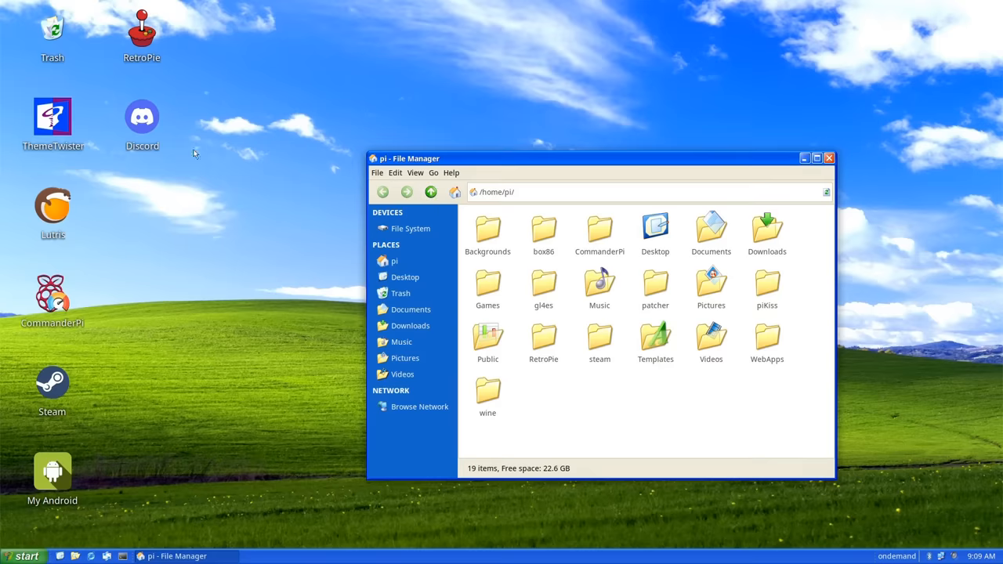
- Apply the Twister 7 theme, reopen File Manager and move its window toward the screen centre
double_click(54, 117)
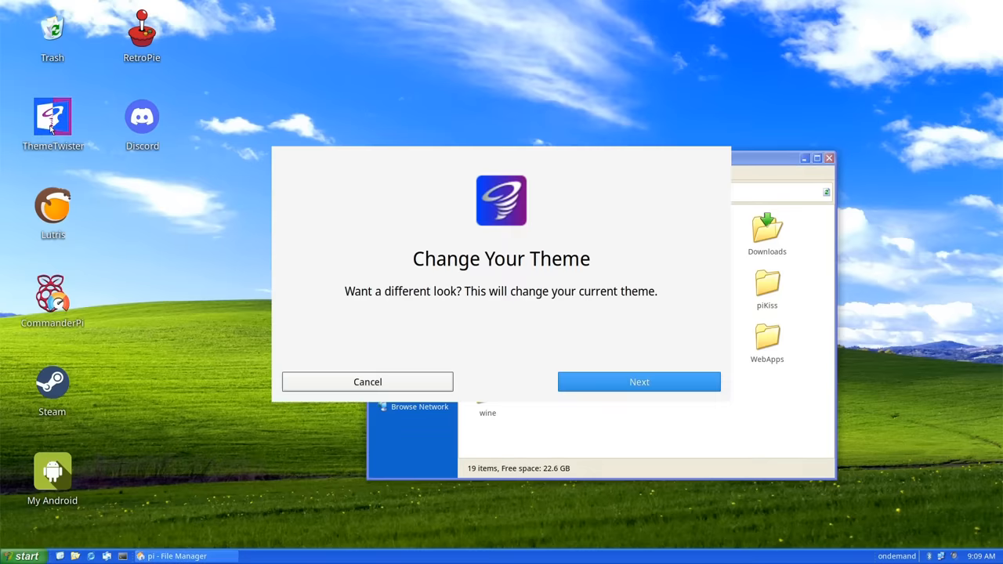
click(639, 382)
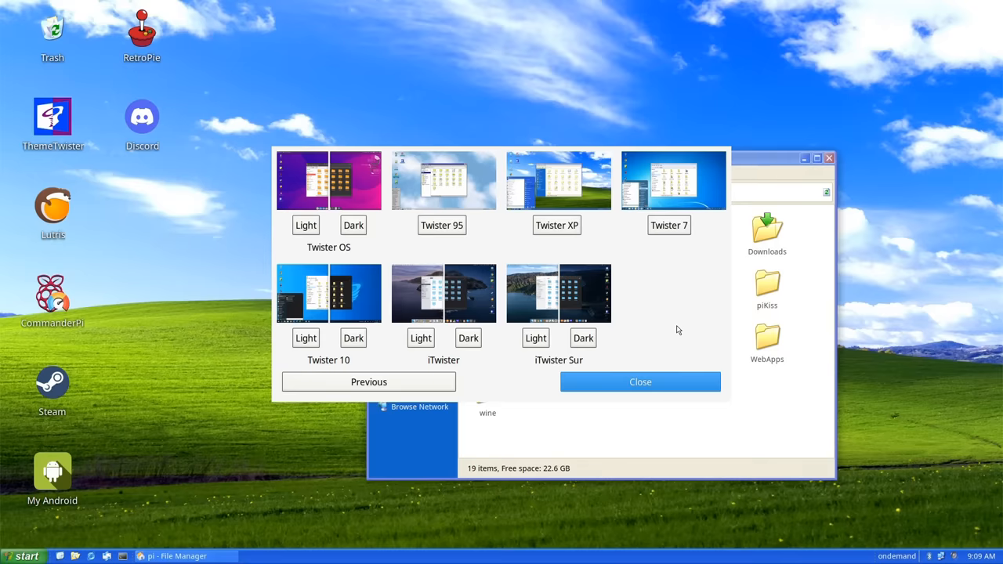
mouse_move(670, 210)
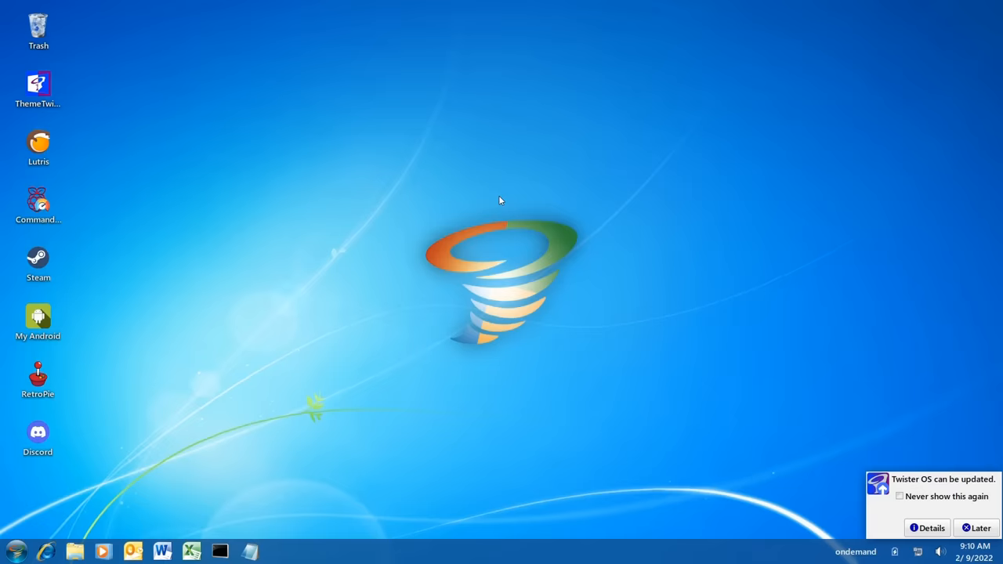
click(978, 527)
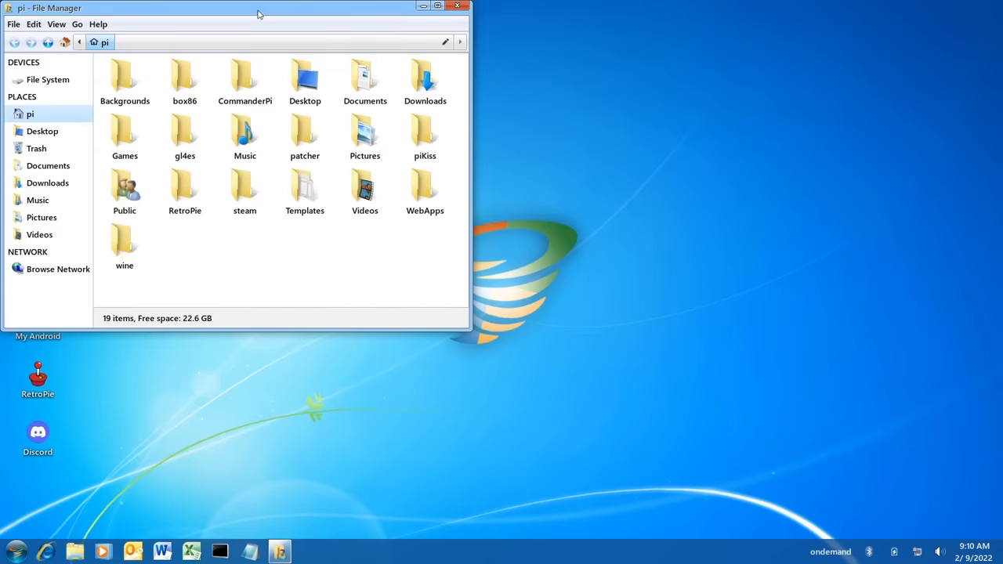
drag(235, 8, 439, 102)
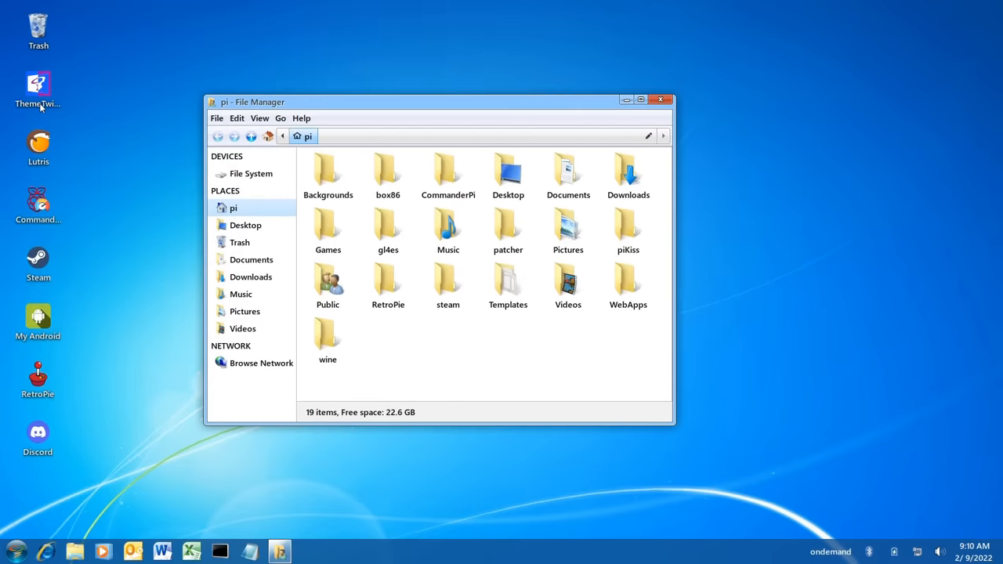
- Try the iTwister Sur theme, then relaunch ThemeTwister to return to the default Twister OS look
double_click(38, 84)
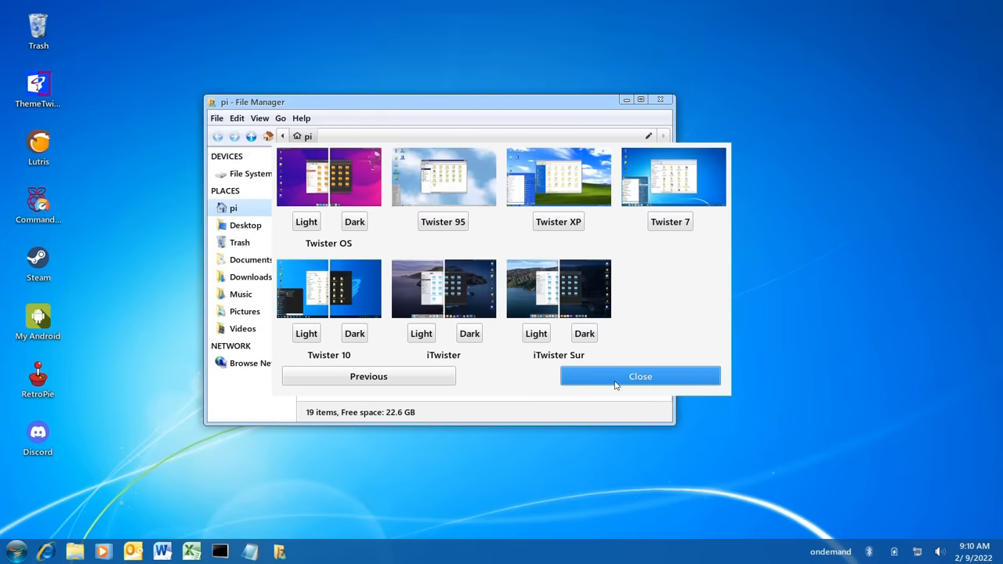
mouse_move(573, 320)
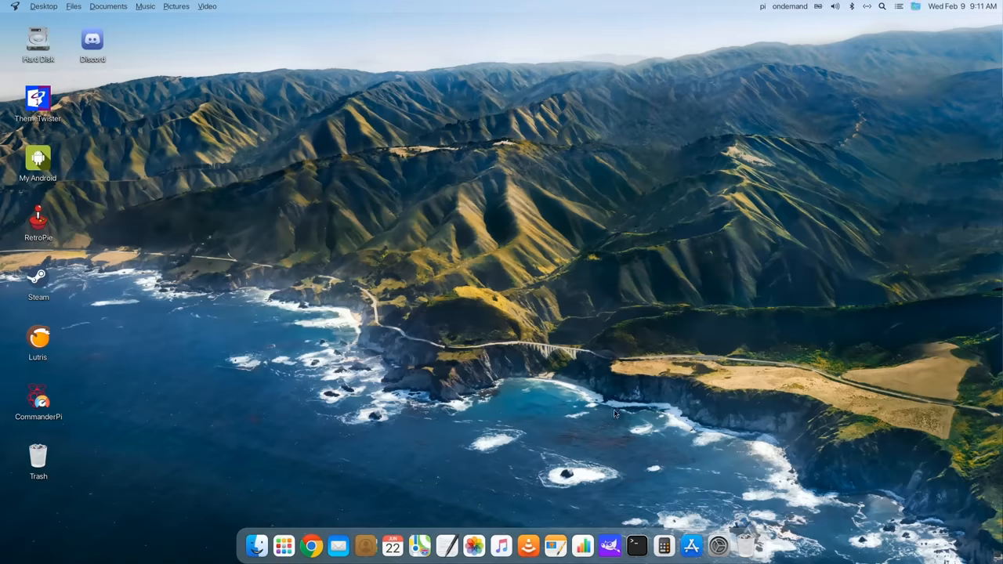
click(38, 97)
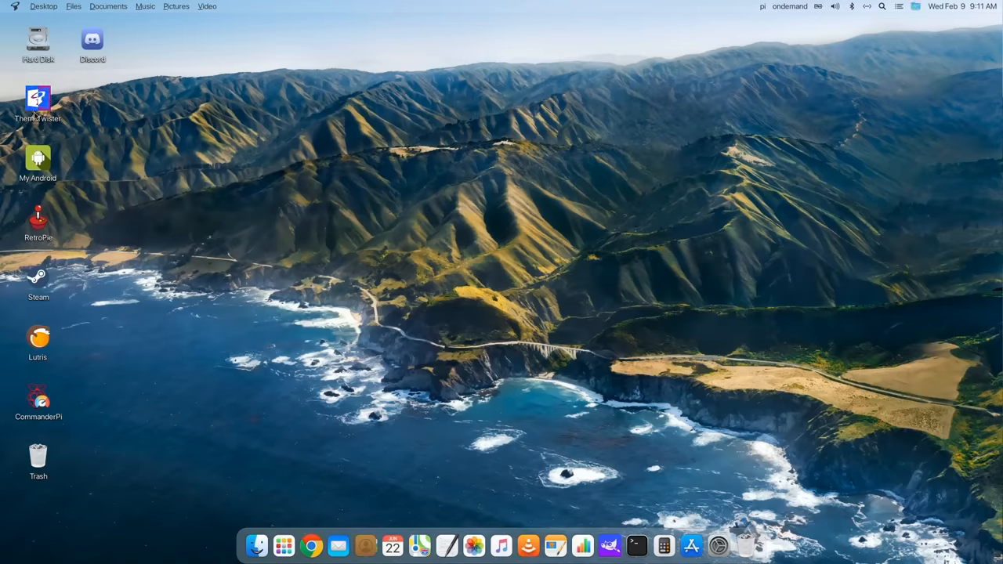
double_click(38, 97)
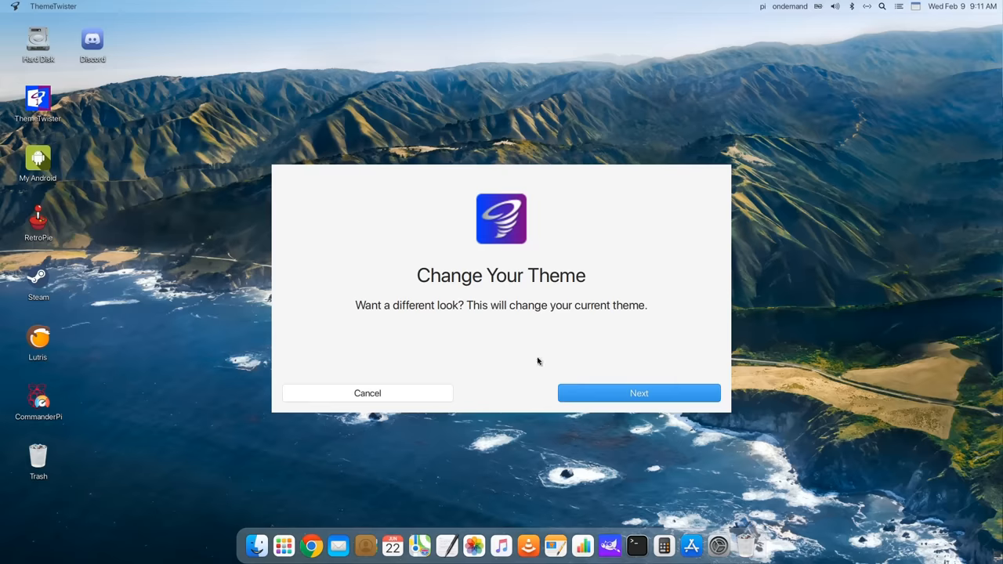
click(640, 392)
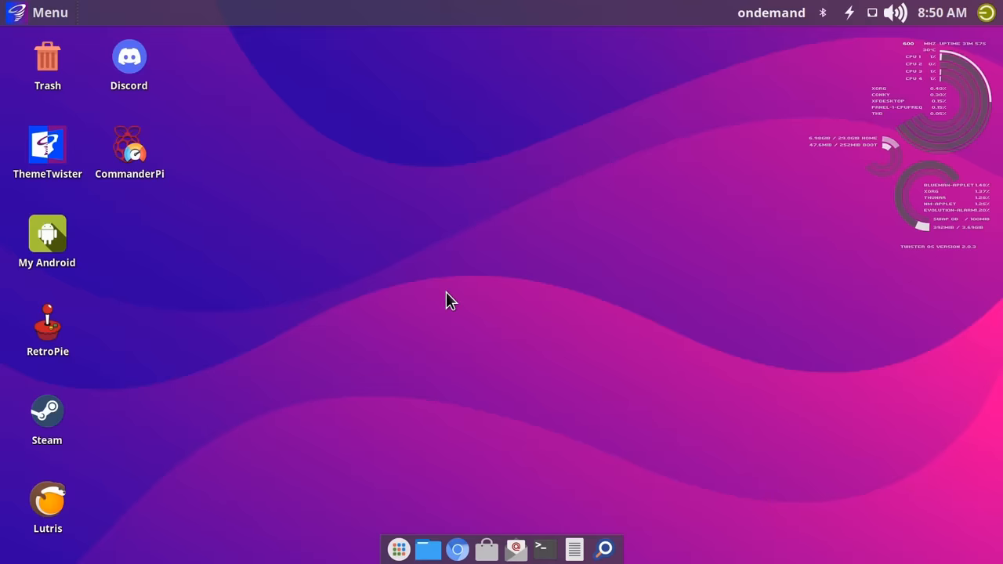
mouse_move(442, 301)
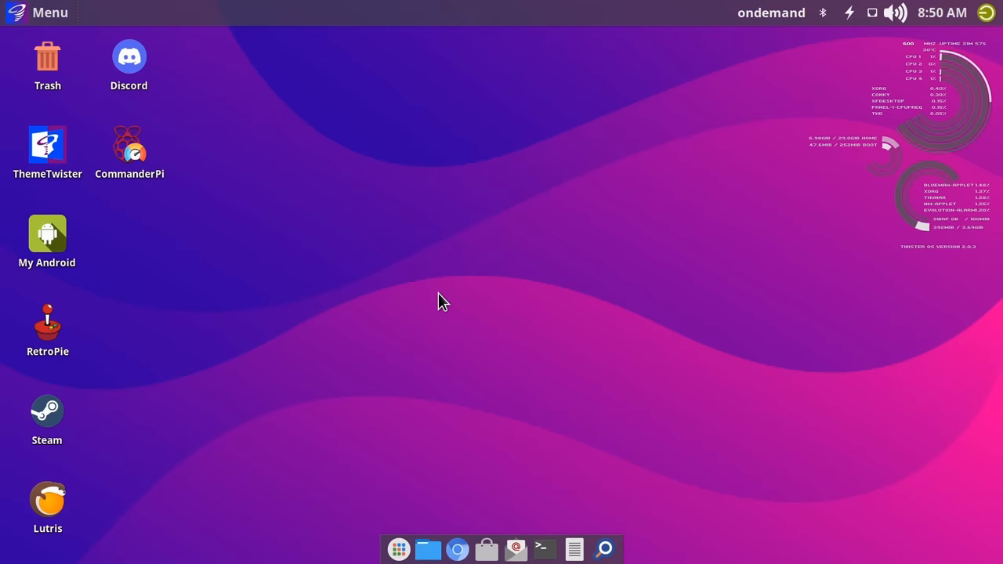
mouse_move(503, 231)
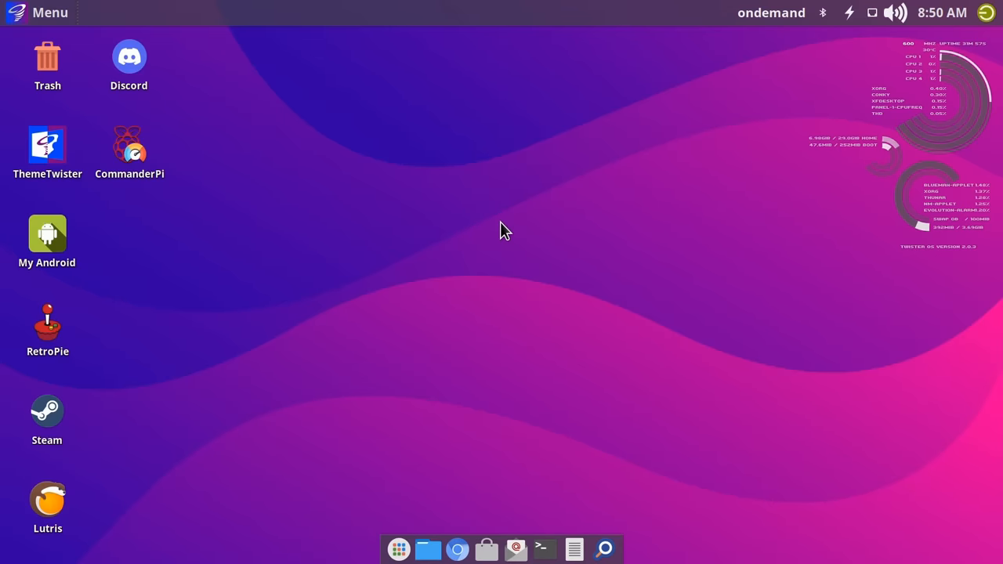
- Open the Twister OS applications menu to browse to the Office category with LibreOffice Writer
click(40, 12)
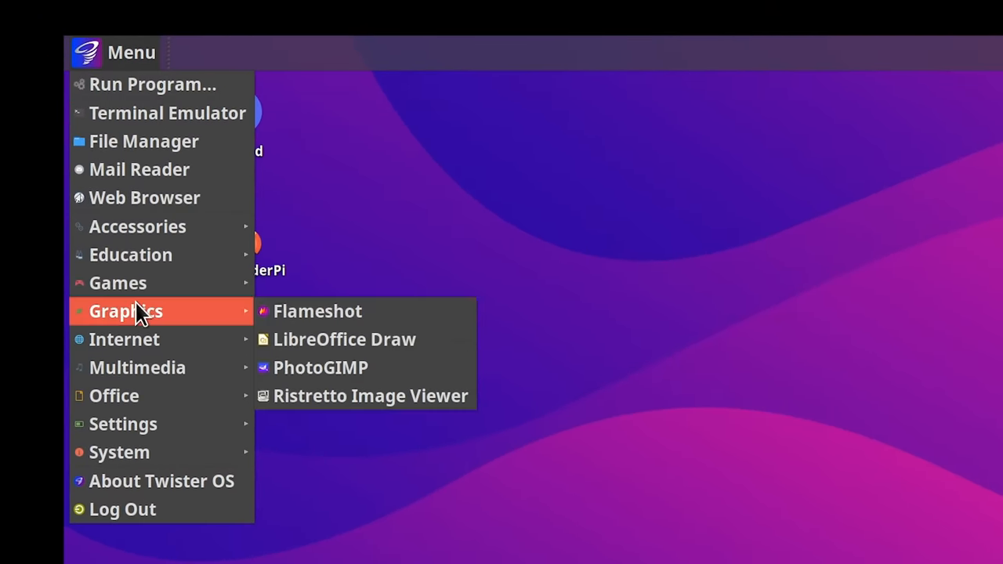
mouse_move(368, 367)
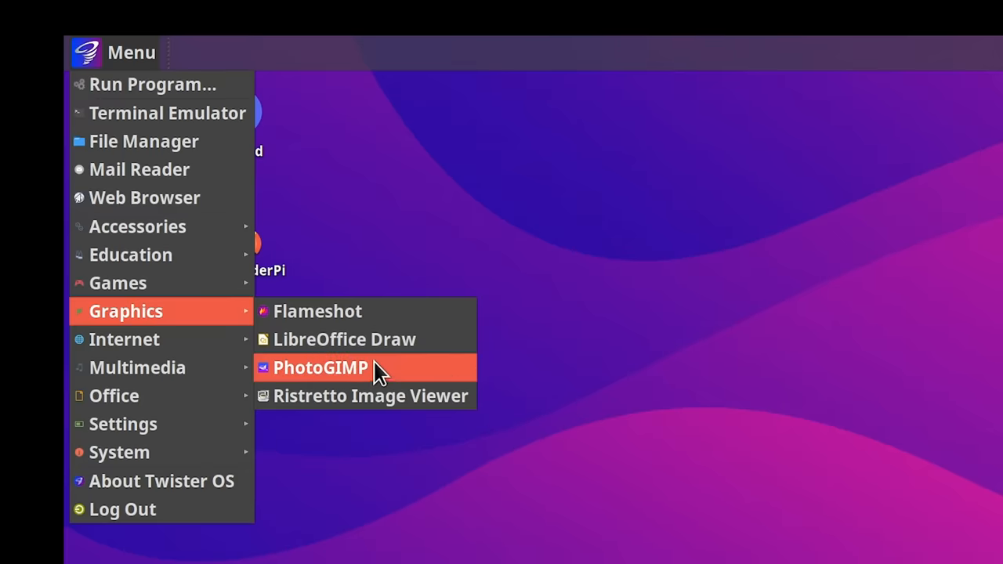
mouse_move(379, 377)
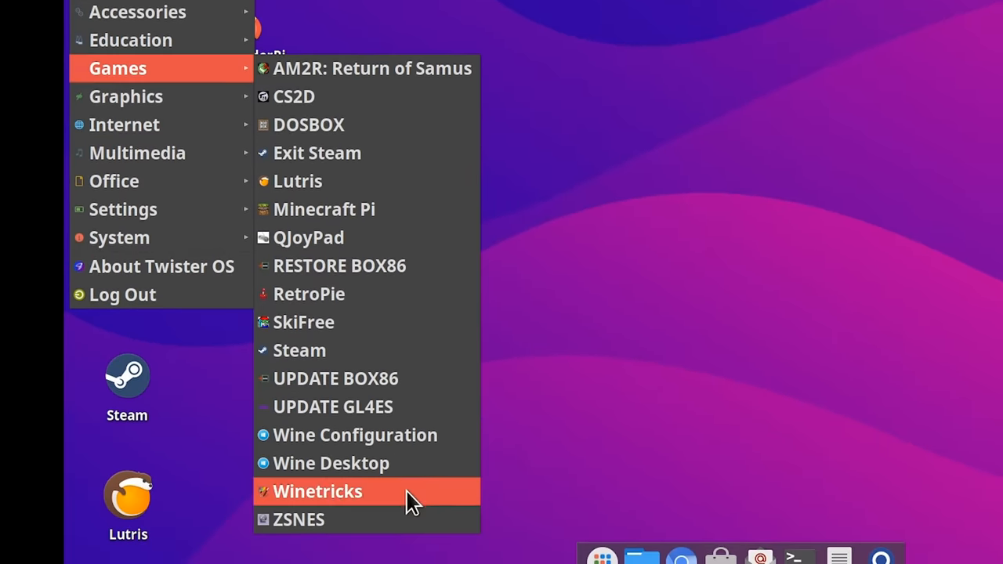
mouse_move(411, 519)
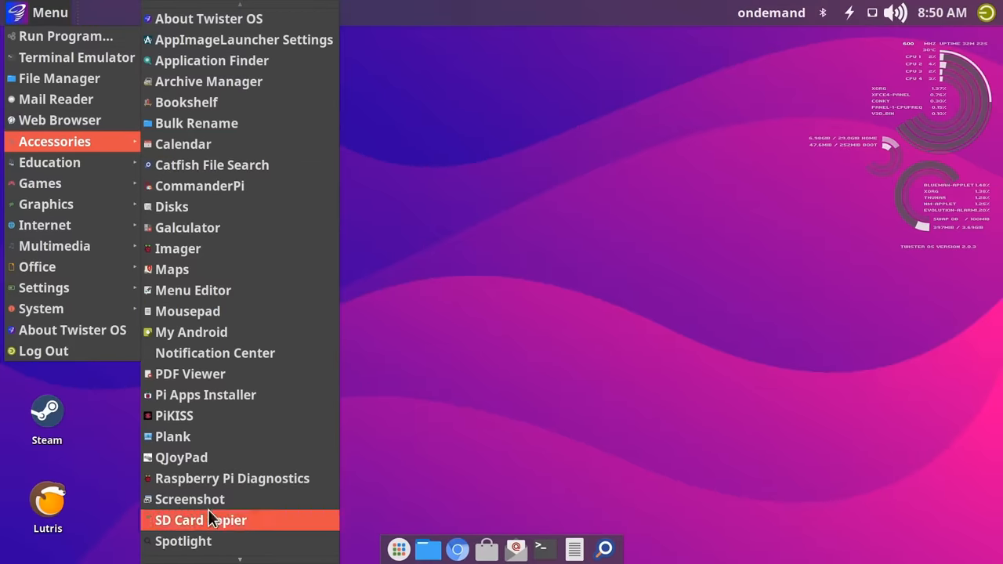
mouse_move(251, 185)
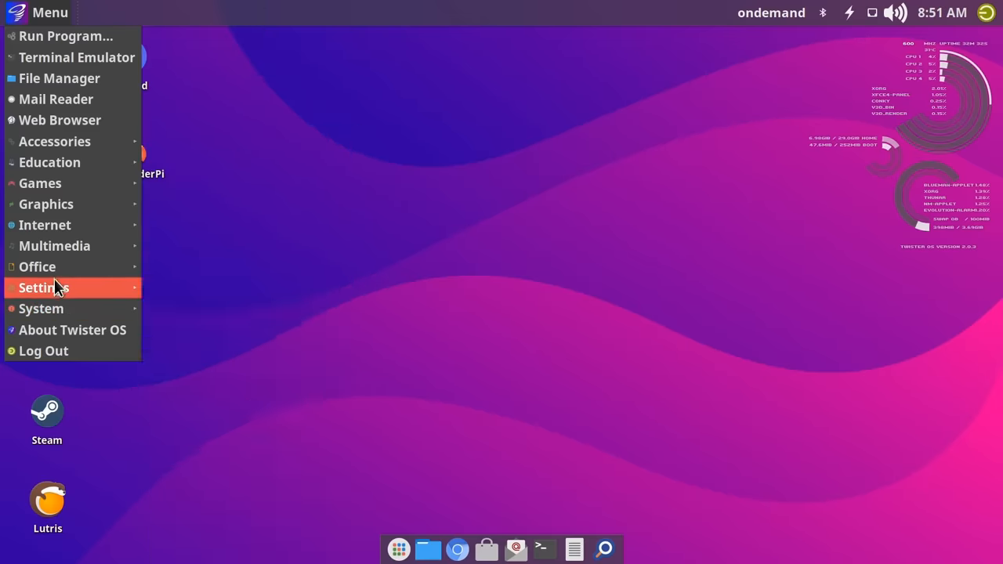
mouse_move(38, 266)
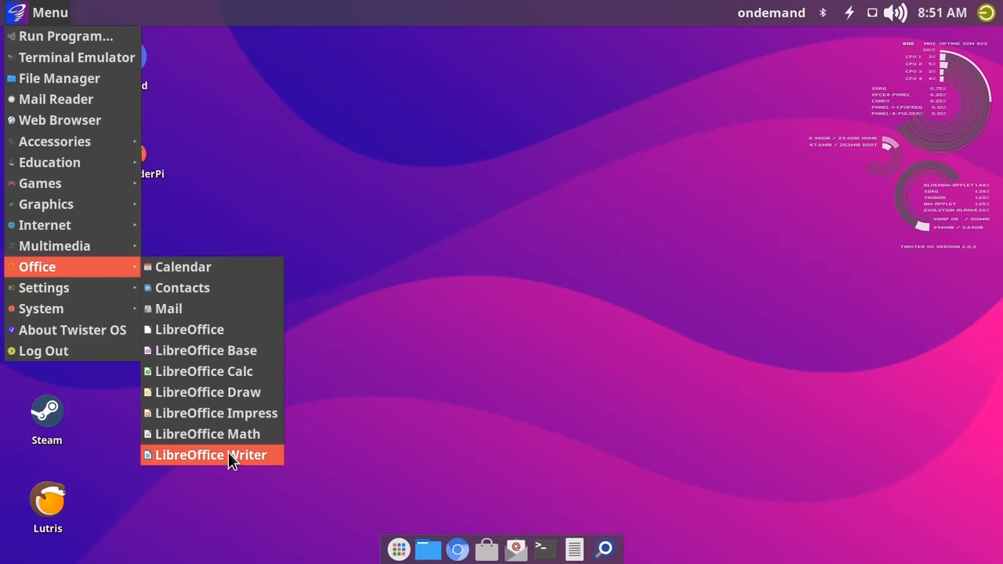
- Launch LibreOffice Writer to a new blank Untitled 1 document
click(210, 454)
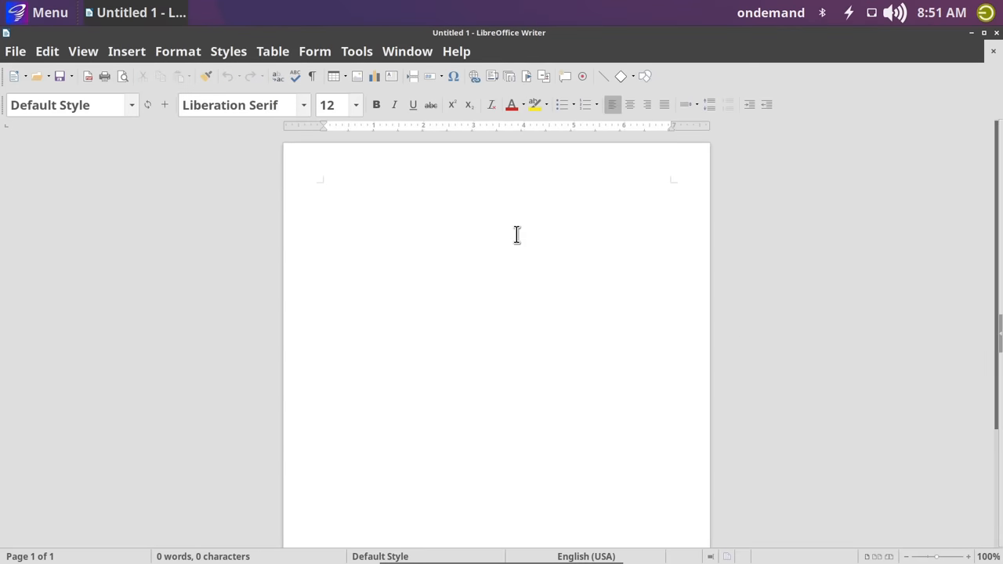
mouse_move(545, 257)
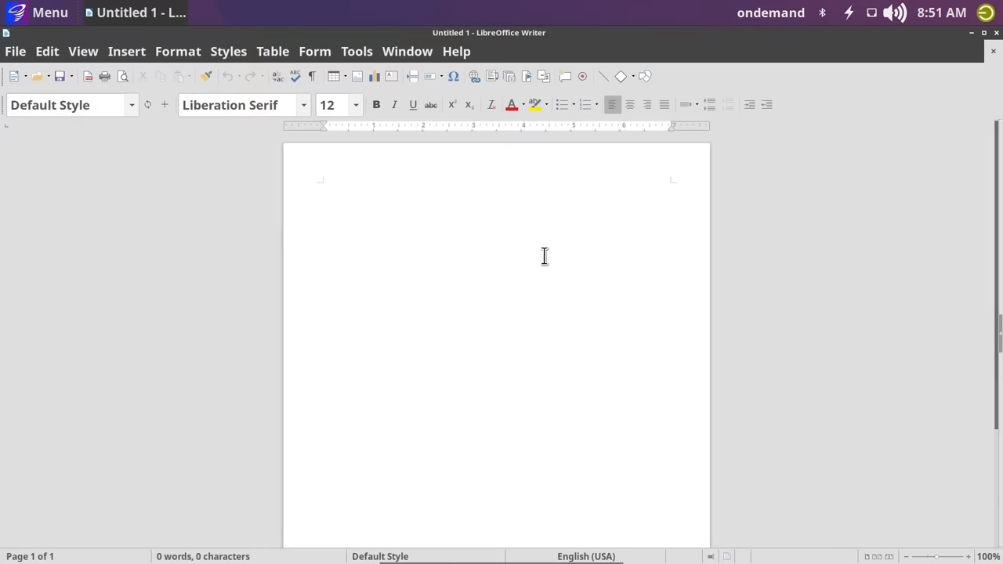
mouse_move(998, 39)
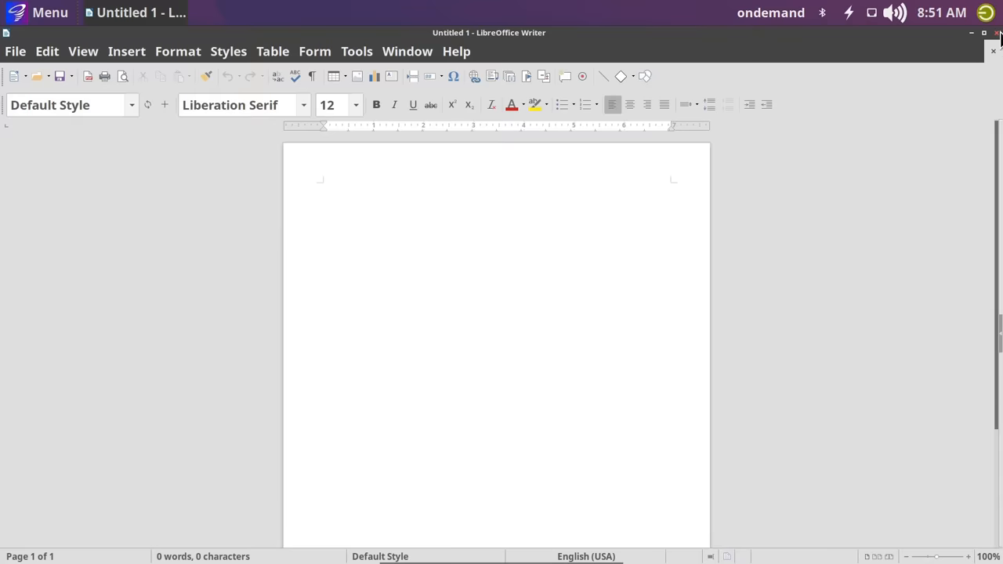
- Close the Writer document, launch Chromium and load the bookmarked Sample 1080p YouTube video
click(971, 31)
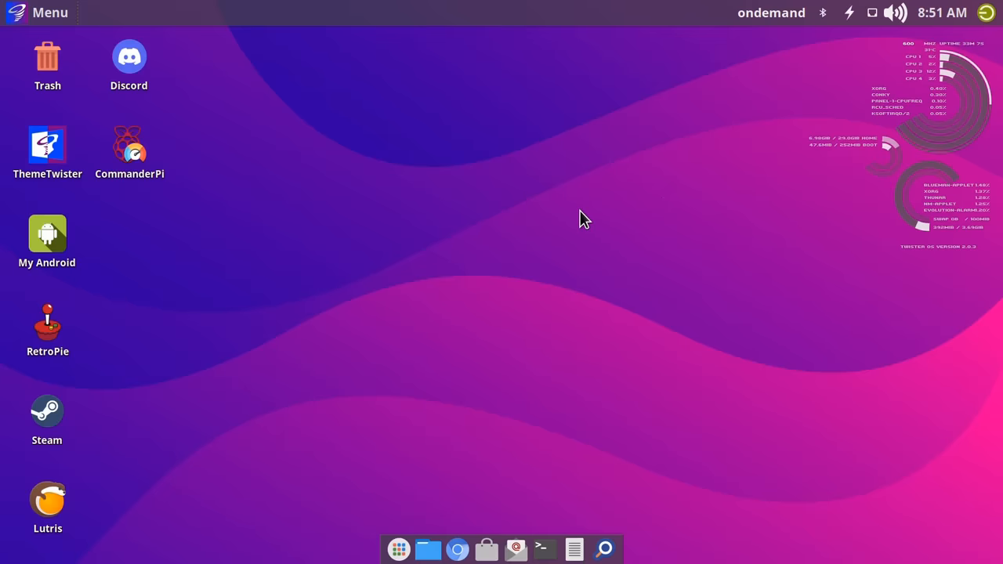
mouse_move(458, 548)
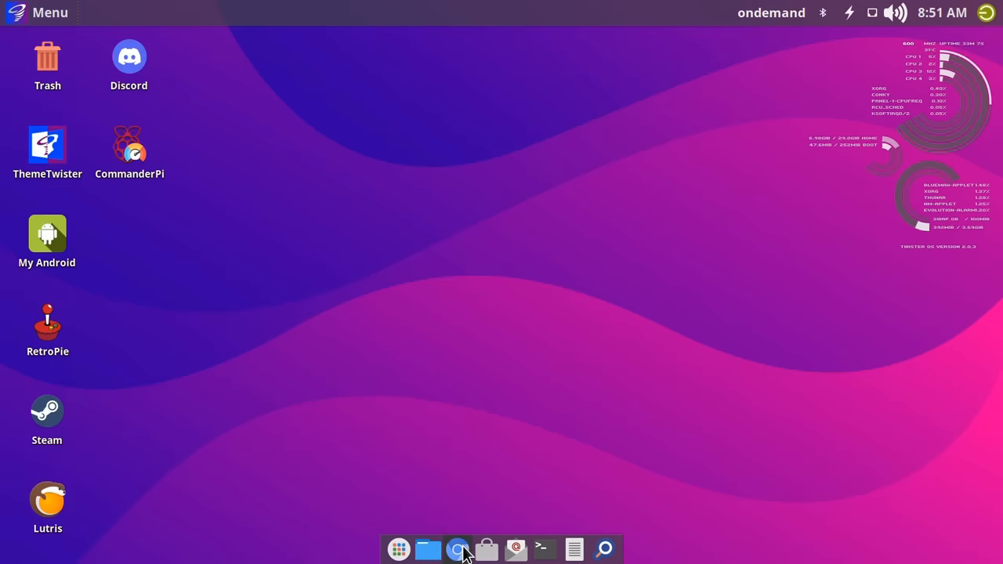
click(459, 548)
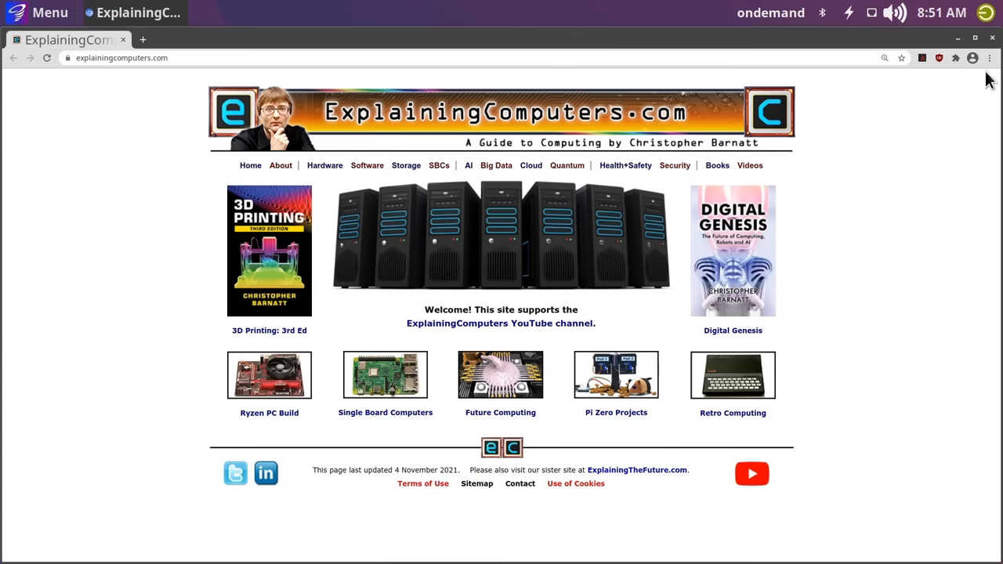
click(990, 56)
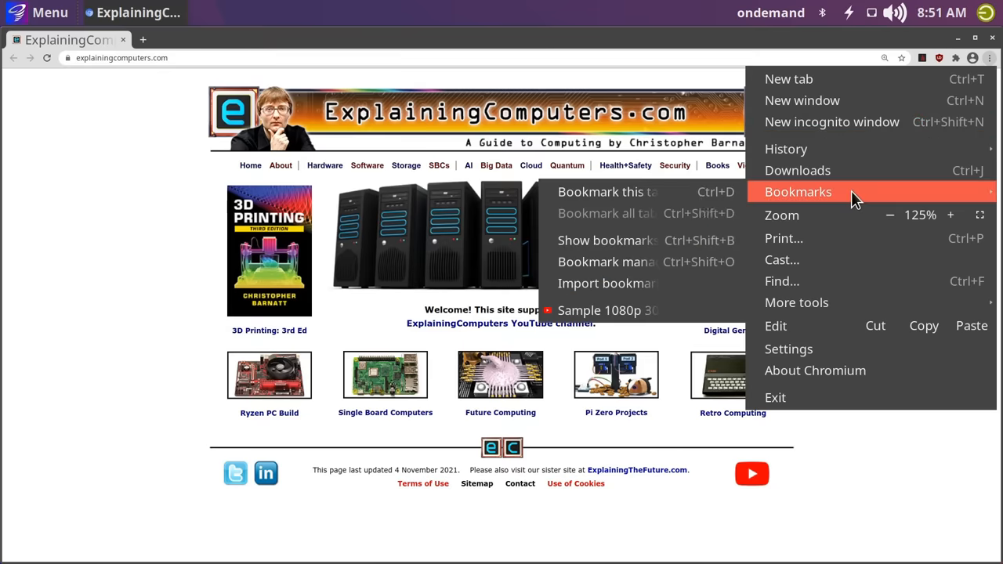
click(608, 310)
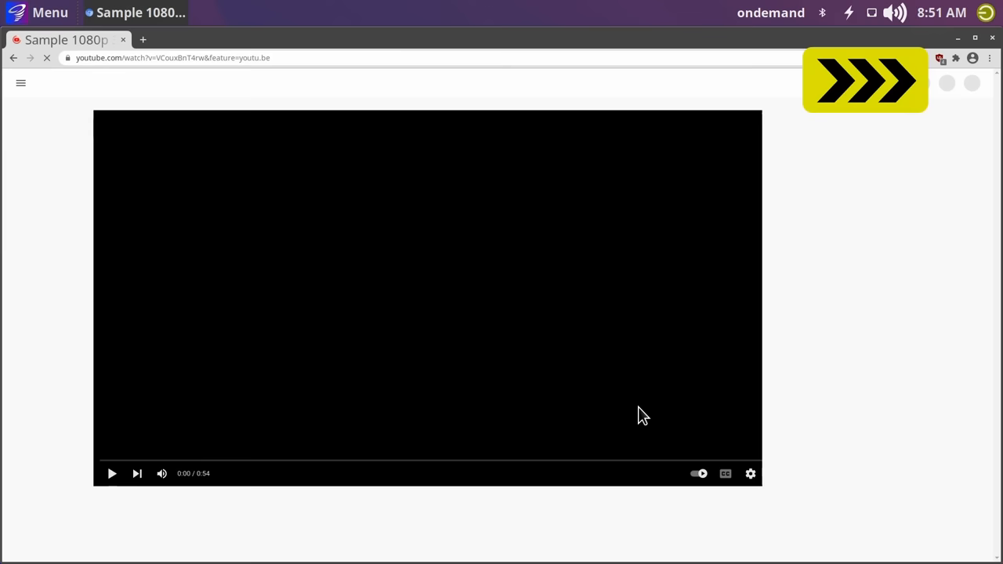
click(111, 473)
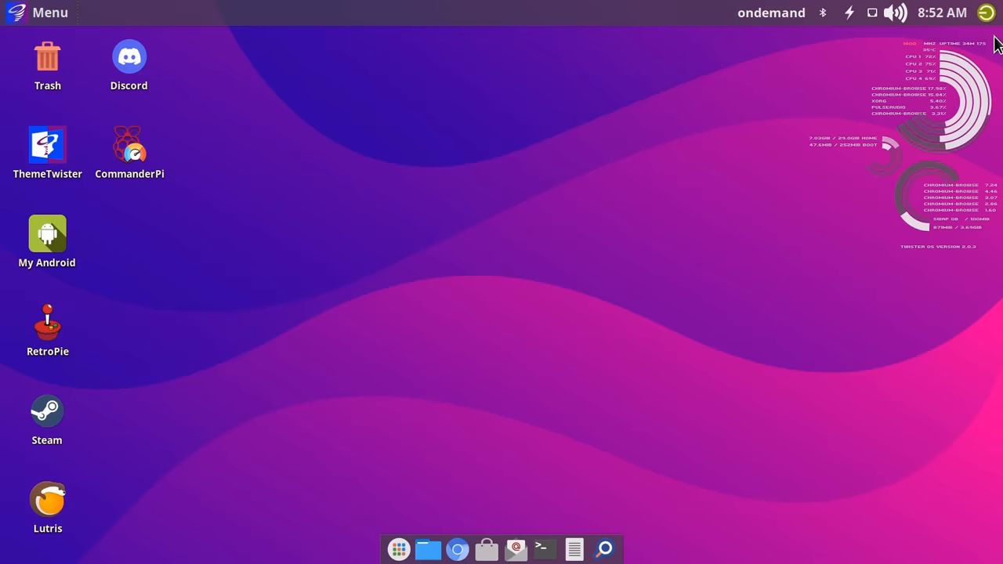
mouse_move(545, 276)
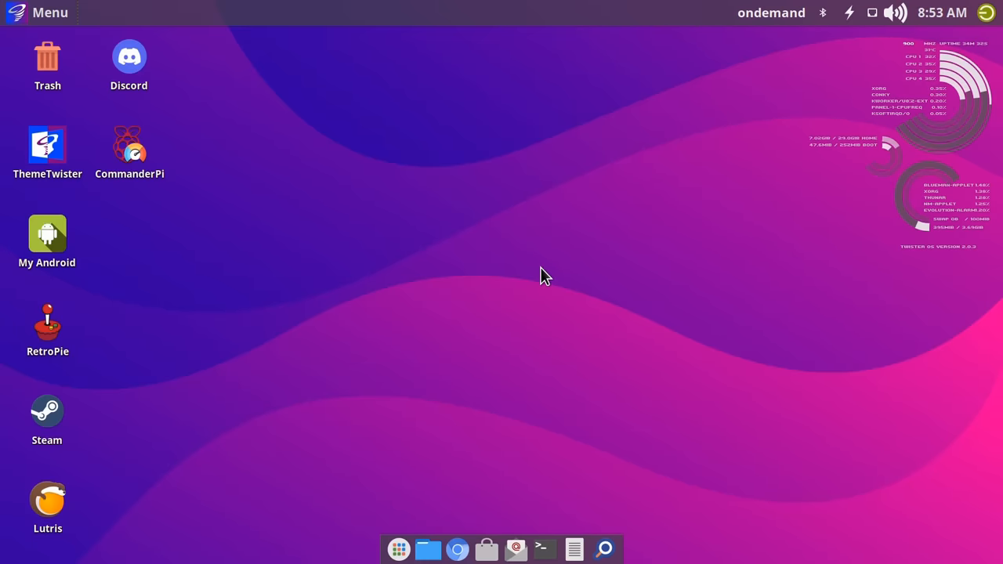
mouse_move(269, 324)
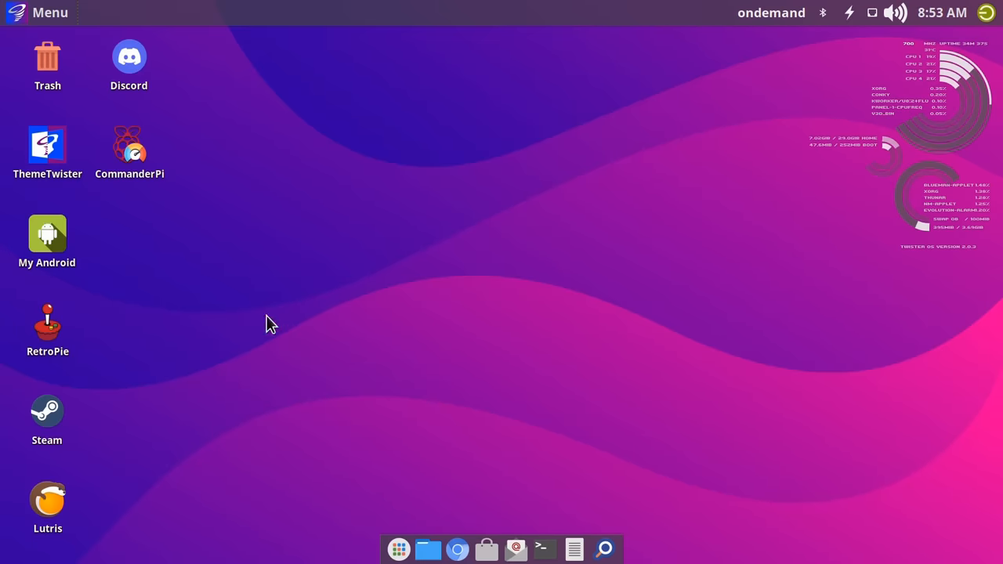
mouse_move(144, 252)
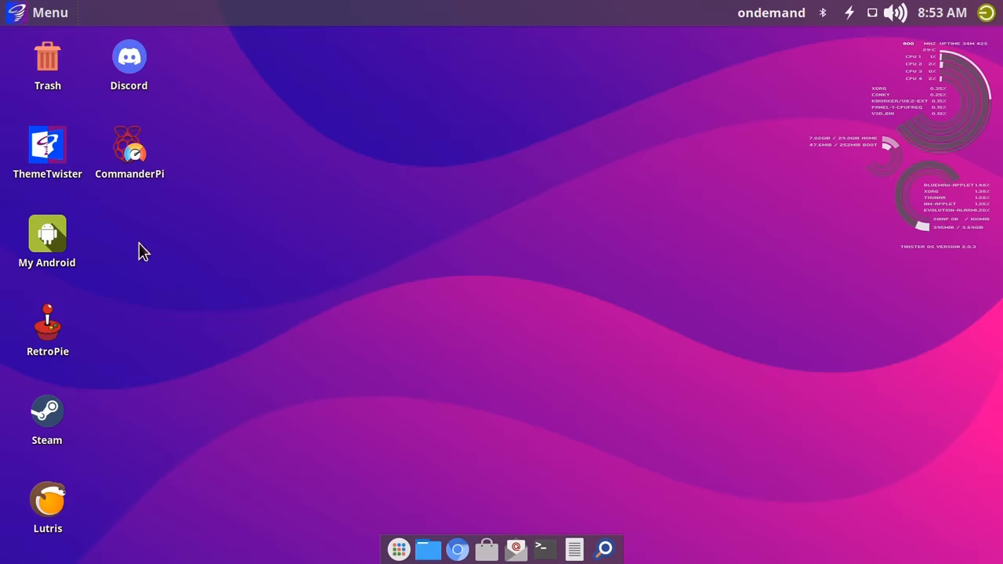
mouse_move(128, 260)
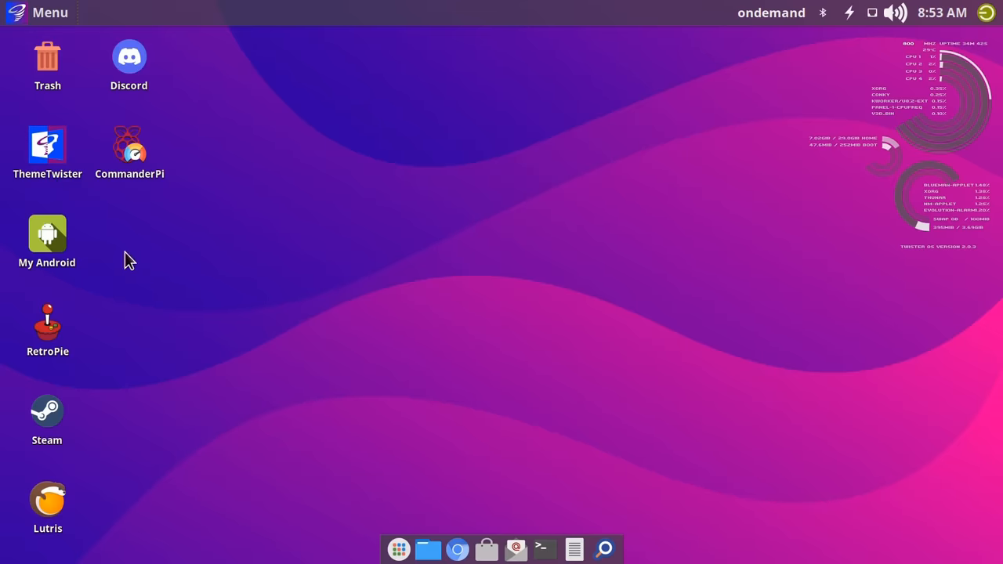
click(39, 13)
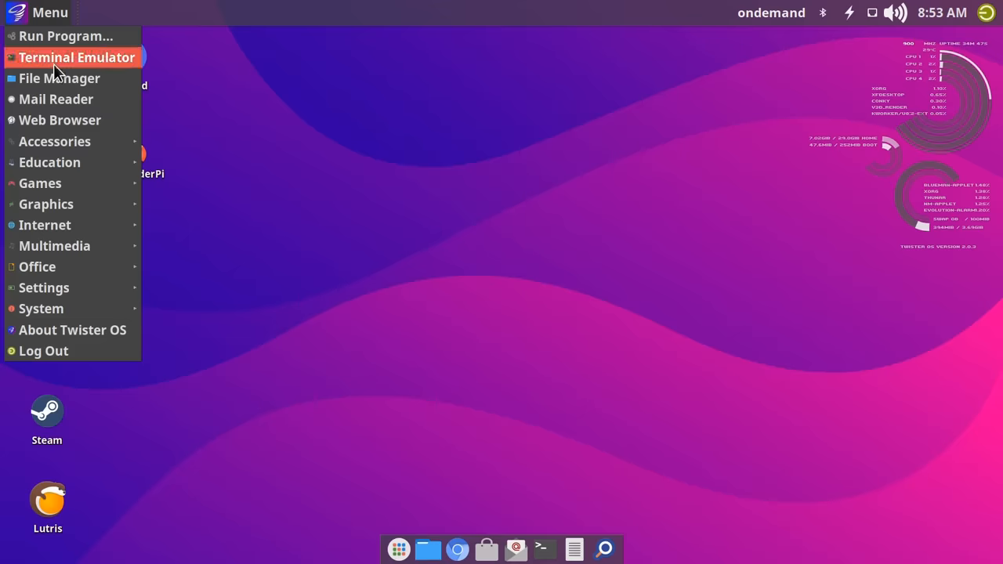
mouse_move(40, 182)
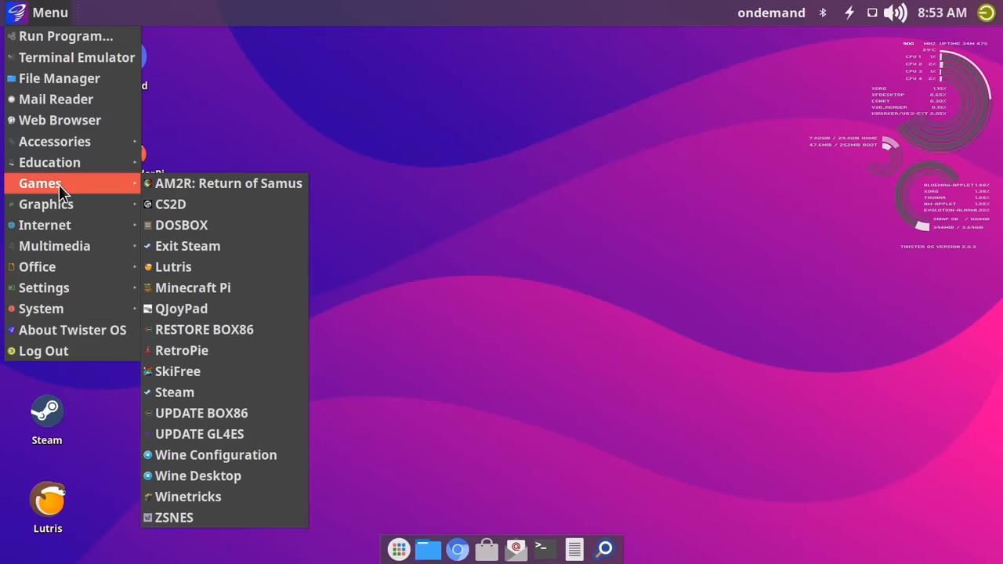
mouse_move(220, 476)
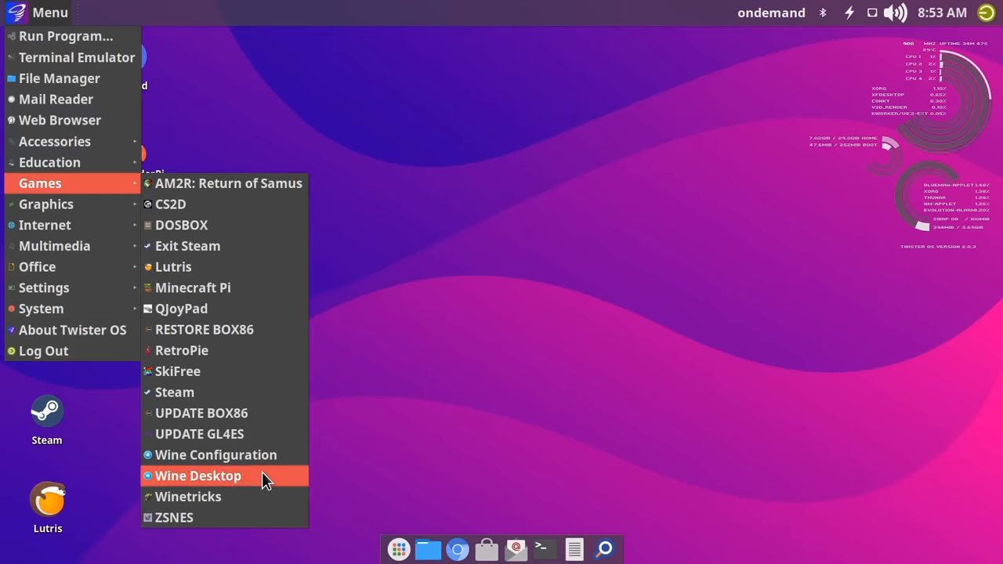
mouse_move(270, 433)
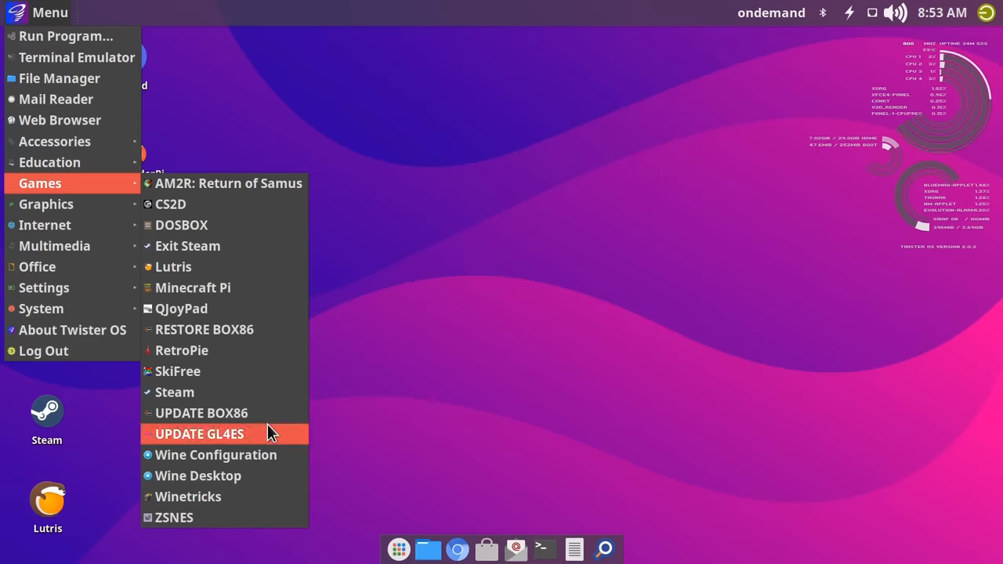
mouse_move(266, 235)
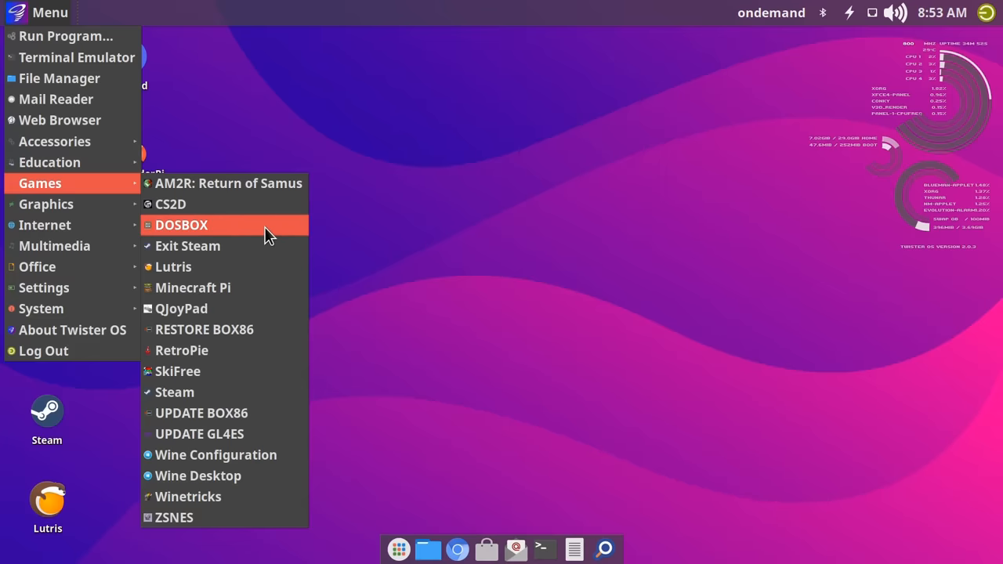
mouse_move(274, 413)
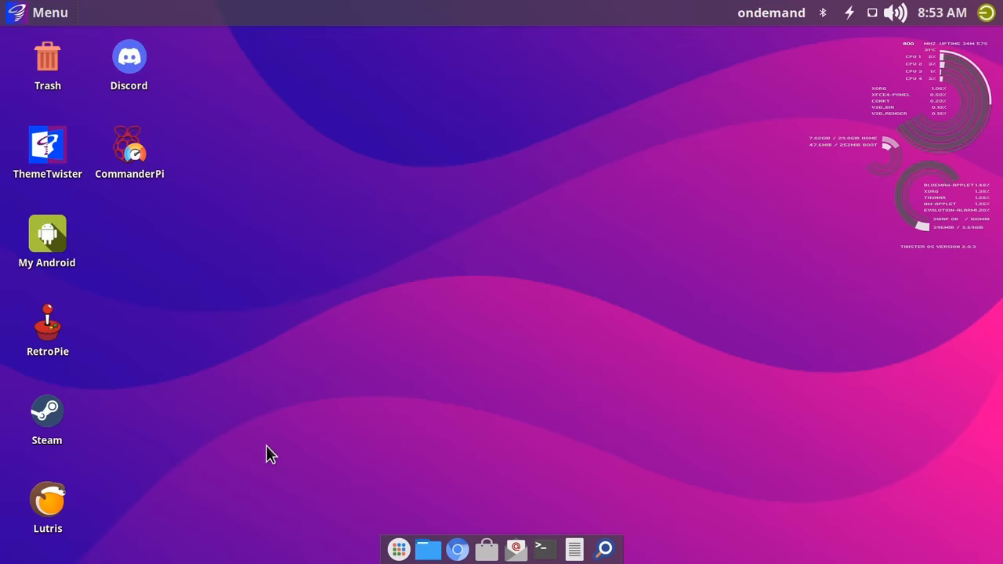
mouse_move(348, 346)
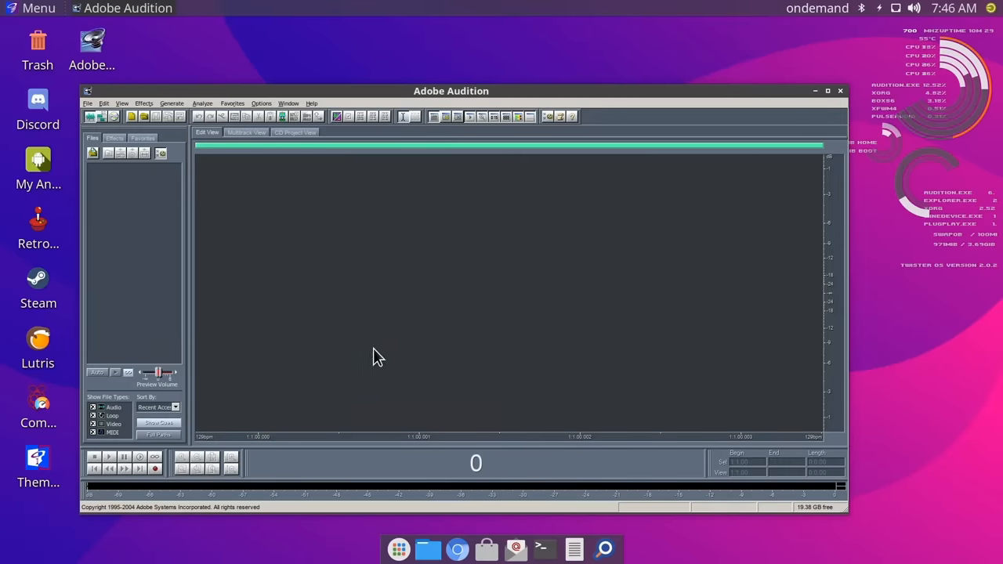
- Load the recent Explaining_Computers_02_ALT.wav recording from Audition's File menu
click(88, 103)
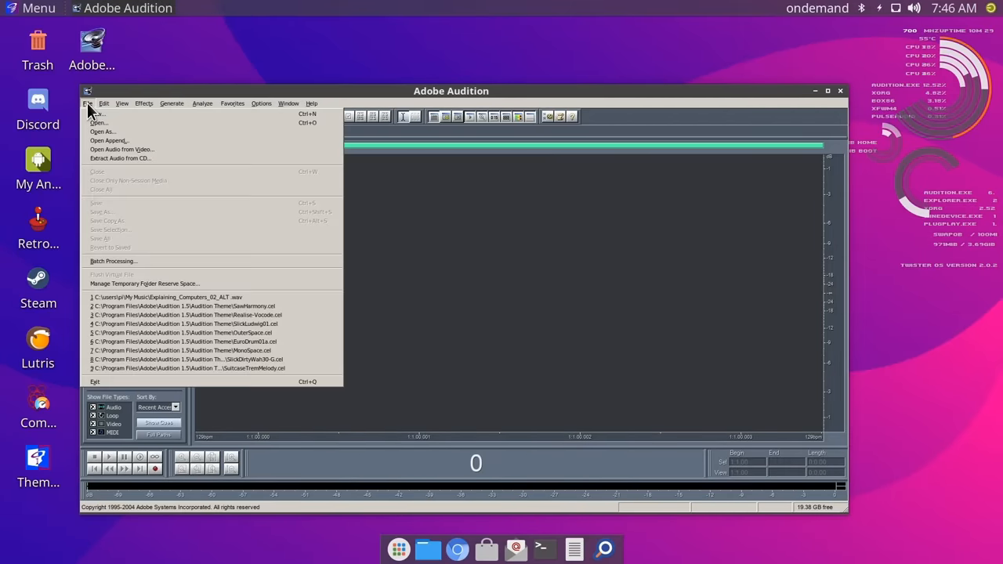
click(165, 298)
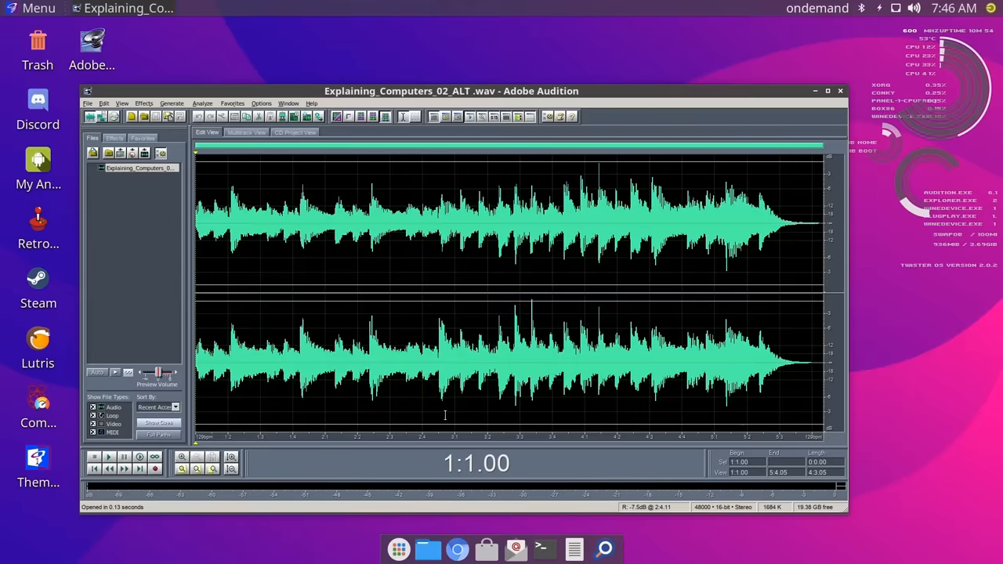
click(108, 456)
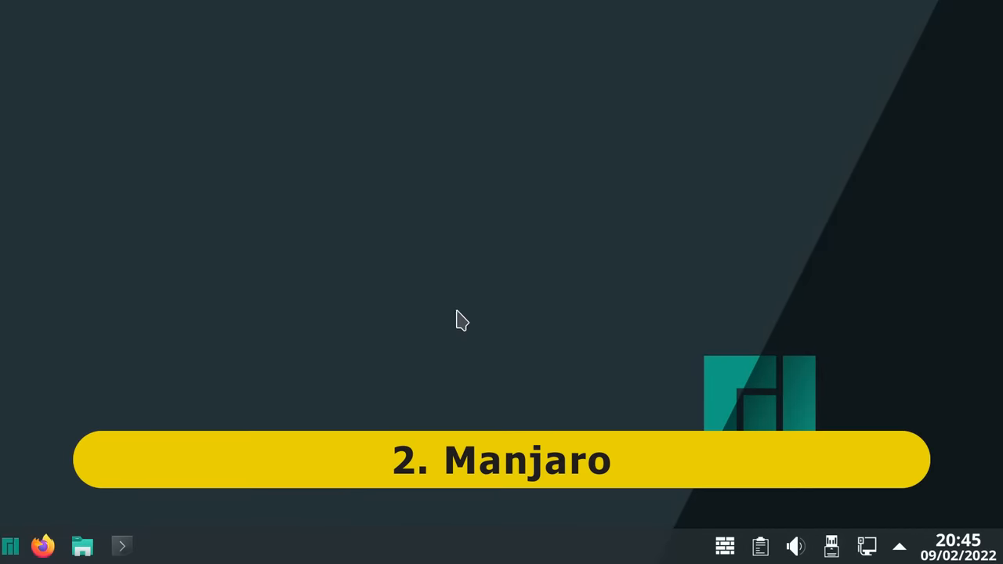
mouse_move(403, 365)
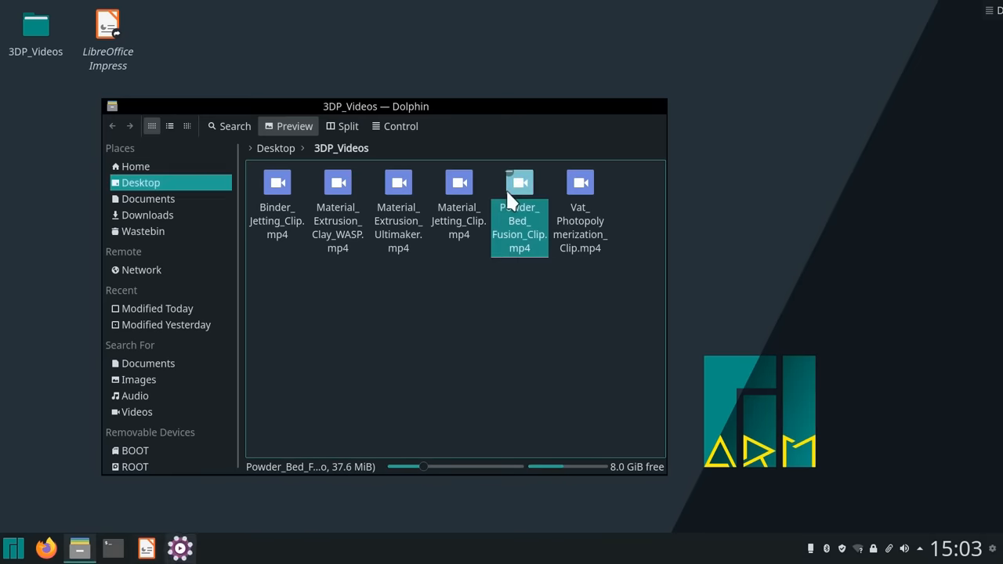
double_click(519, 182)
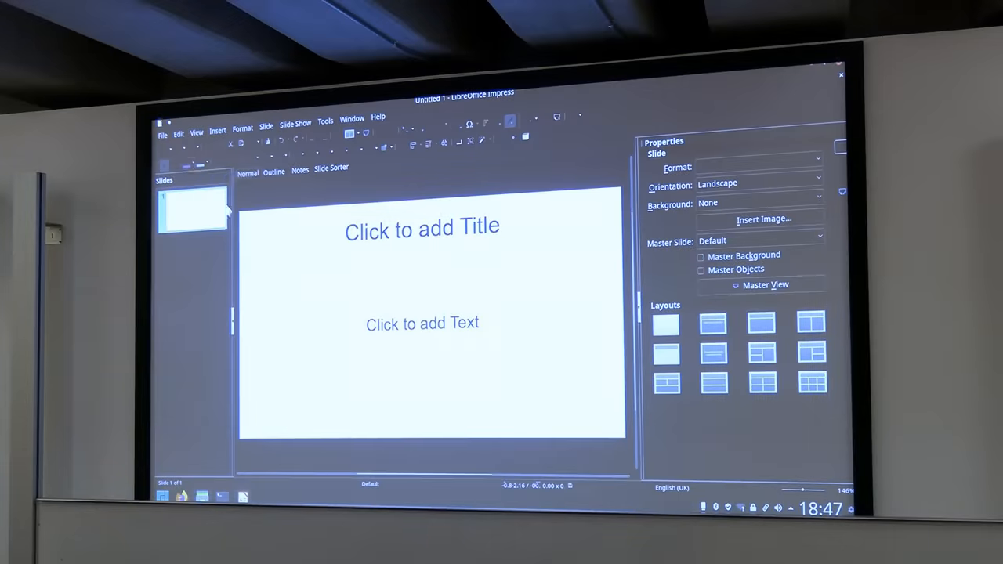
click(162, 130)
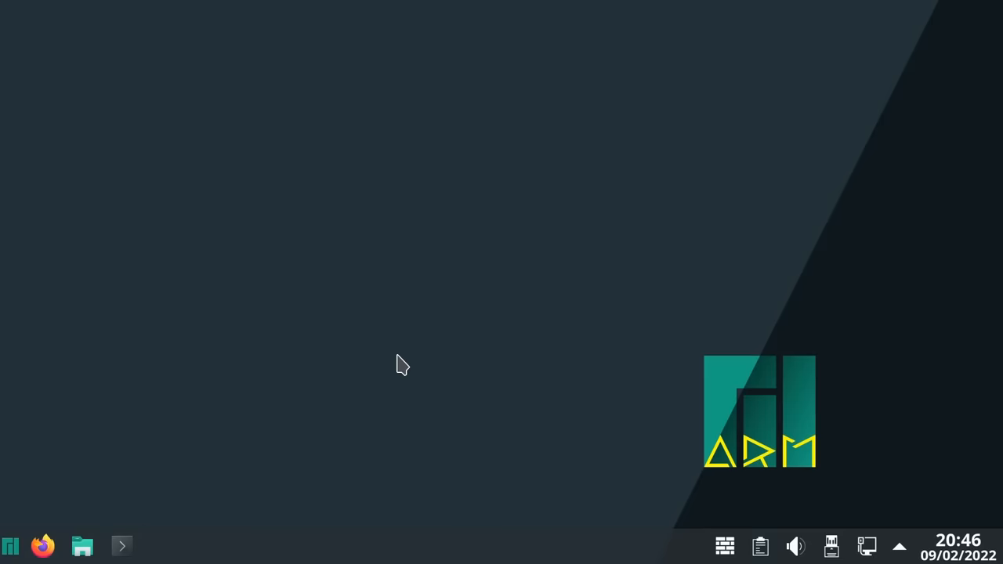
- View Manjaro's Raspberry Pi 4 editions in Firefox, then return to the empty KDE Plasma desktop
click(42, 545)
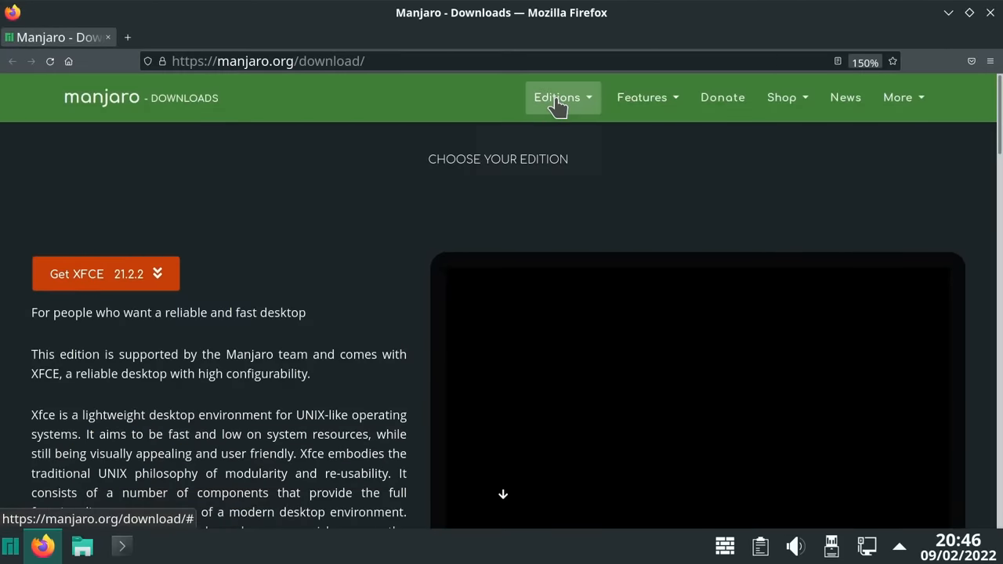
click(558, 97)
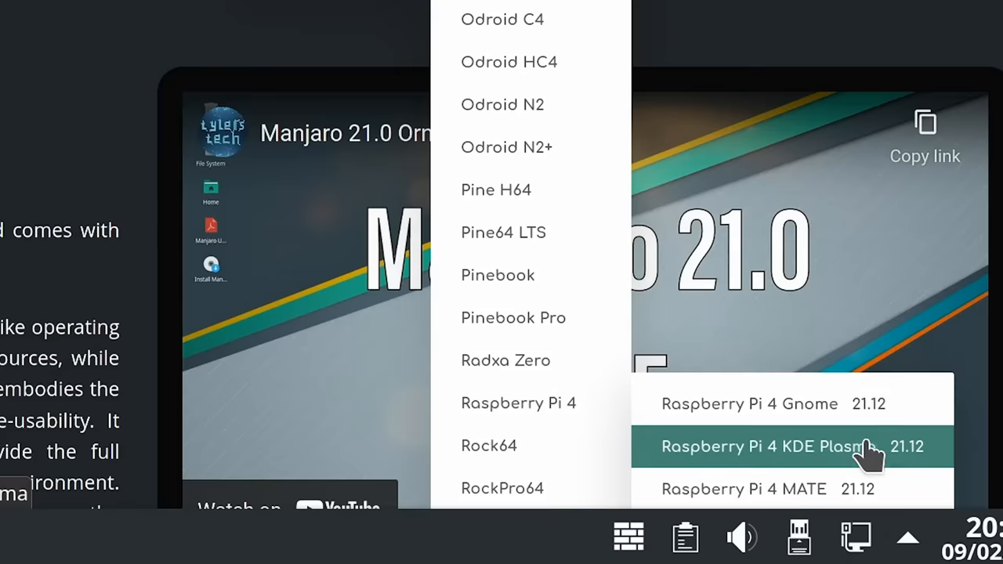
mouse_move(893, 505)
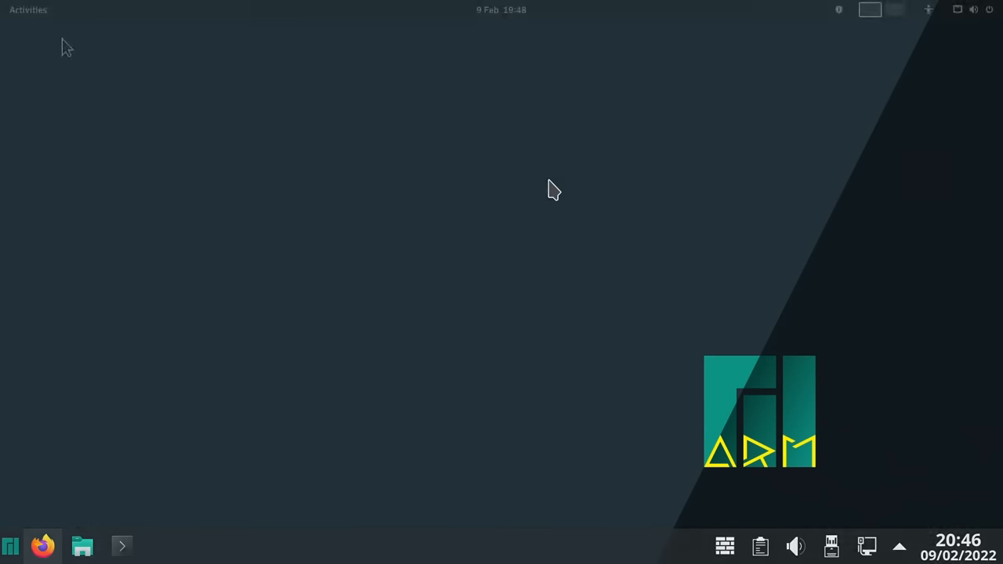
click(28, 10)
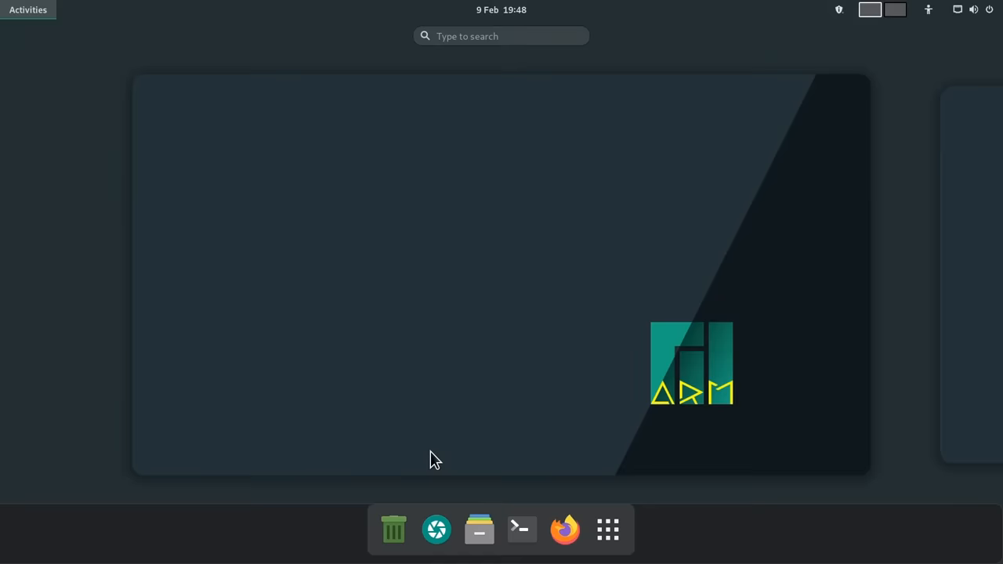
click(480, 529)
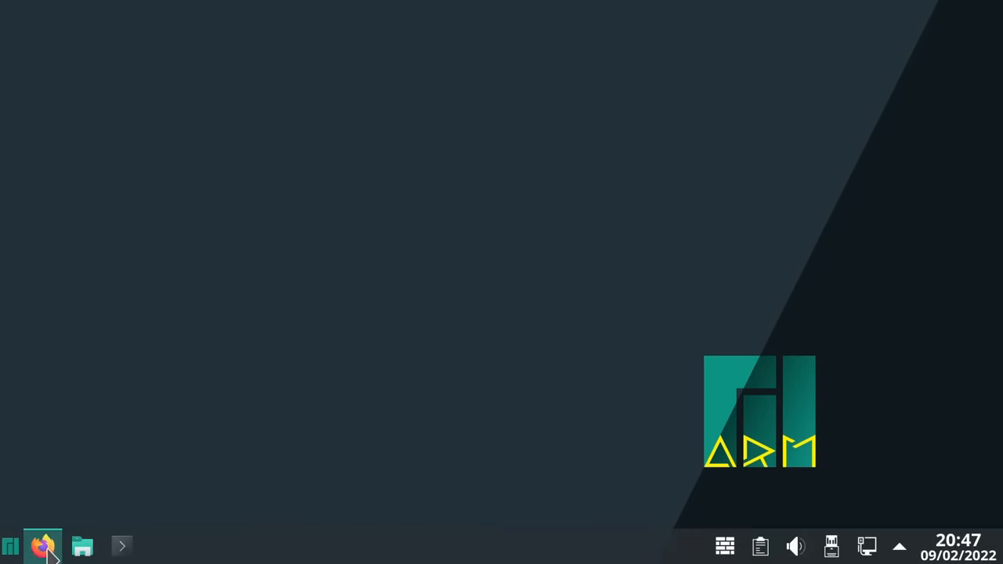
- Launch Firefox from the taskbar and bring up its application menu
click(44, 545)
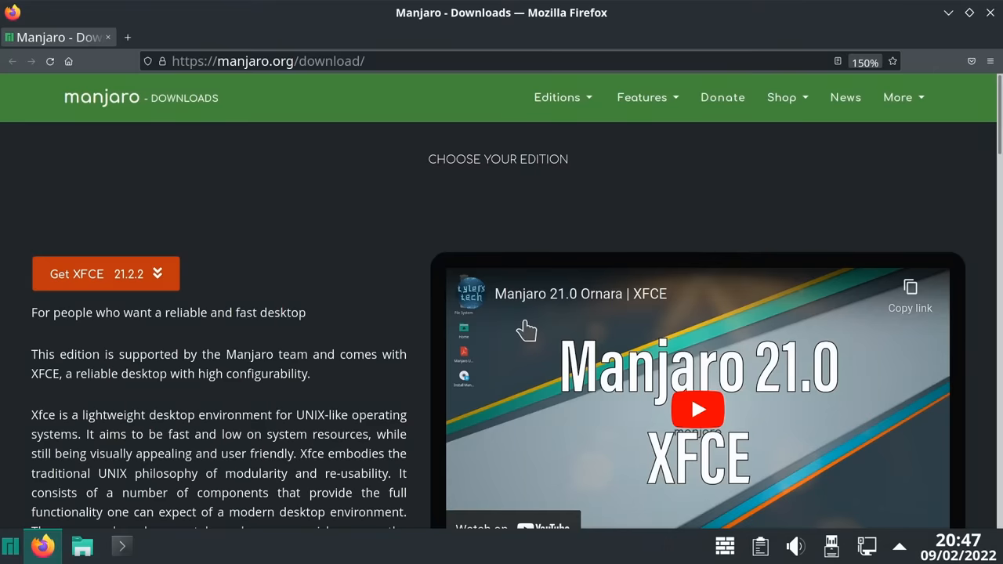
mouse_move(924, 140)
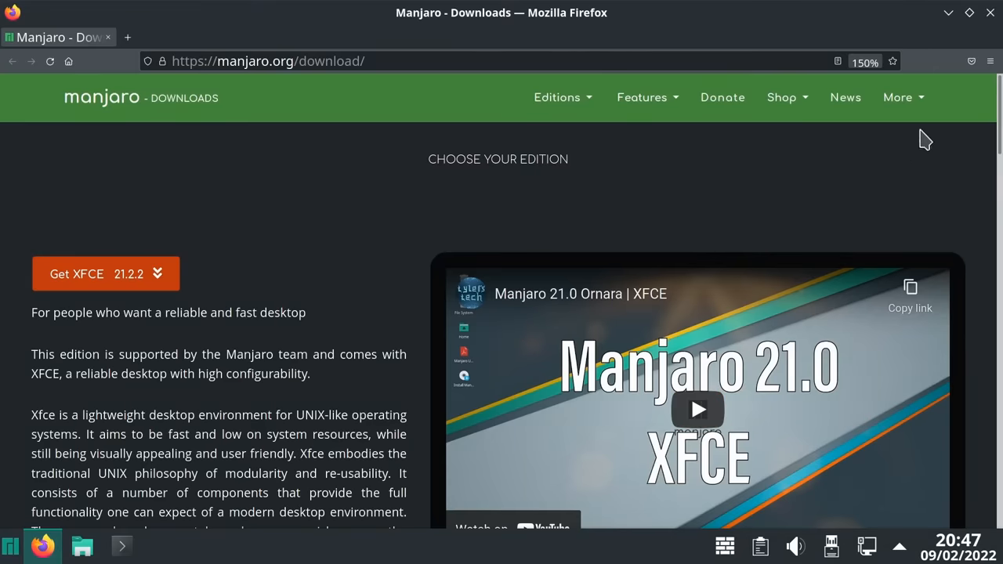
click(990, 61)
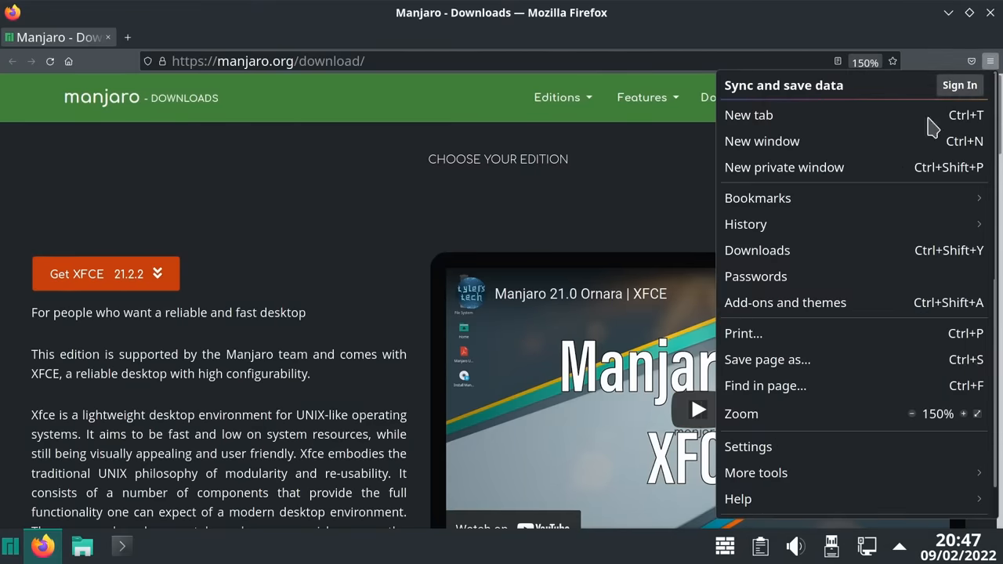
mouse_move(802, 202)
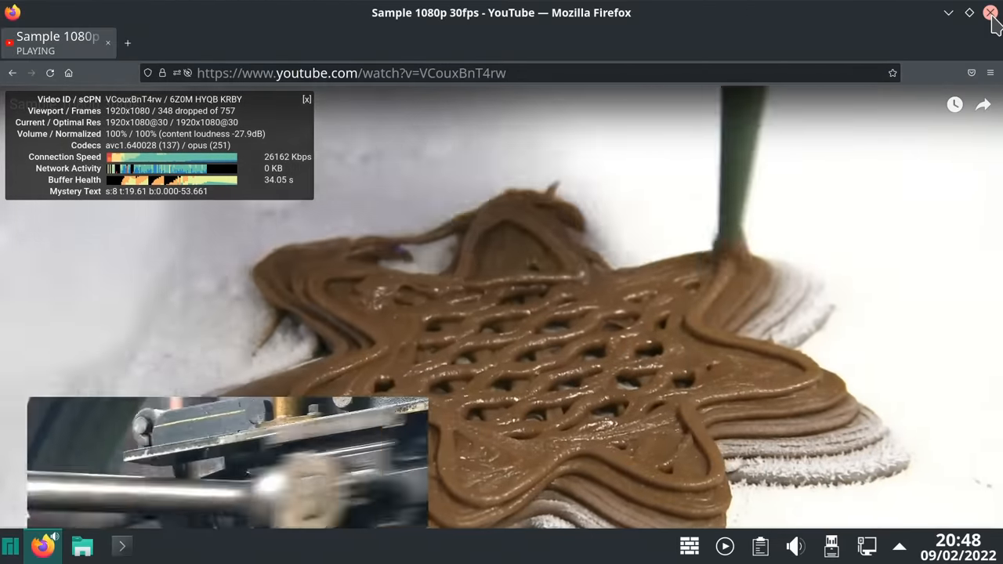
- Close the YouTube window and launch LibreOffice Writer from the launcher's Office category
click(990, 13)
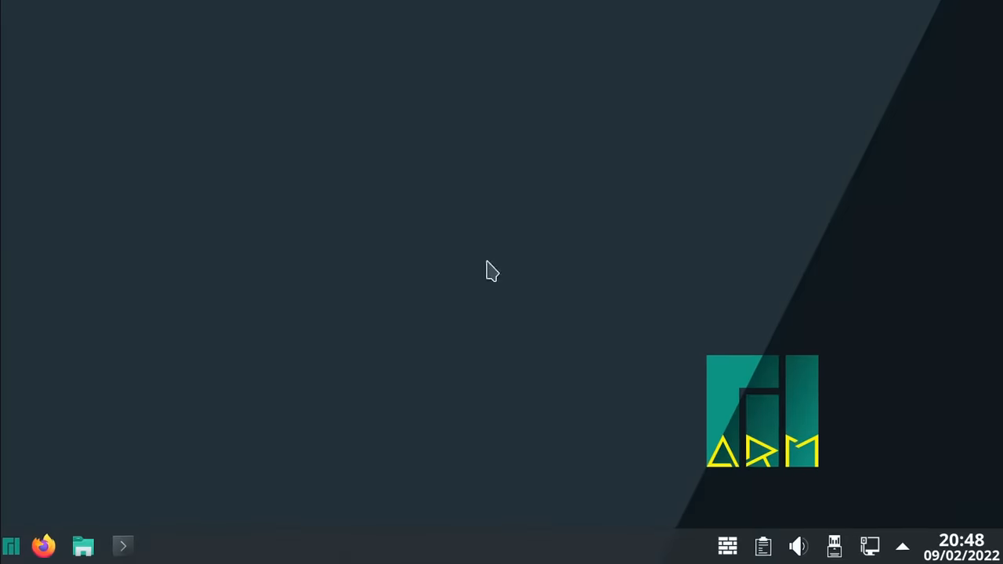
click(11, 545)
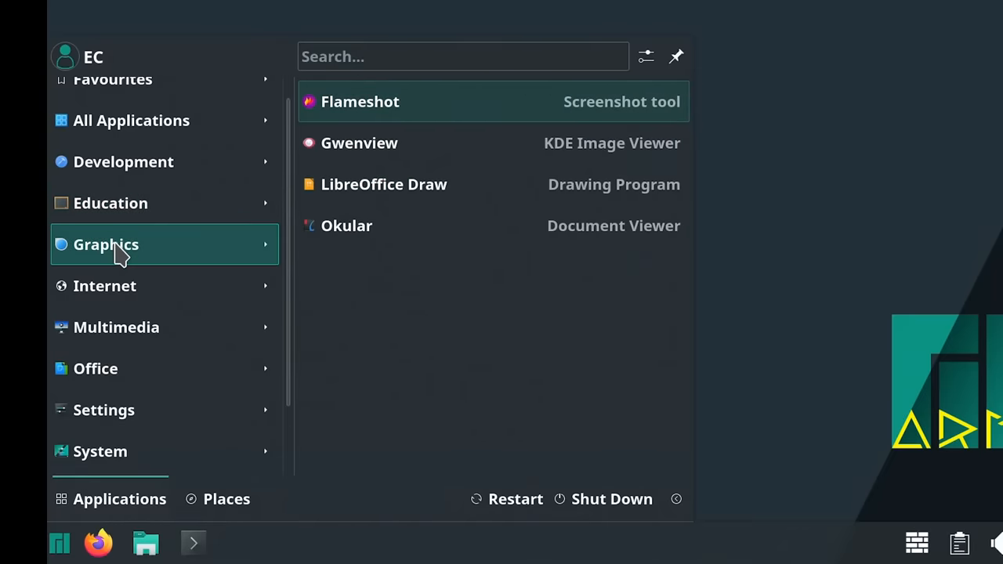
click(105, 285)
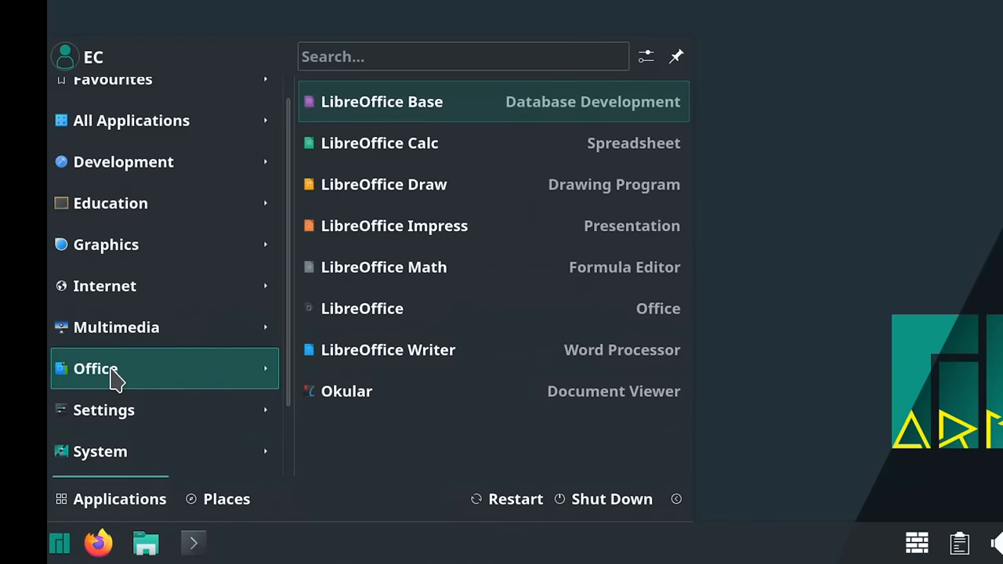
mouse_move(467, 349)
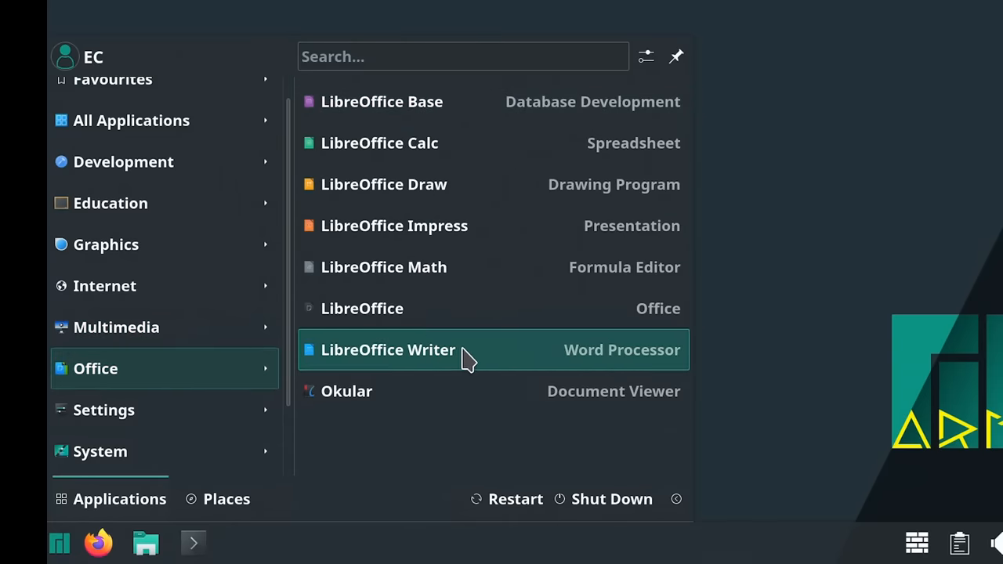
click(389, 349)
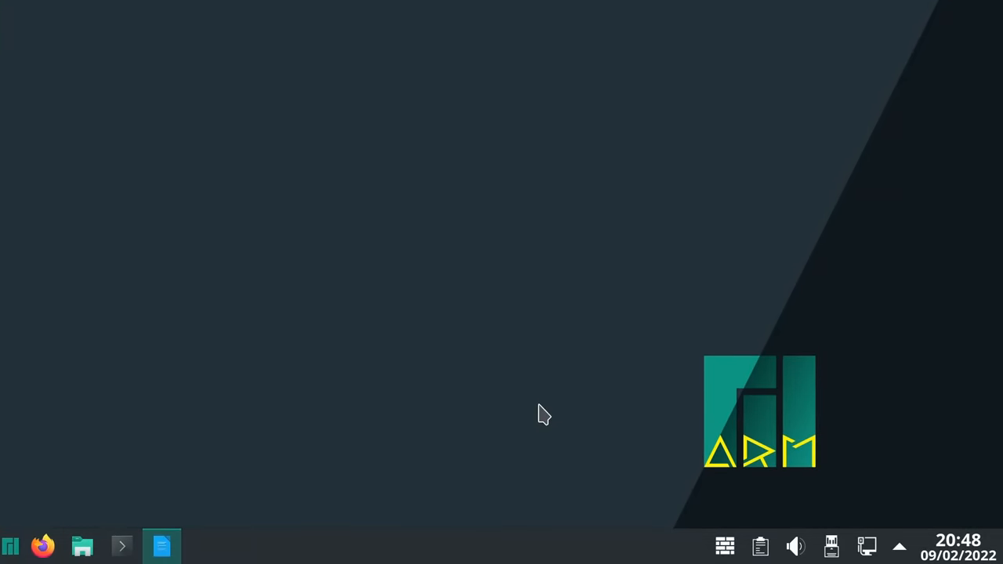
- Write 'Hello' in the blank document and enlarge it to 96 pt
click(162, 545)
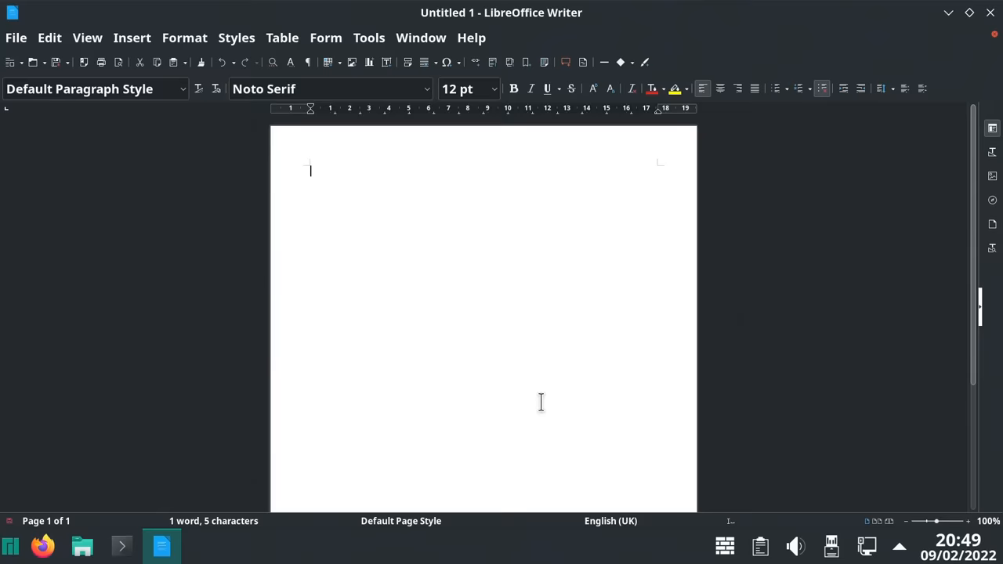
text(Hell)
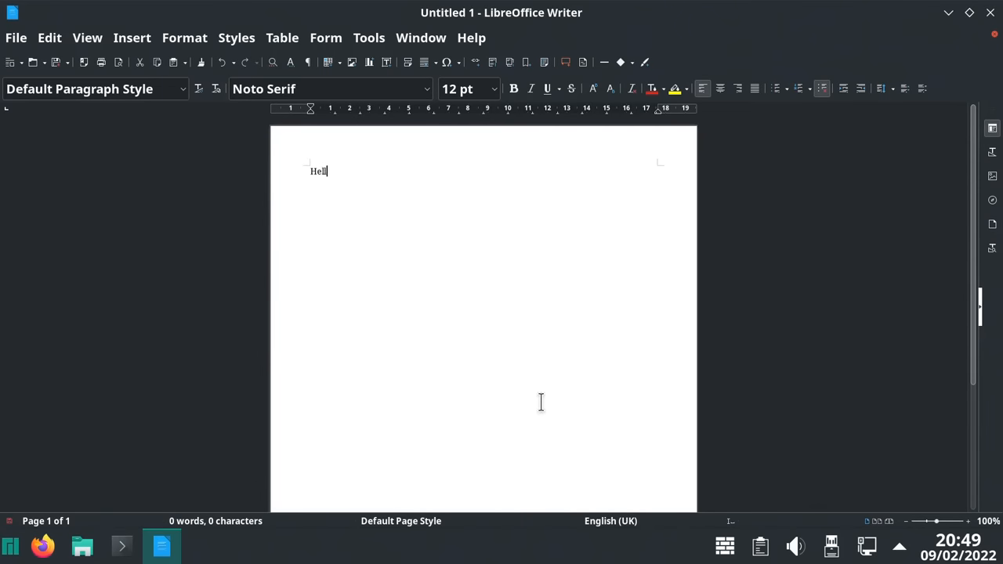
text(o)
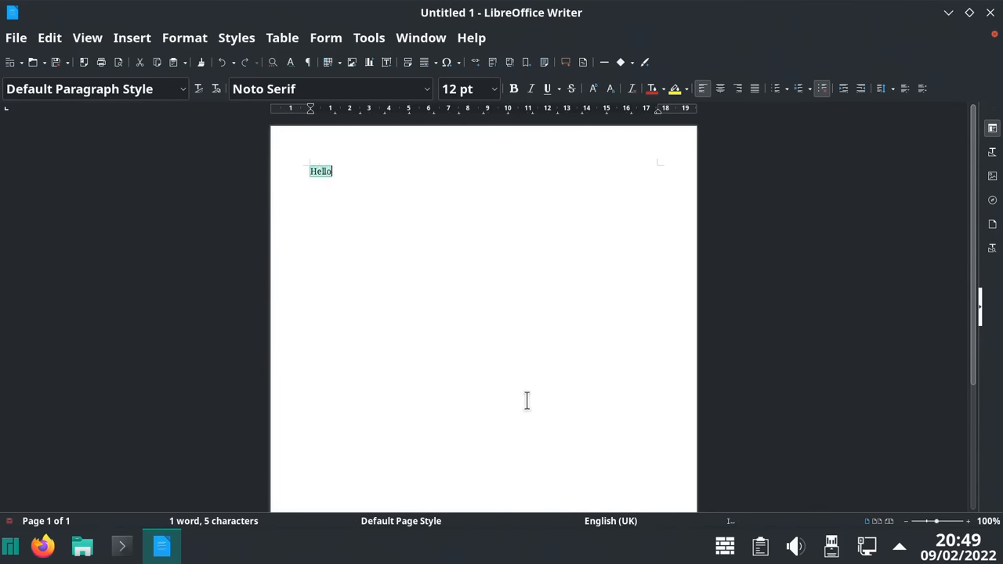
click(492, 87)
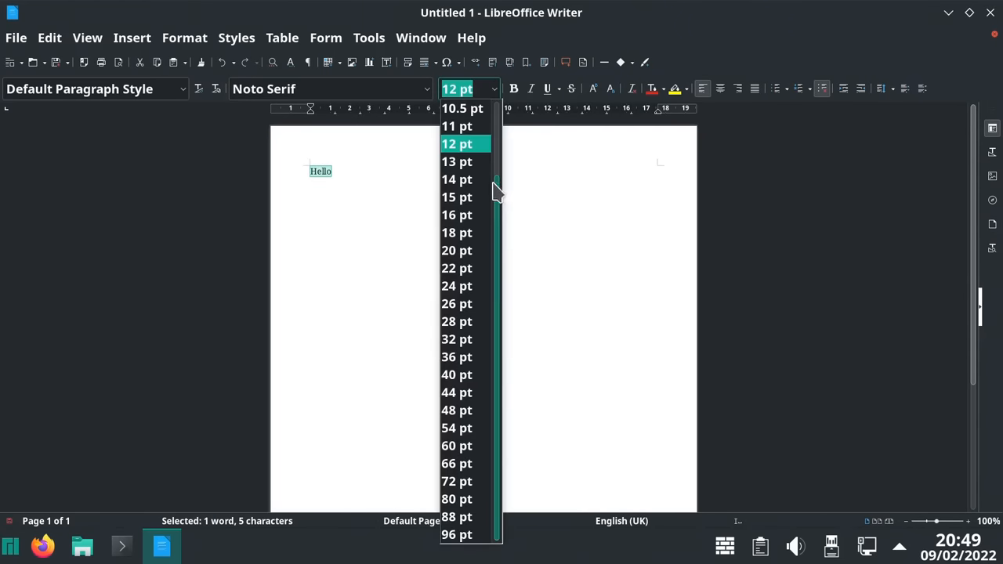
click(456, 533)
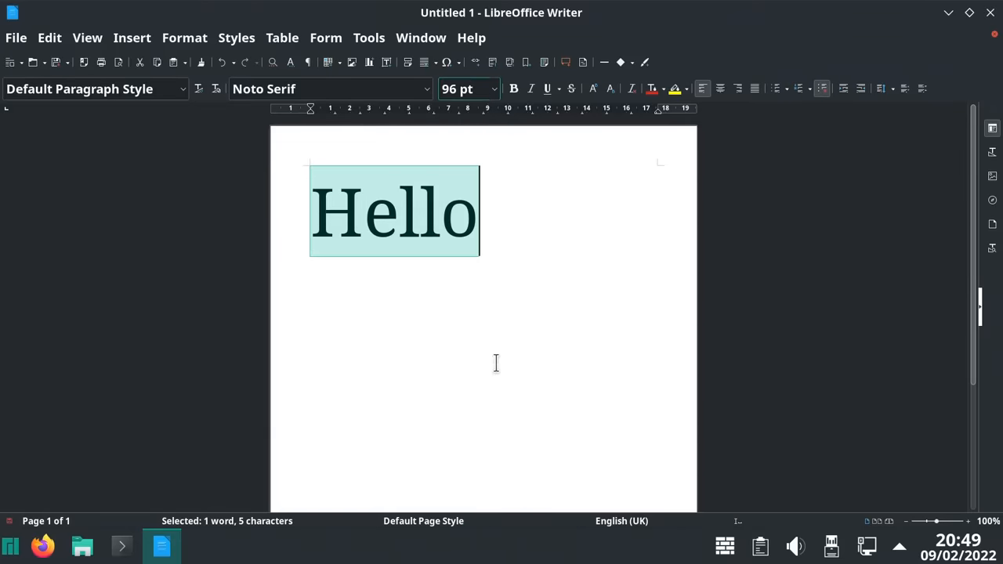
mouse_move(545, 265)
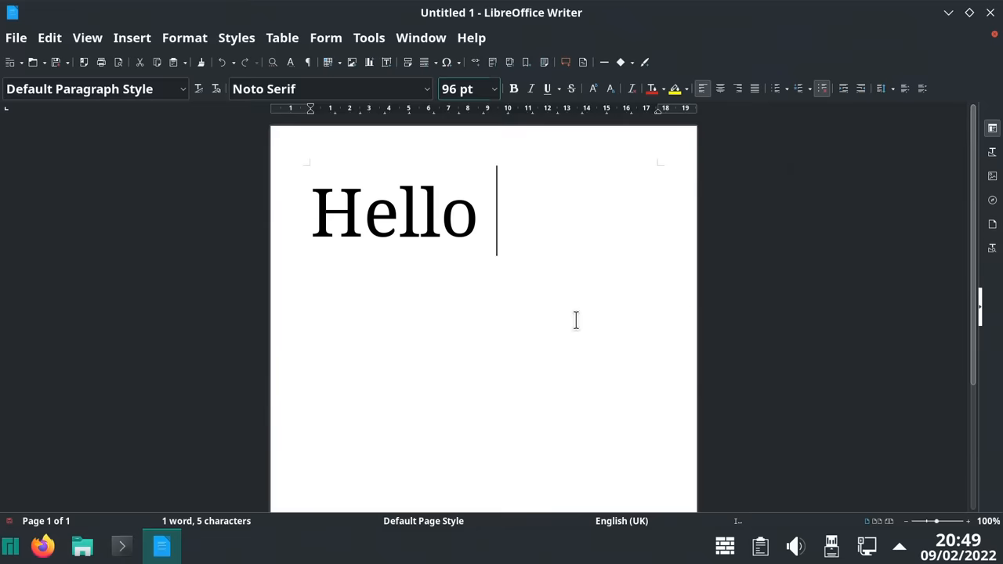
text(:))
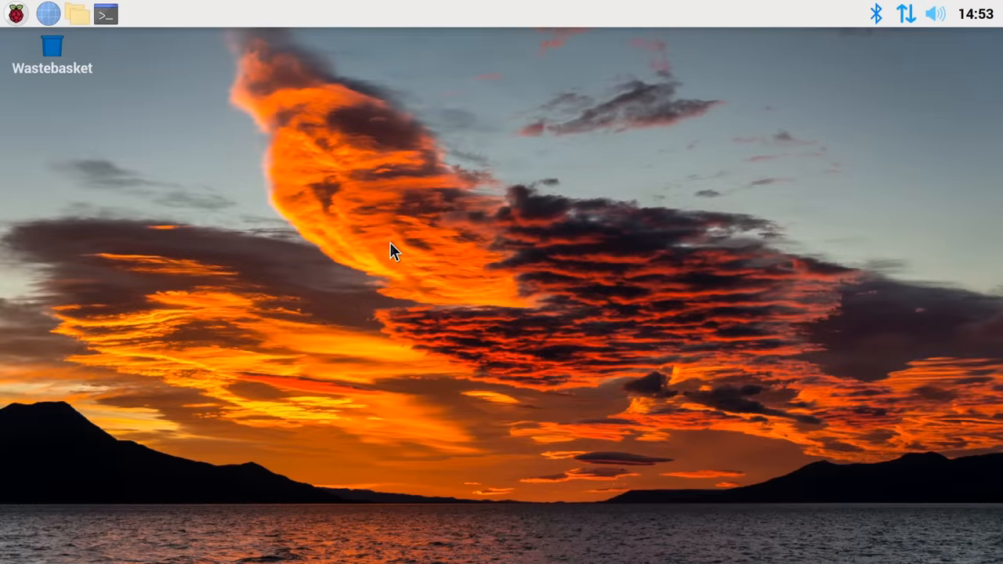
mouse_move(462, 310)
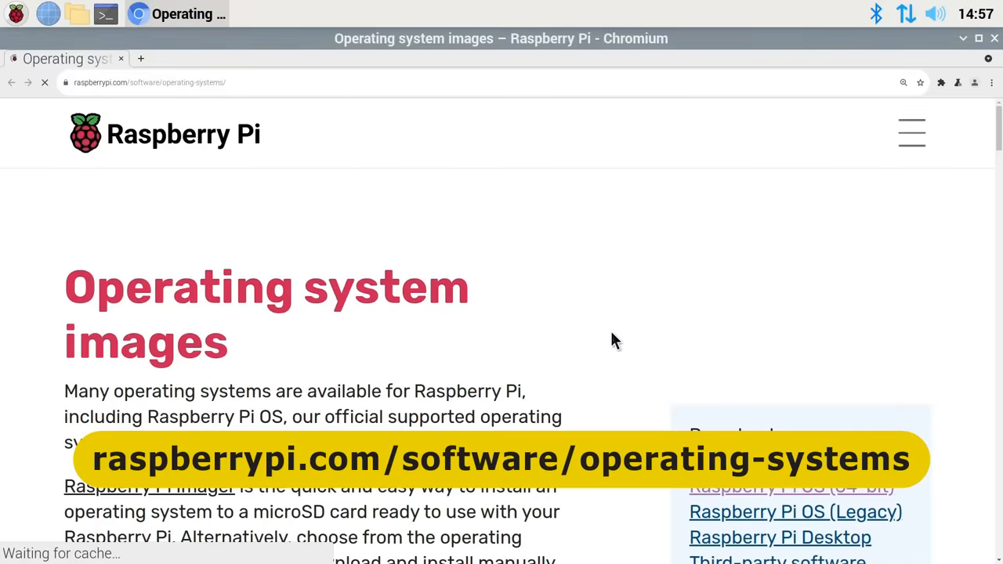
- Scroll the operating system images page down to the Raspberry Pi OS (64-bit) downloads
scroll(down, 3)
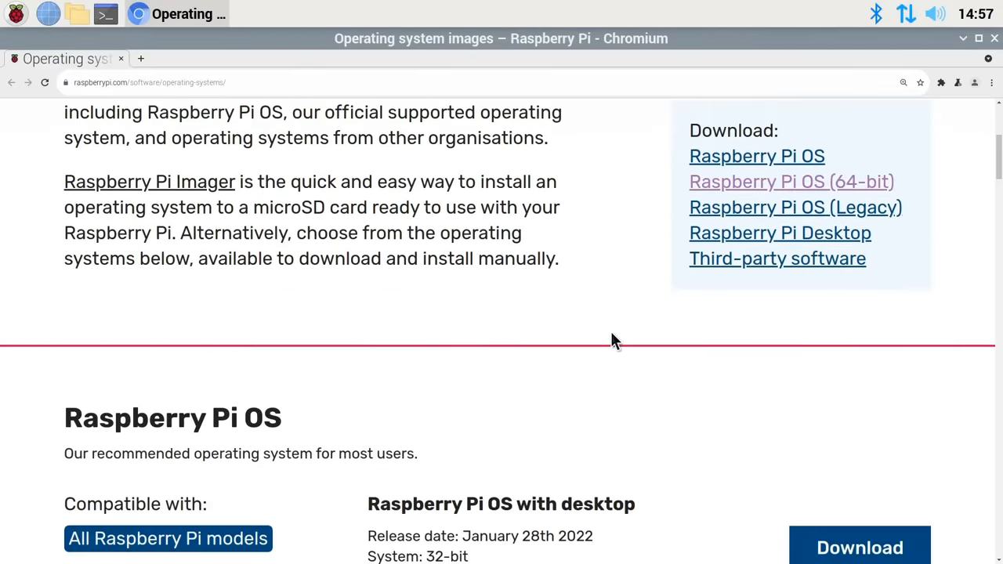
scroll(down, 3)
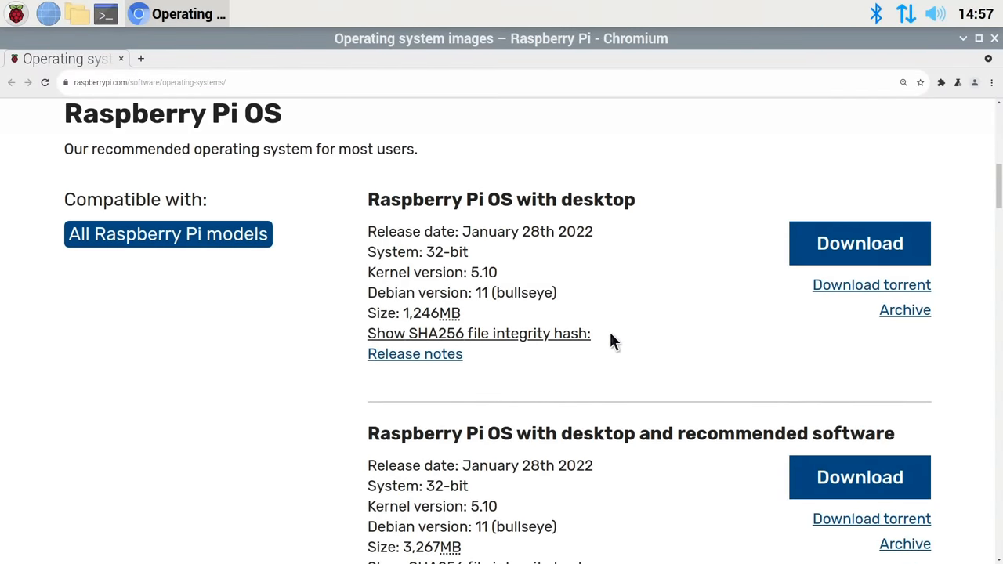
mouse_move(620, 284)
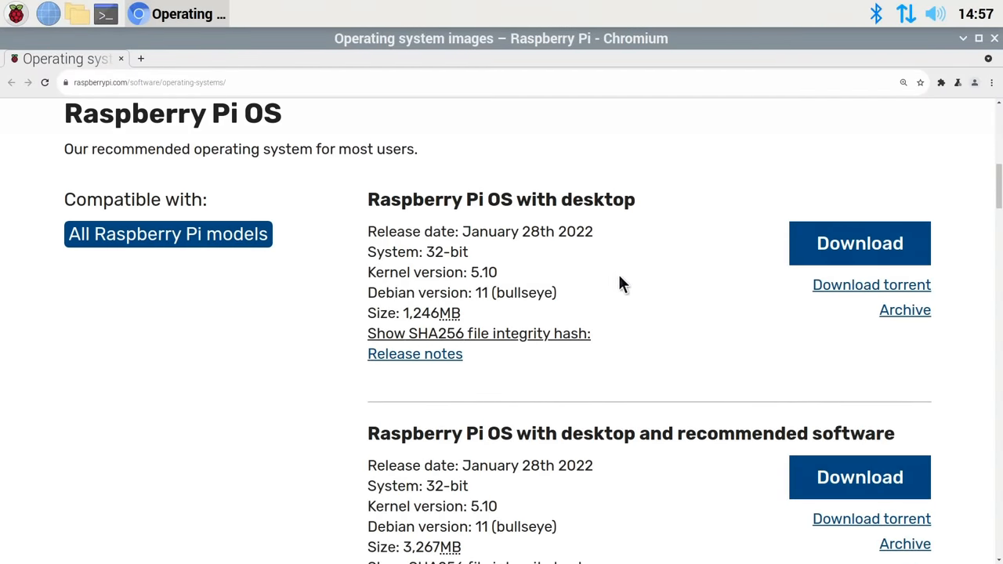
scroll(down, 3)
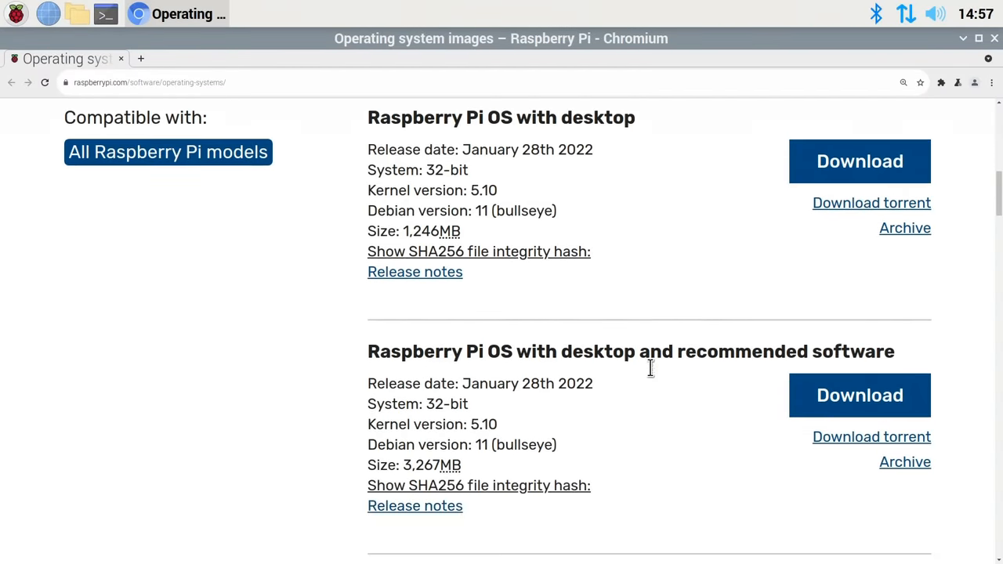
scroll(down, 3)
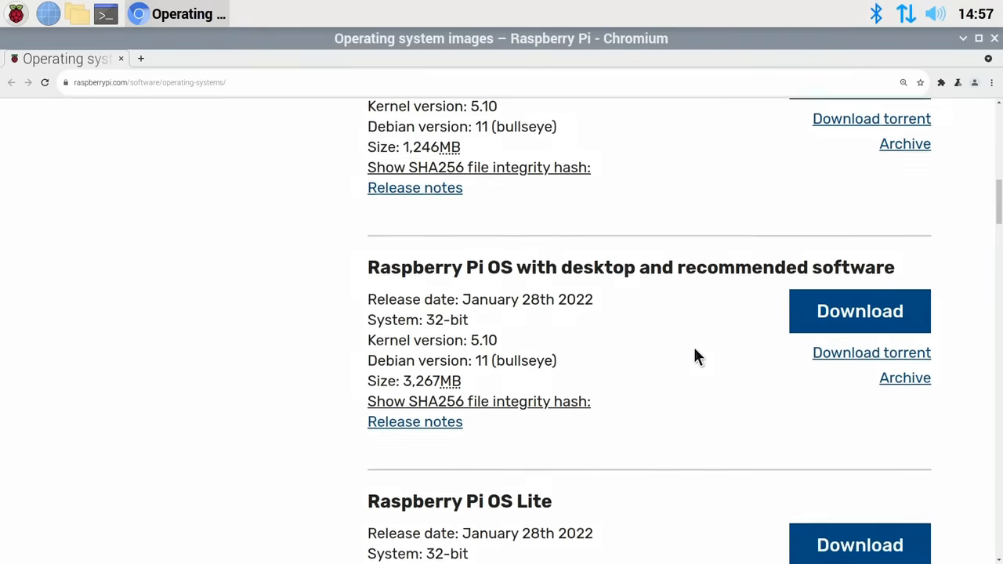
scroll(down, 3)
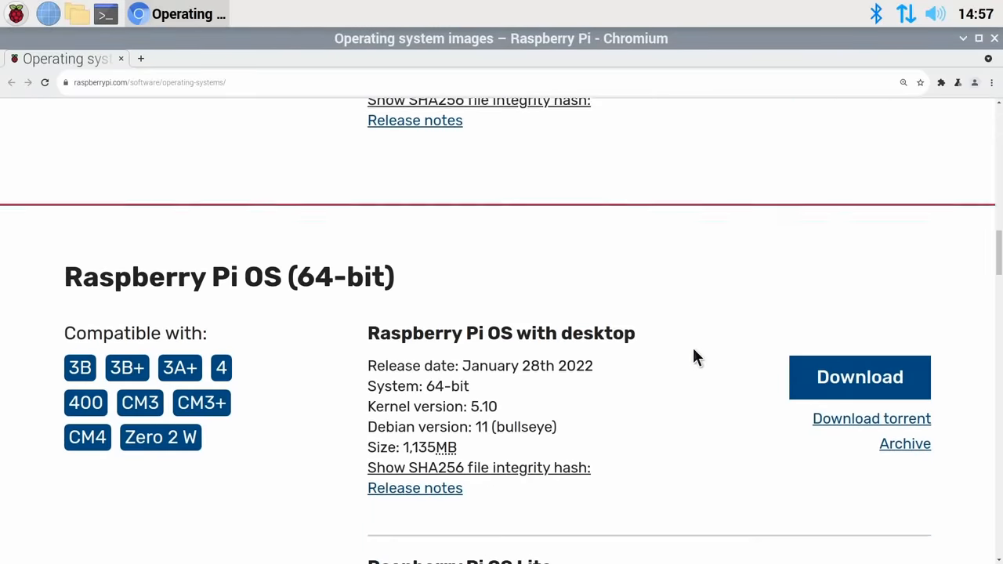
scroll(down, 3)
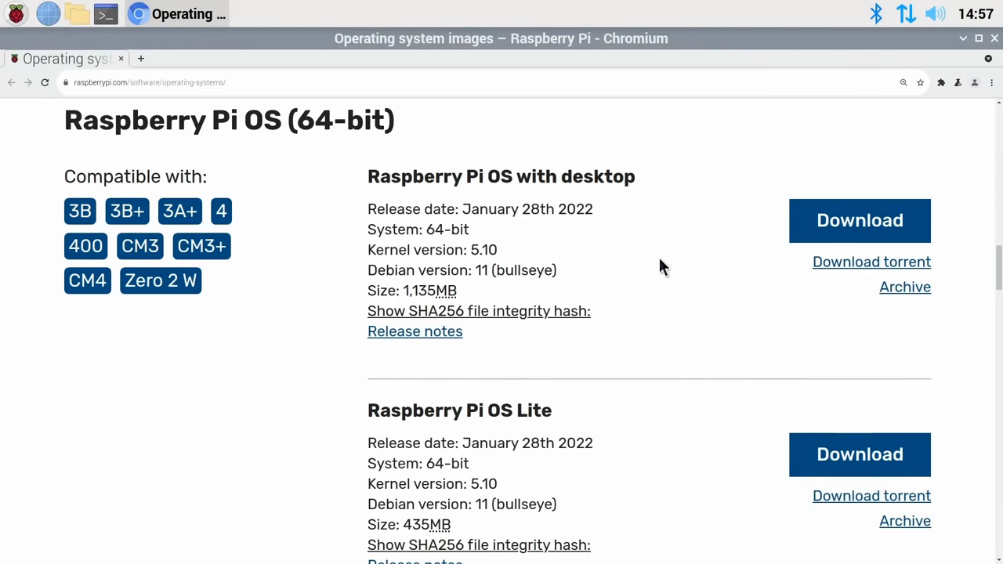
mouse_move(655, 298)
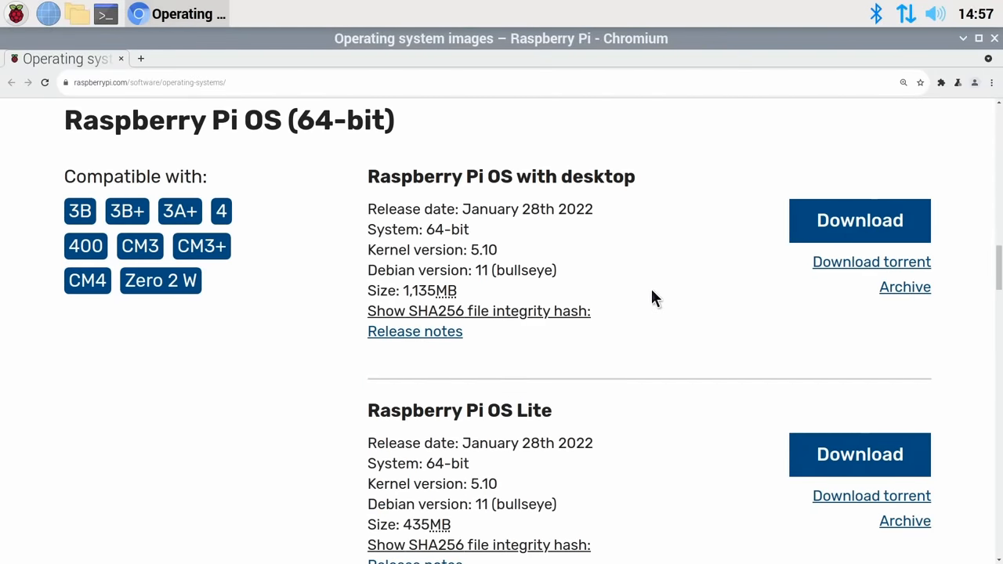
mouse_move(874, 160)
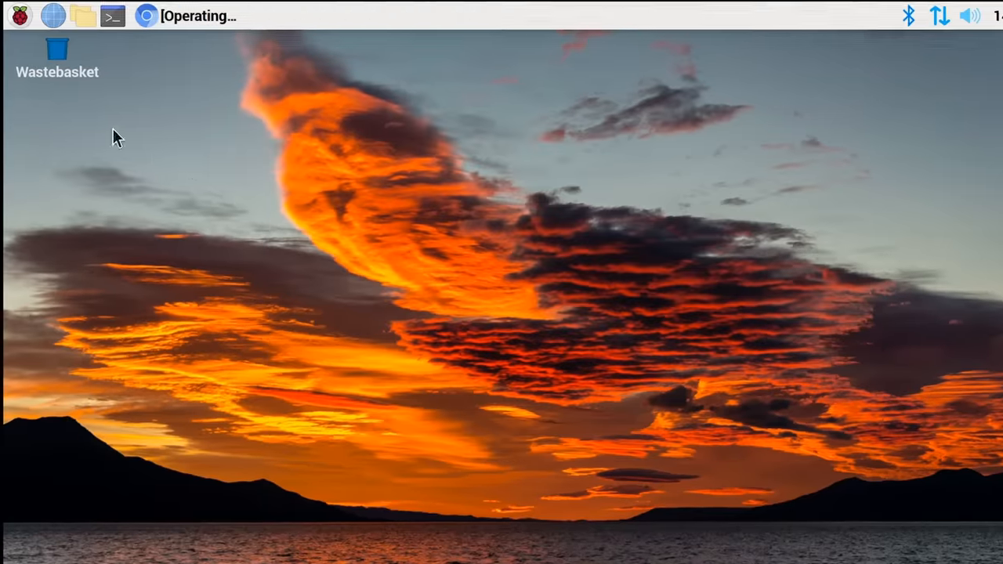
- Bring up the Raspberry Pi OS applications menu to browse its categories
click(19, 16)
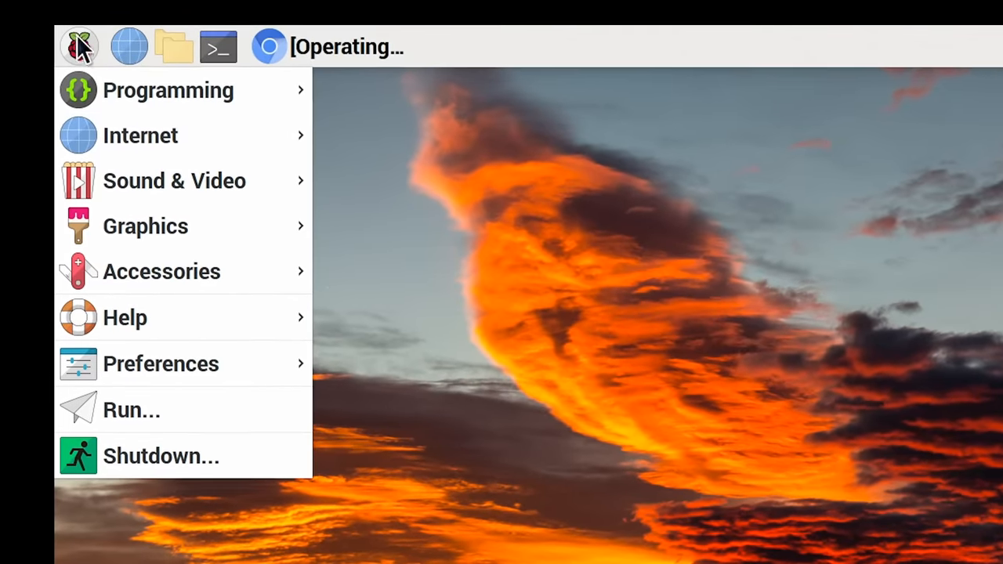
mouse_move(168, 89)
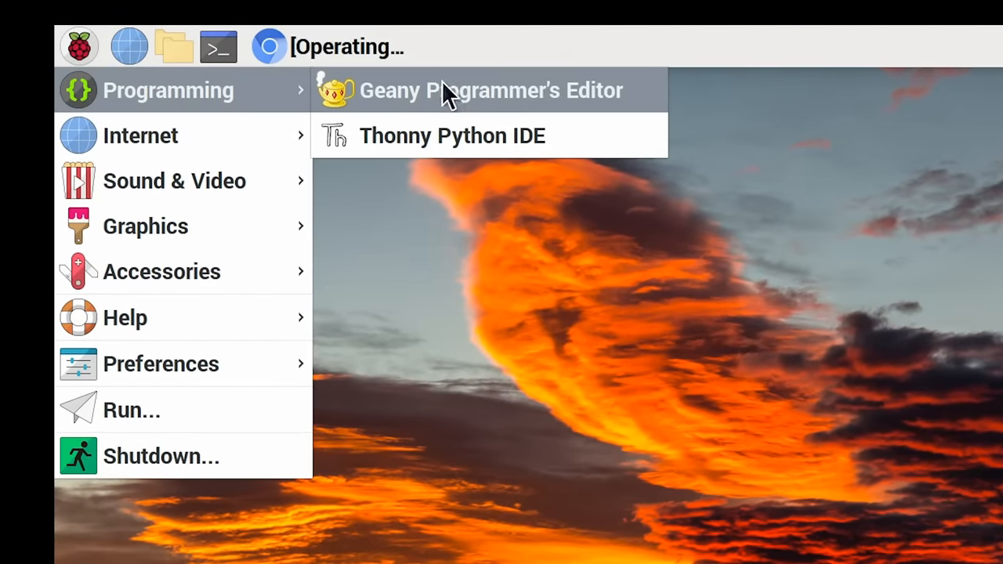
mouse_move(141, 135)
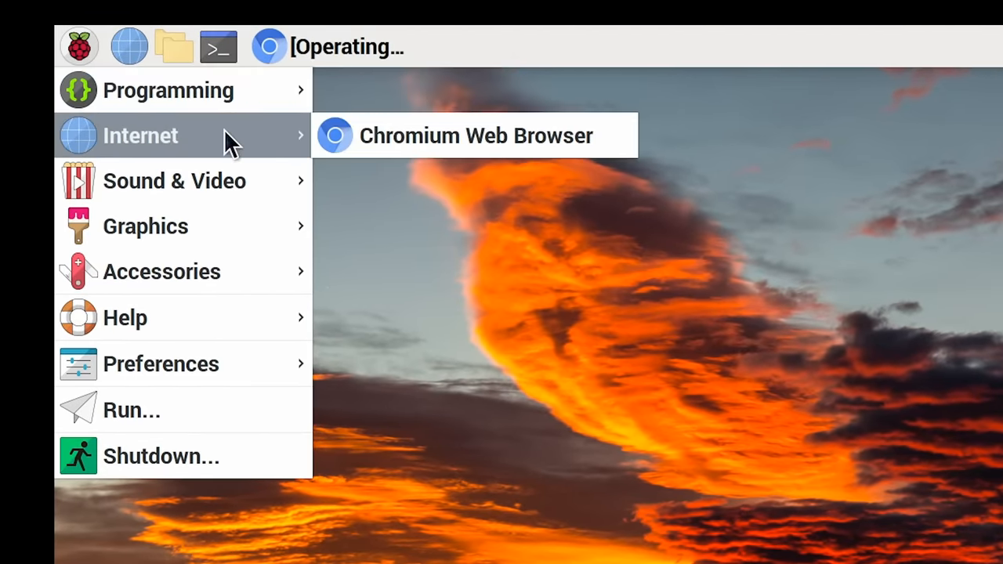
mouse_move(220, 226)
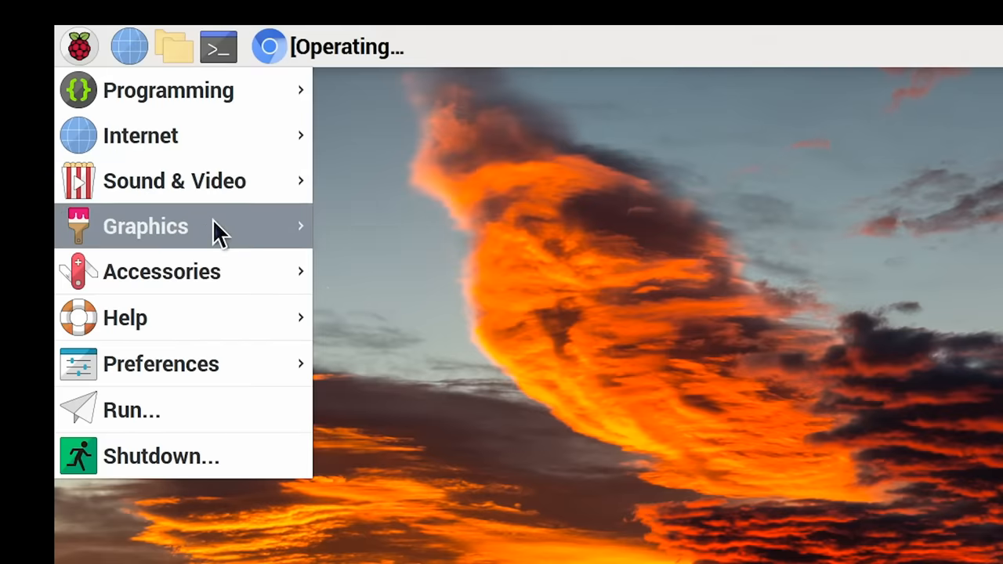
mouse_move(161, 271)
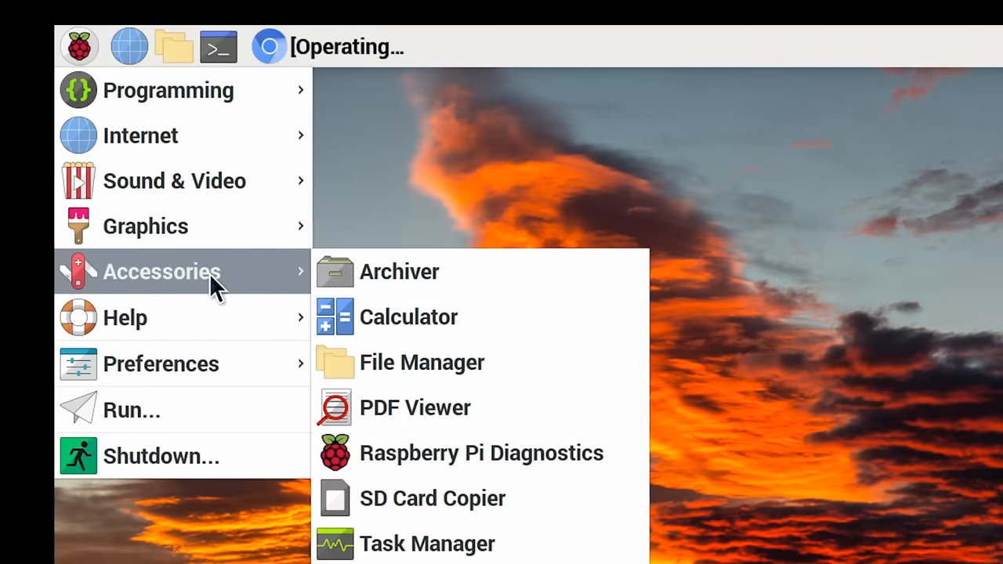
mouse_move(549, 453)
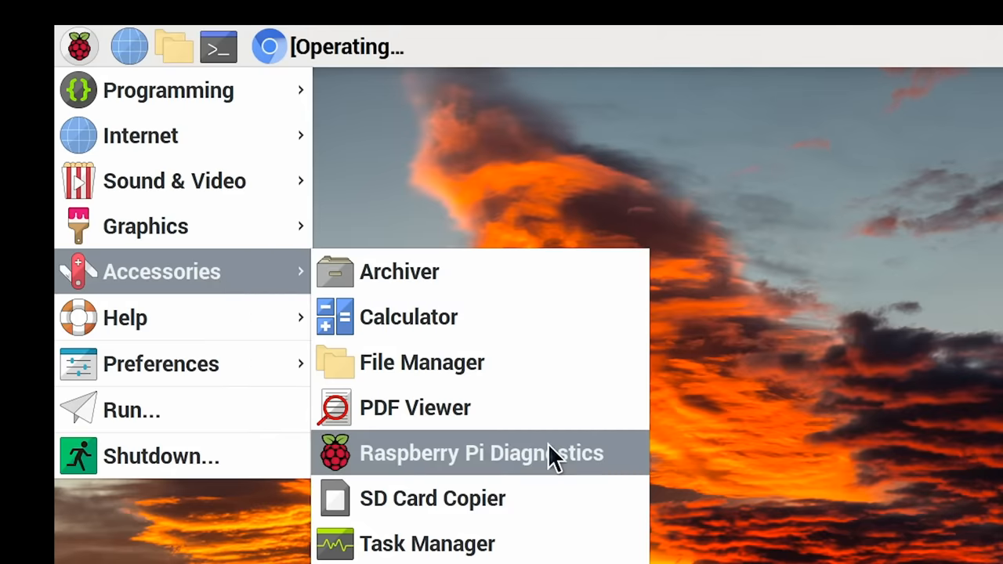
mouse_move(548, 498)
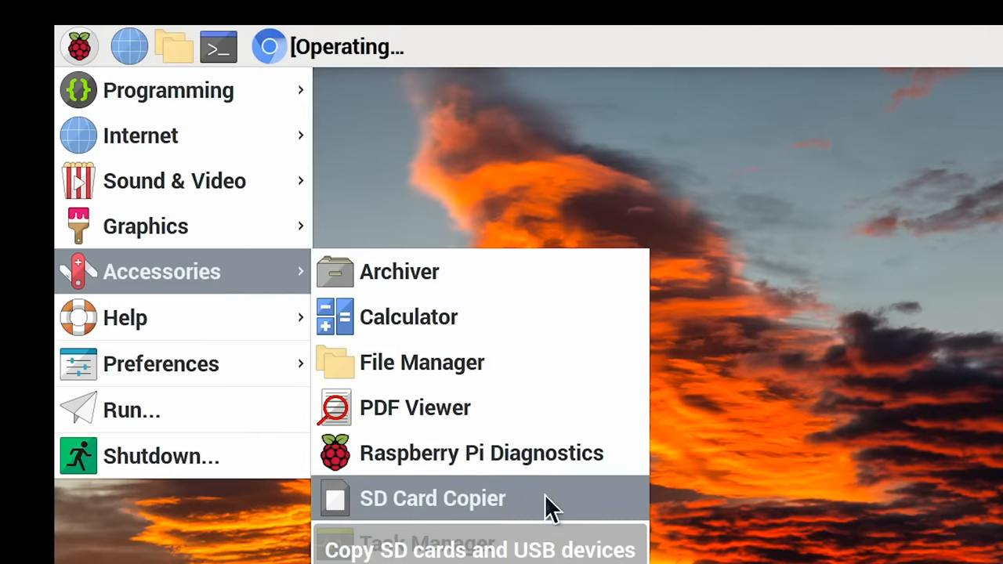
mouse_move(141, 134)
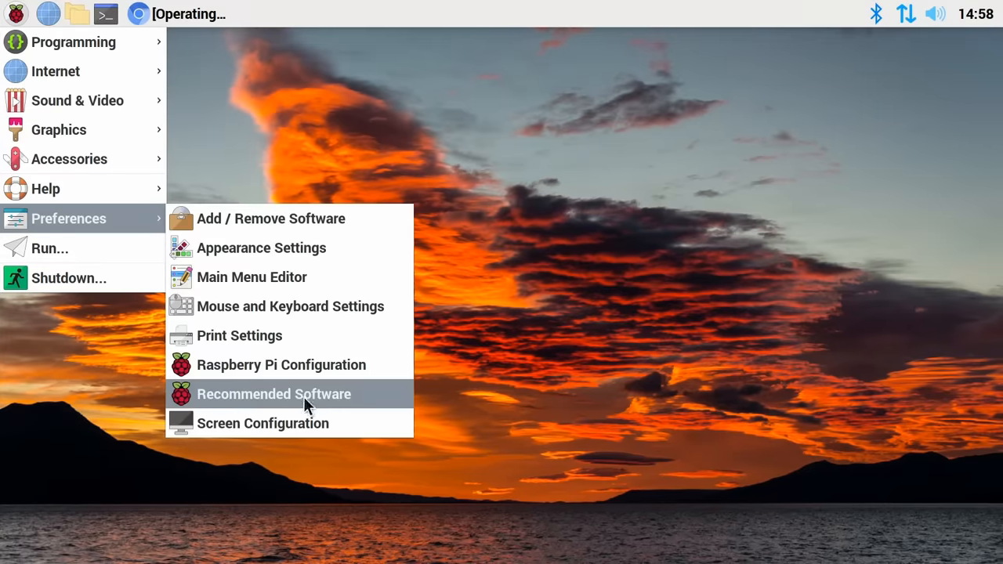
- Install LibreOffice from Recommended Software's Office category and close the installer when done
click(274, 395)
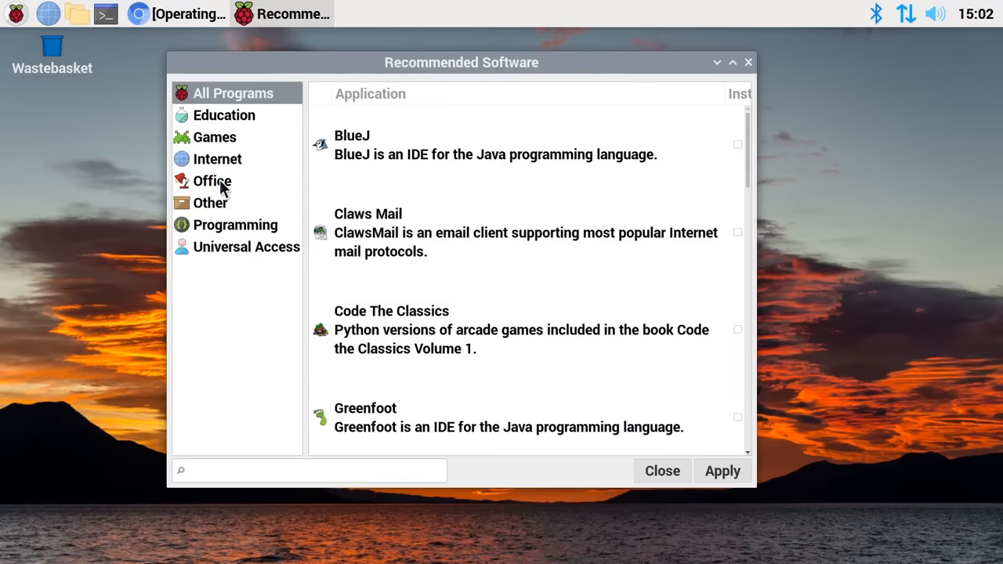
click(211, 182)
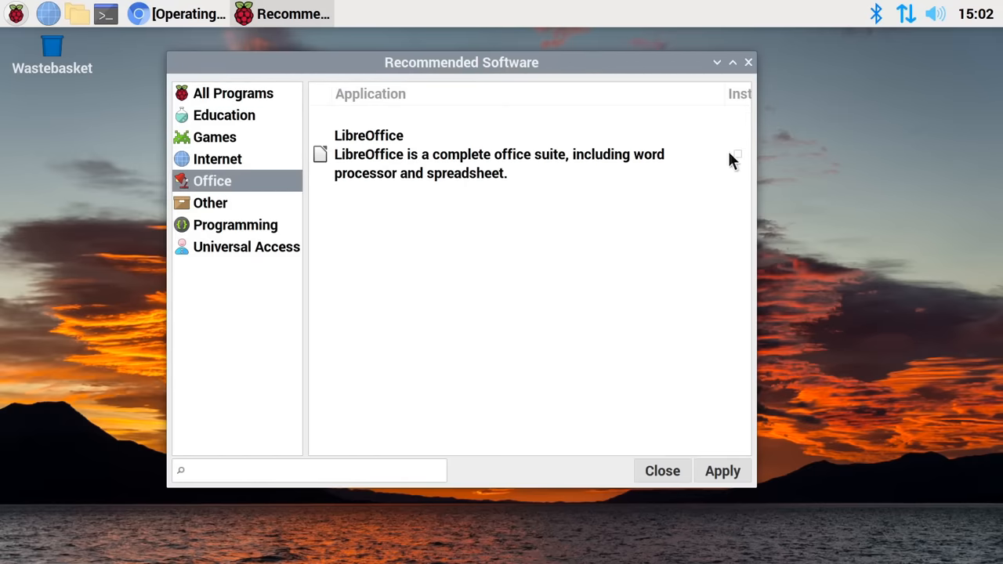
click(736, 157)
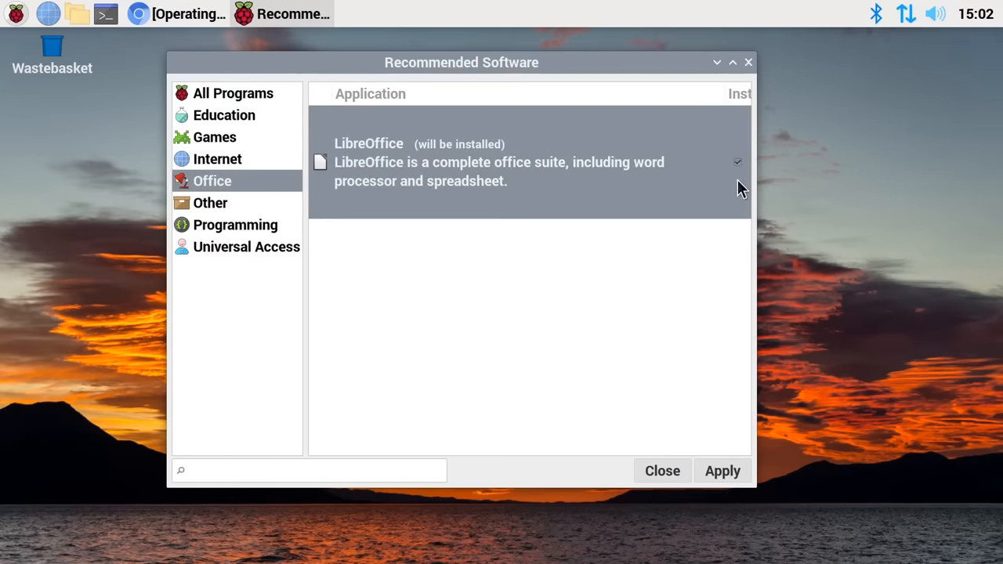
click(720, 470)
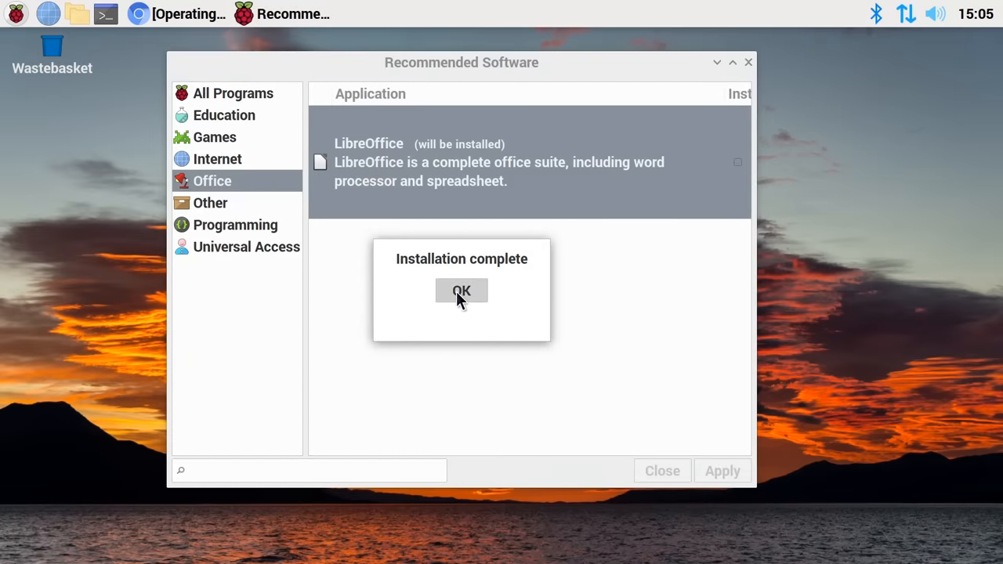
click(460, 290)
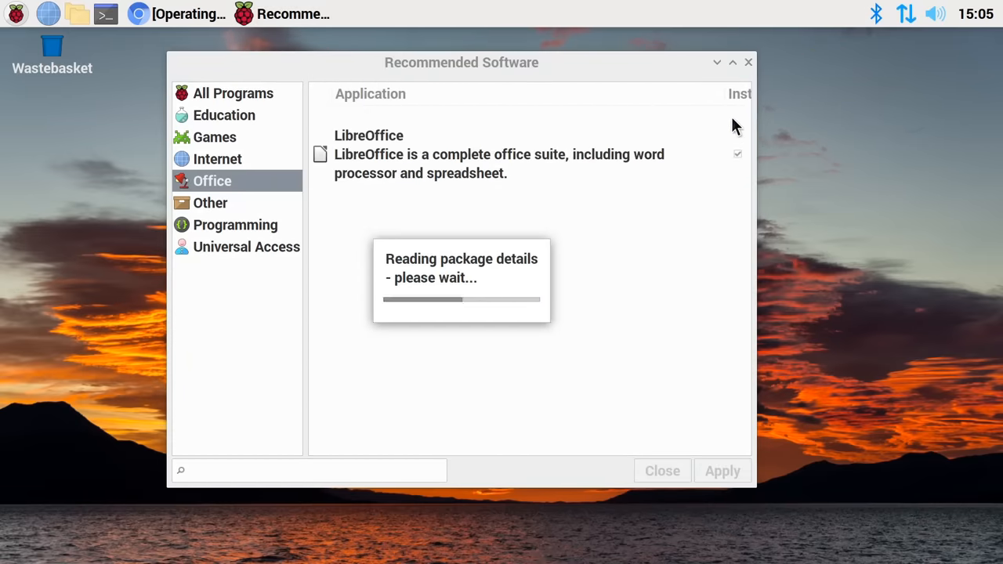
click(746, 63)
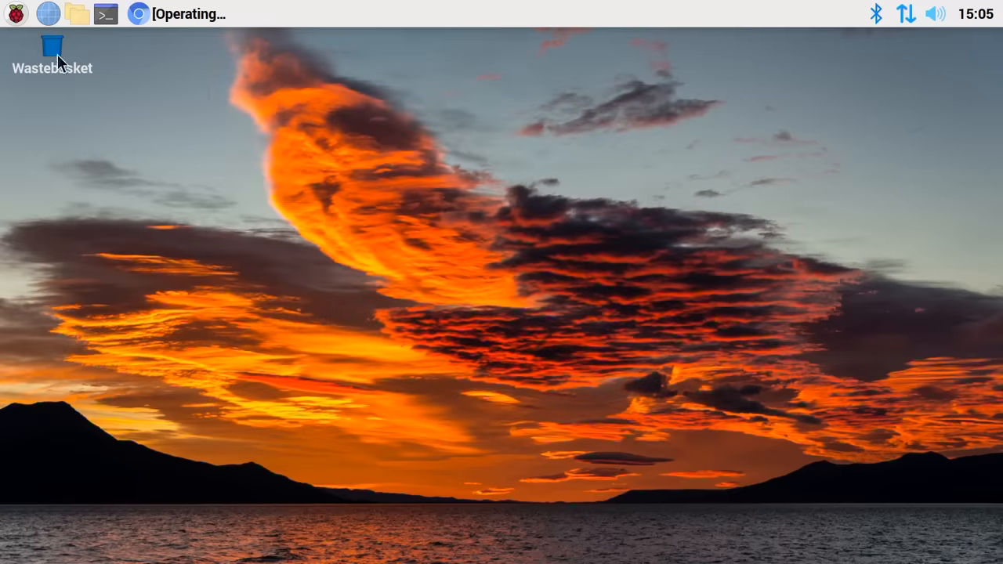
- Start LibreOffice Writer from the Office menu and bring its new document into view
click(16, 12)
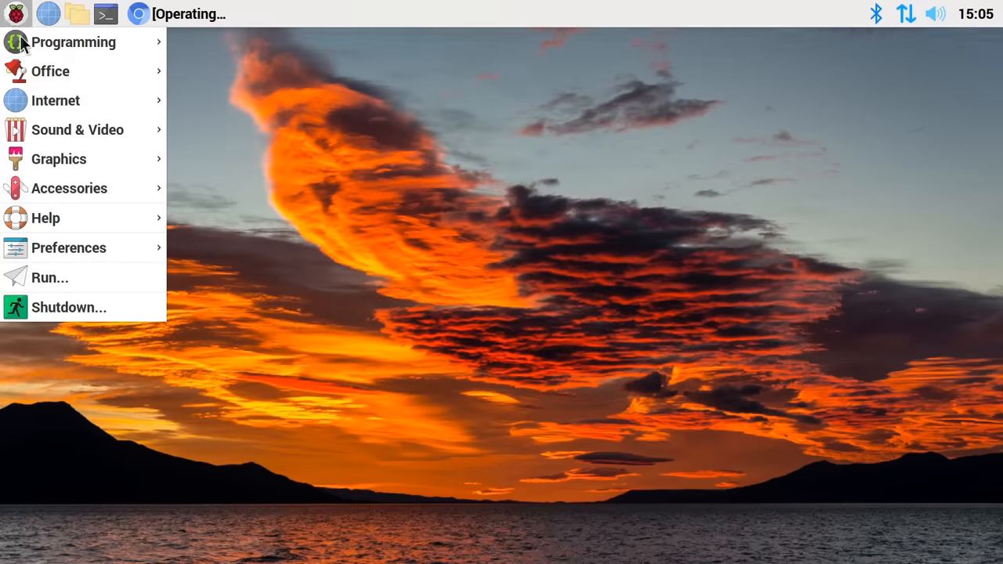
mouse_move(50, 70)
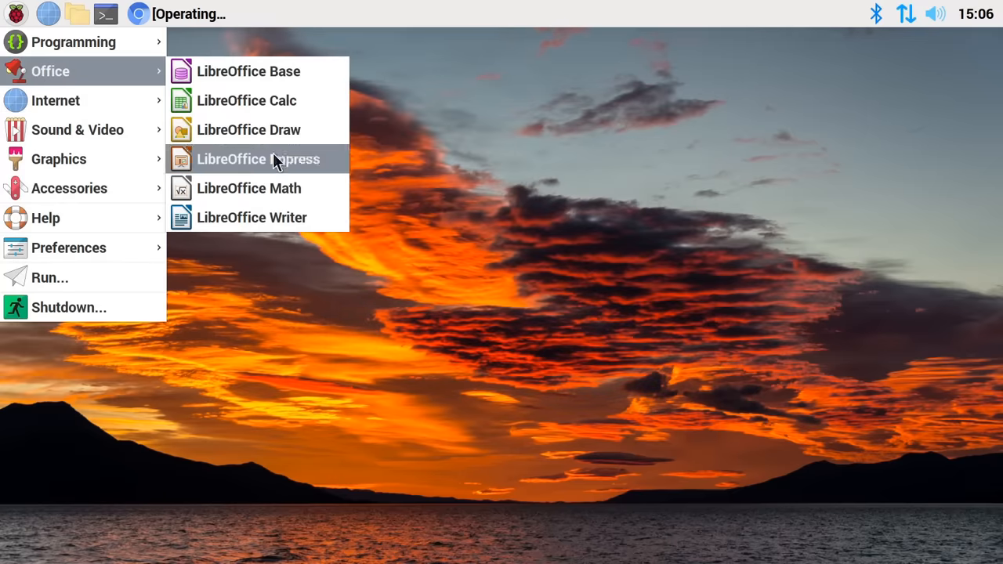
click(257, 160)
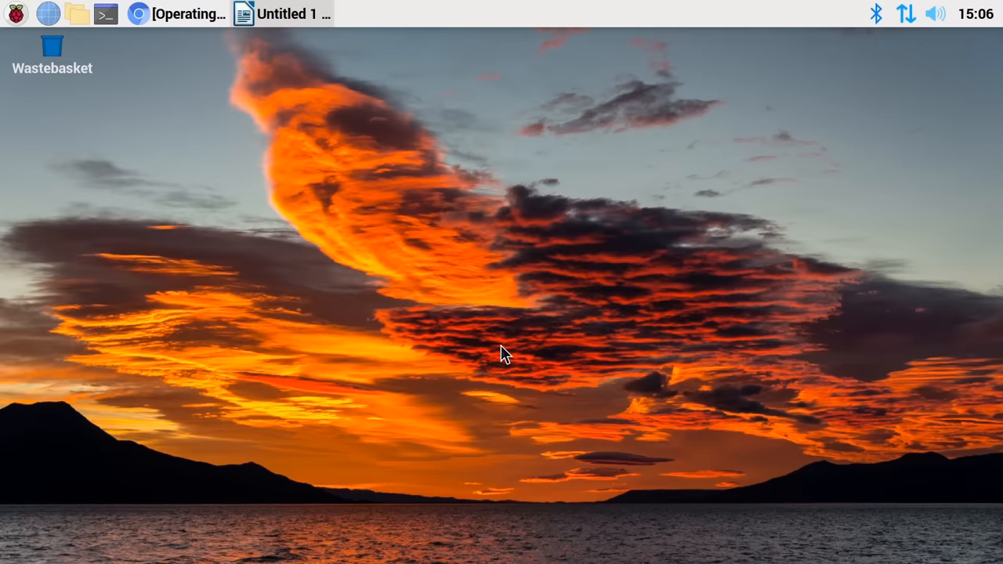
click(282, 13)
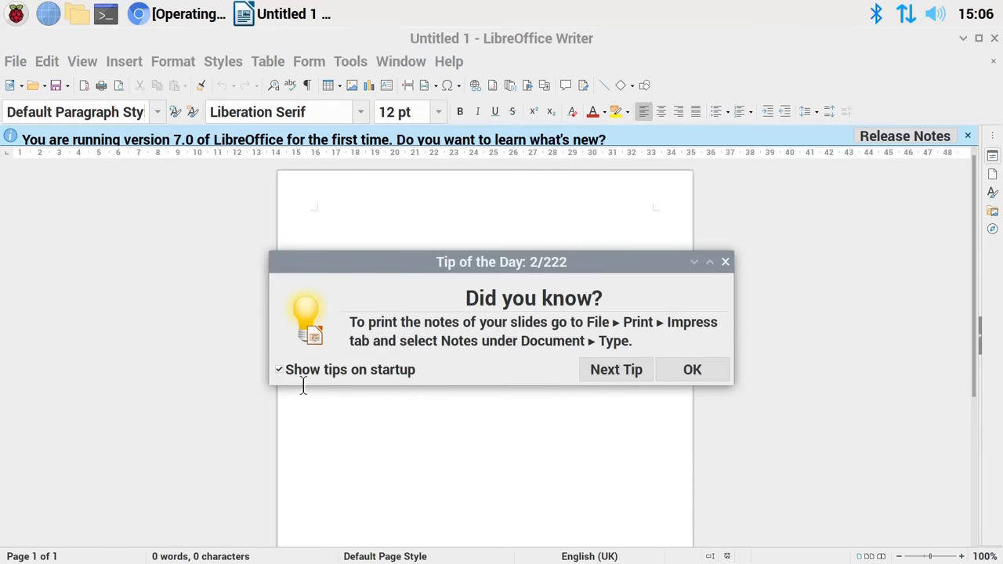
- Disable startup tips, dismiss the tip and Release Notes notices, then close Writer
click(278, 370)
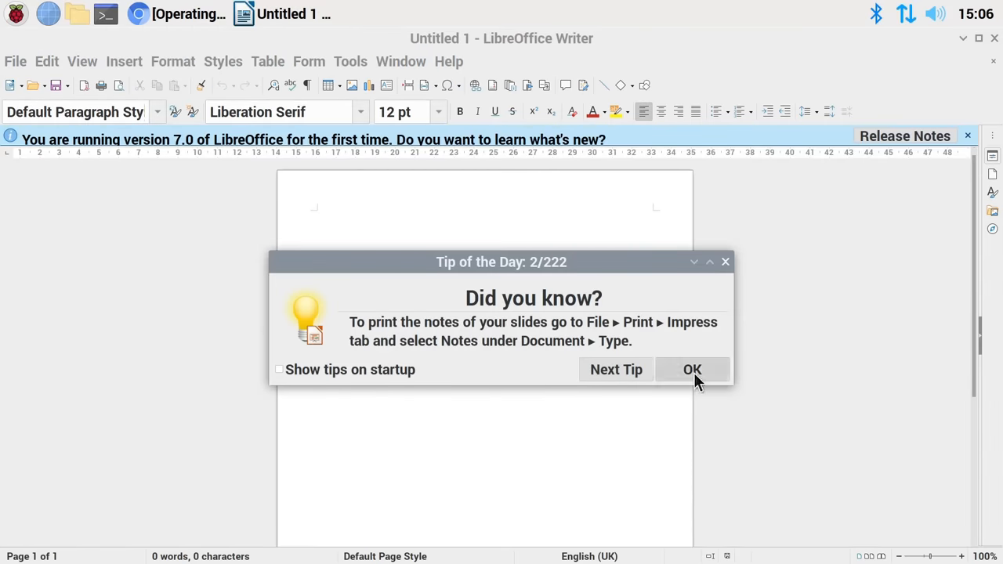
click(693, 369)
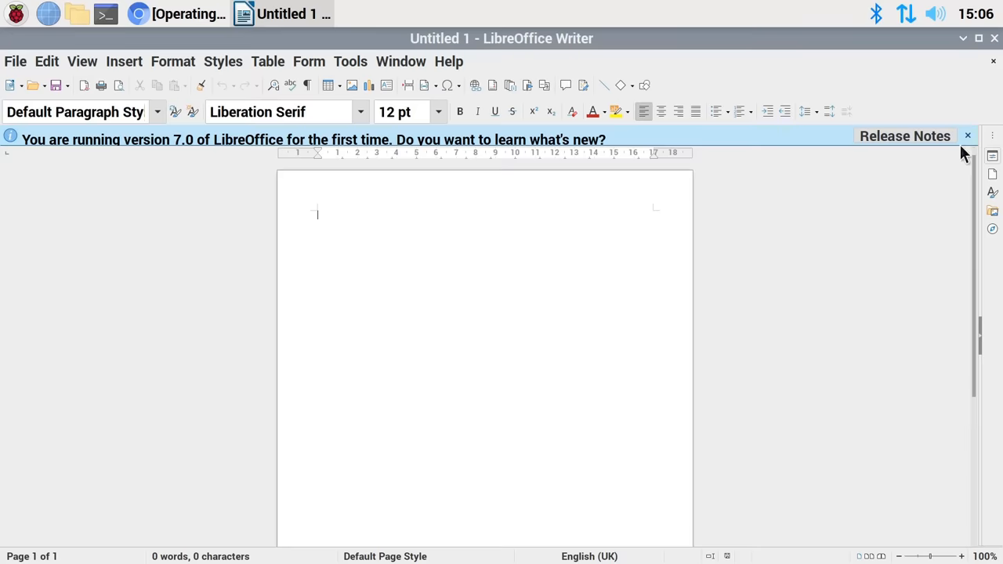
click(968, 135)
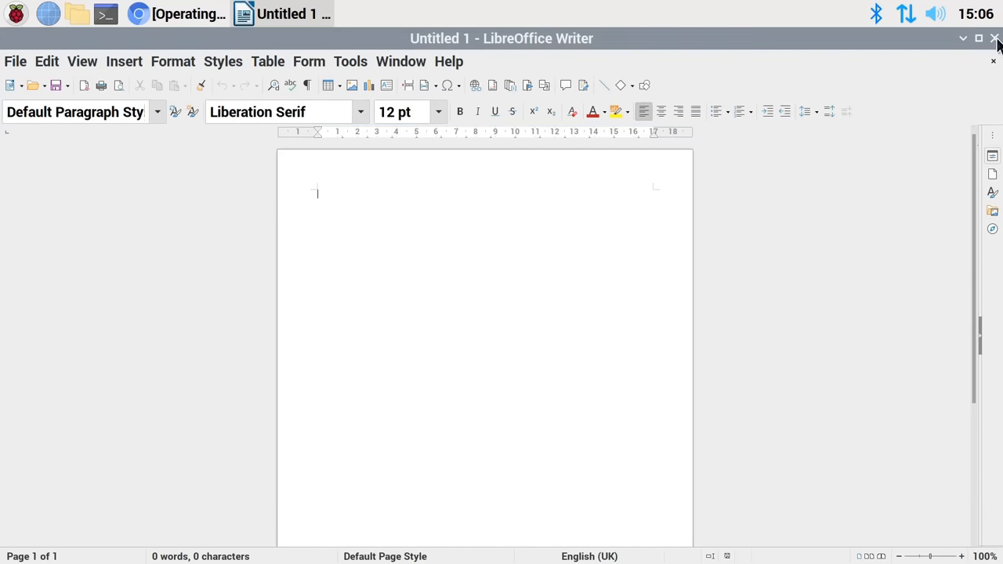
click(993, 38)
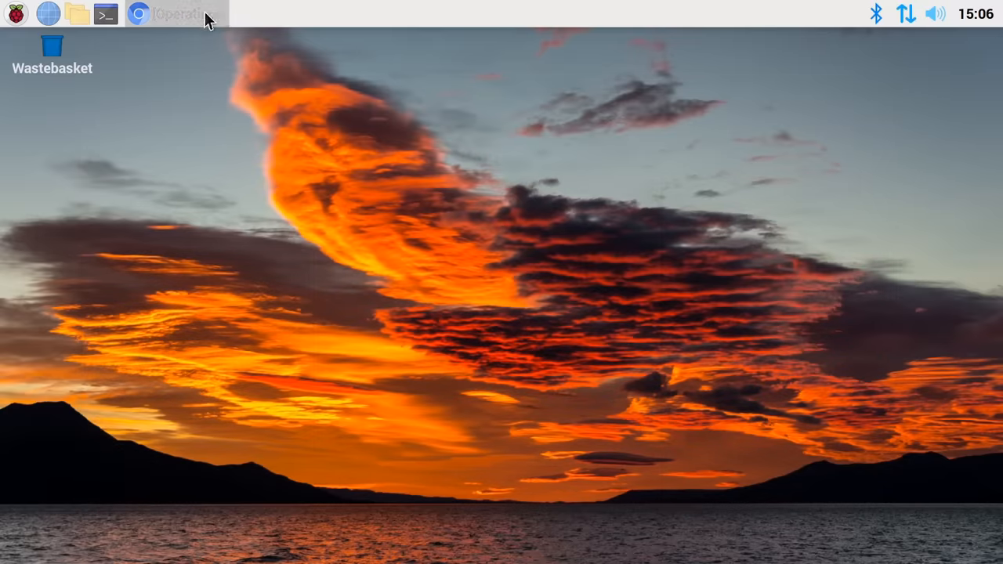
- Play the bookmarked Sample 1080p 30fps YouTube video in Chromium with Stats for nerds shown
click(140, 14)
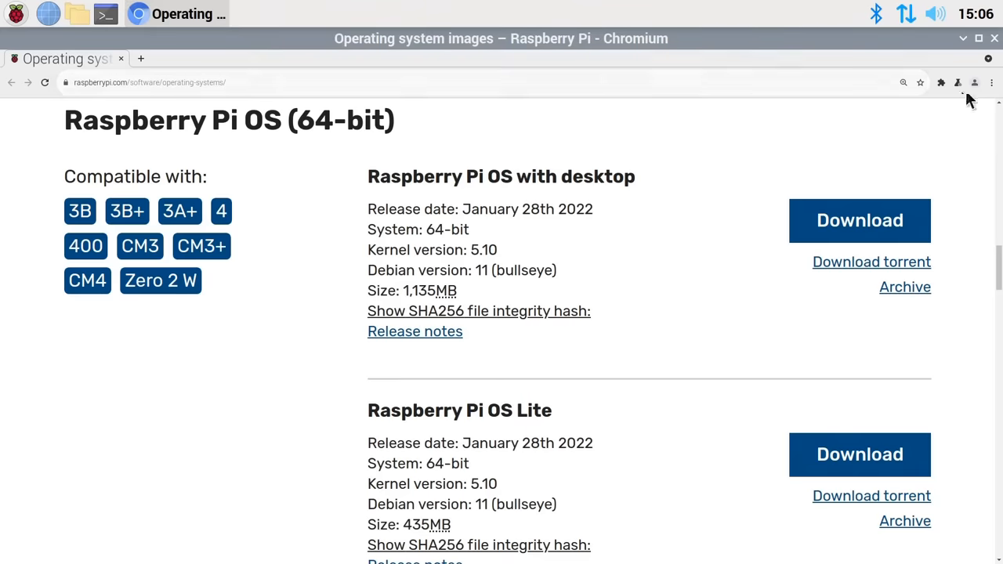
click(990, 81)
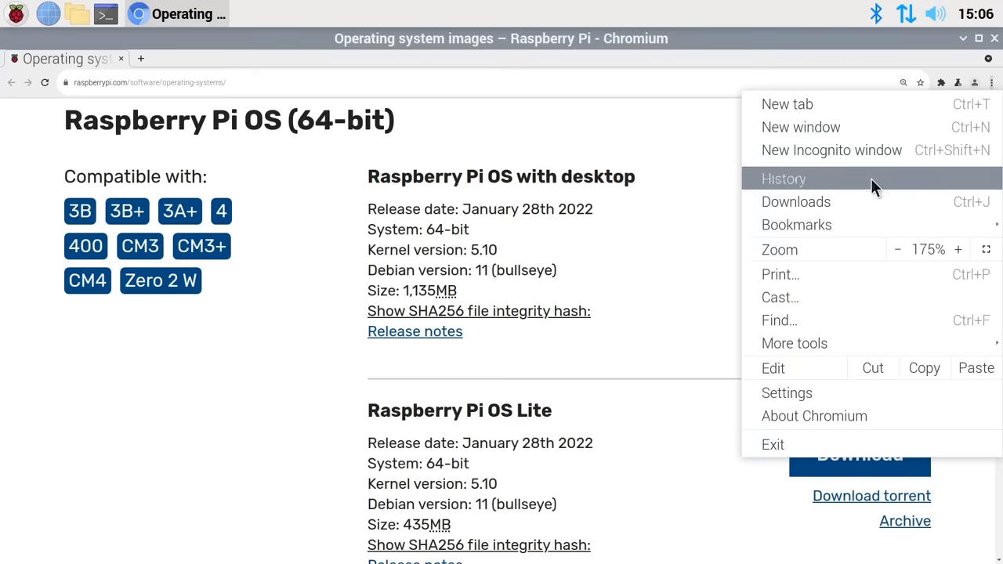
mouse_move(796, 226)
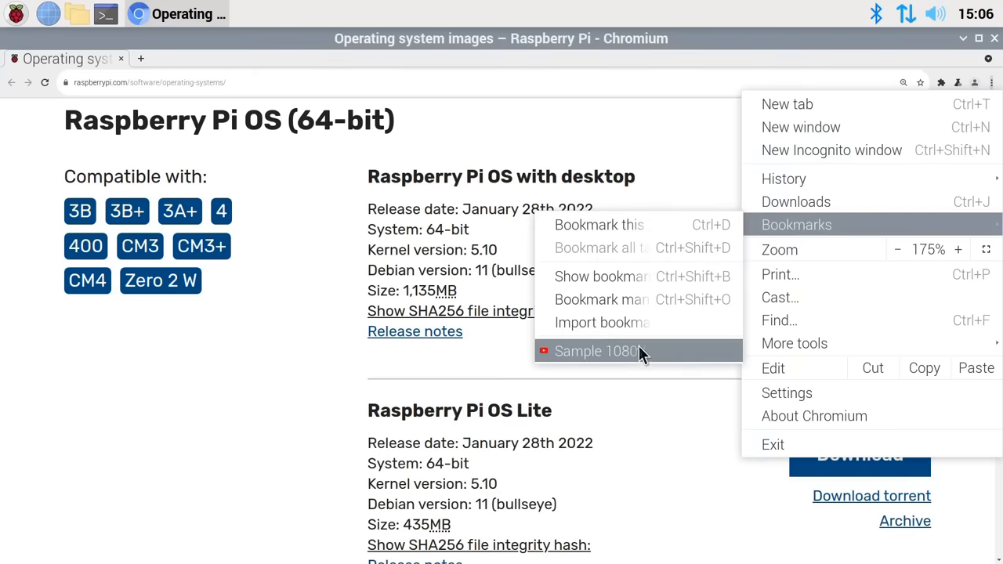
click(597, 351)
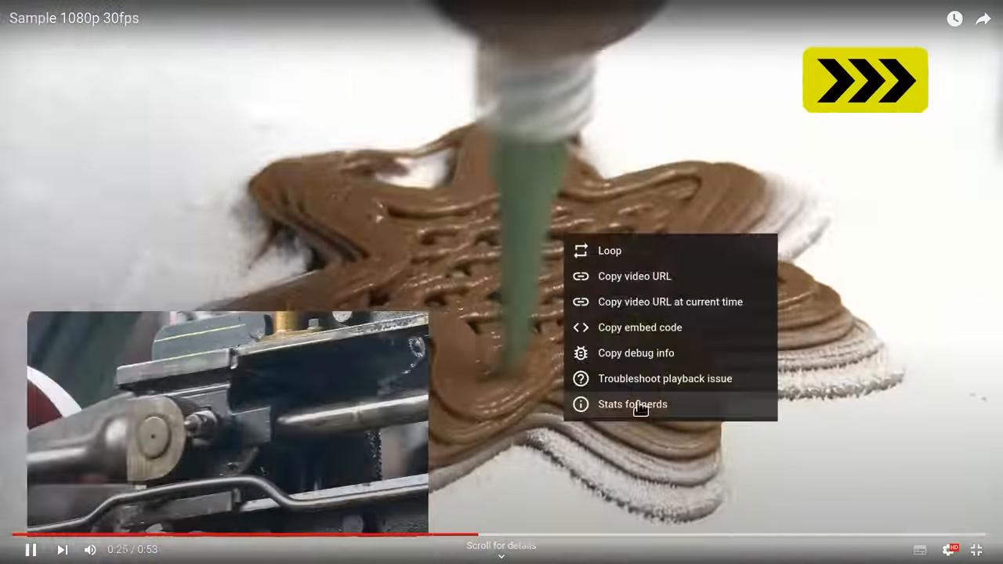
click(633, 404)
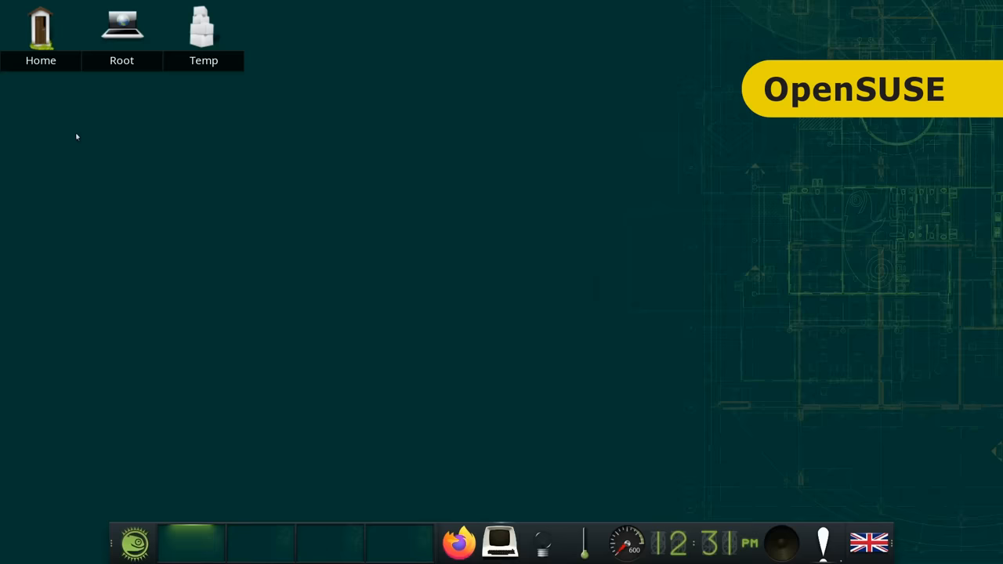
- On the OpenSUSE desktop, show the Home folder window
double_click(41, 28)
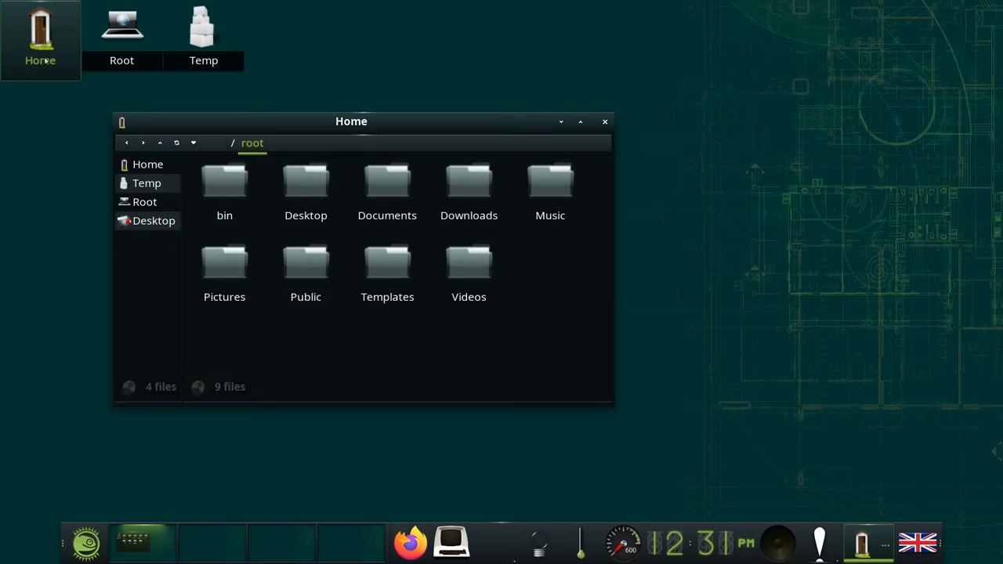